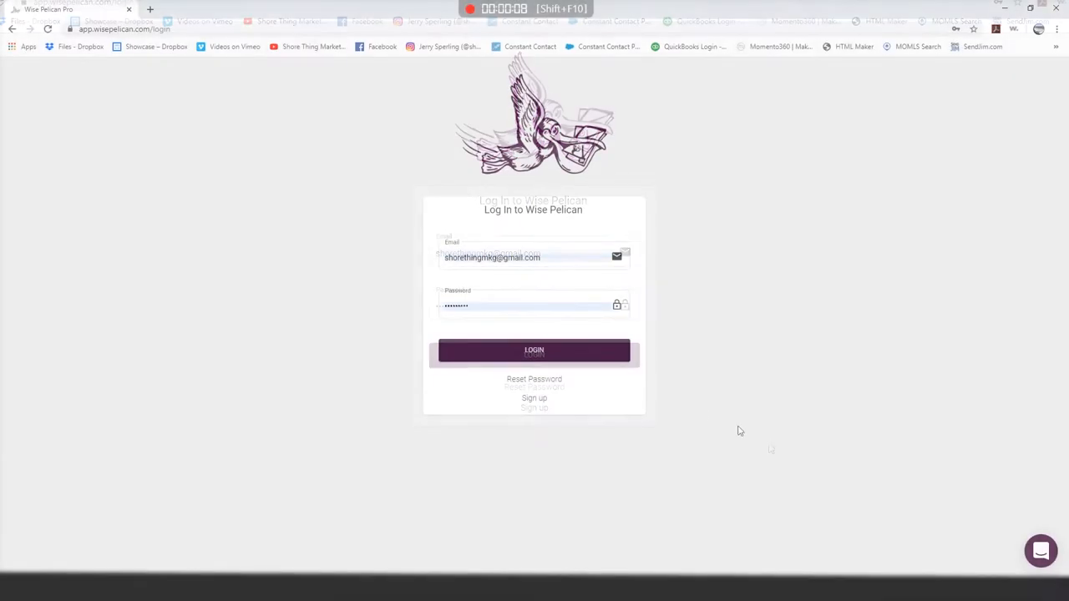
- Log in to Wise Pelican Pro and land on the All Templates gallery
{"action": "left_click", "coordinate": [534, 350]}
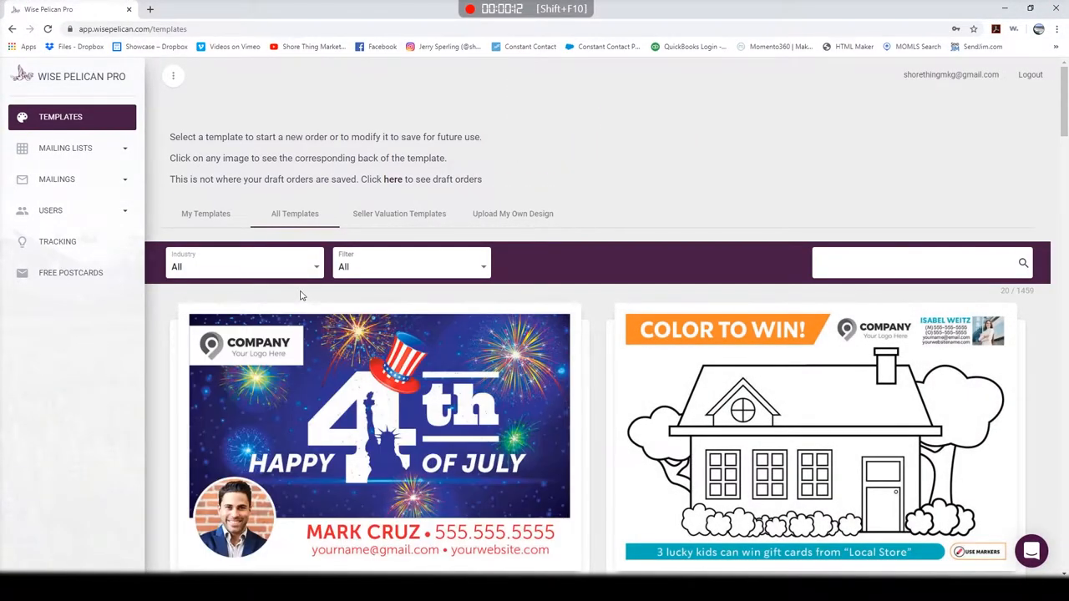
- Set Industry to Real Estate Sales and browse ARC Realty, Berkshire Hathaway and Century 21 templates
{"action": "left_click", "coordinate": [243, 266]}
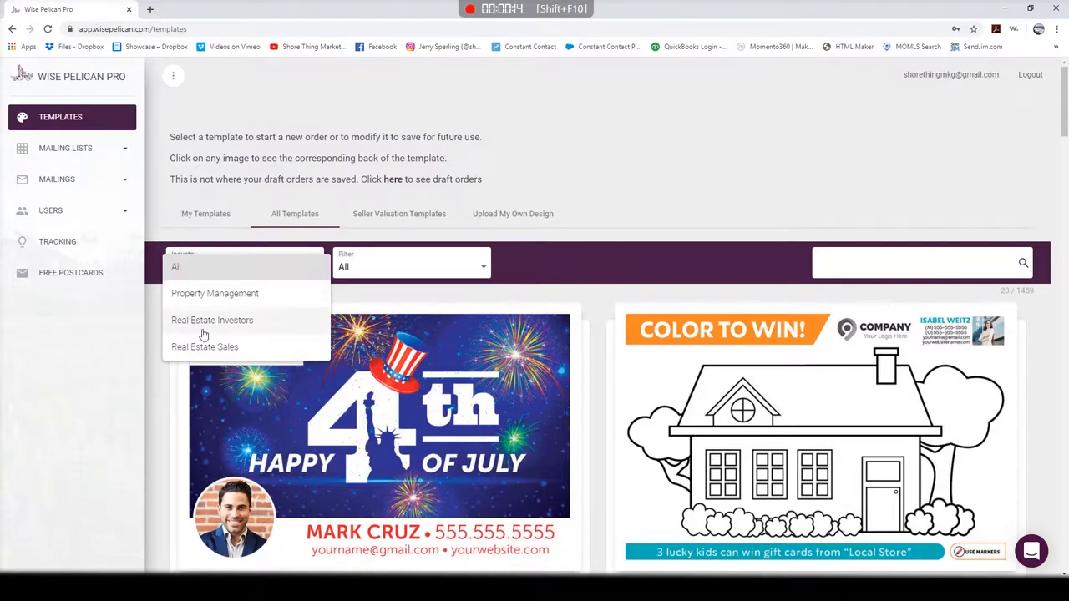
{"action": "mouse_move", "coordinate": [205, 347]}
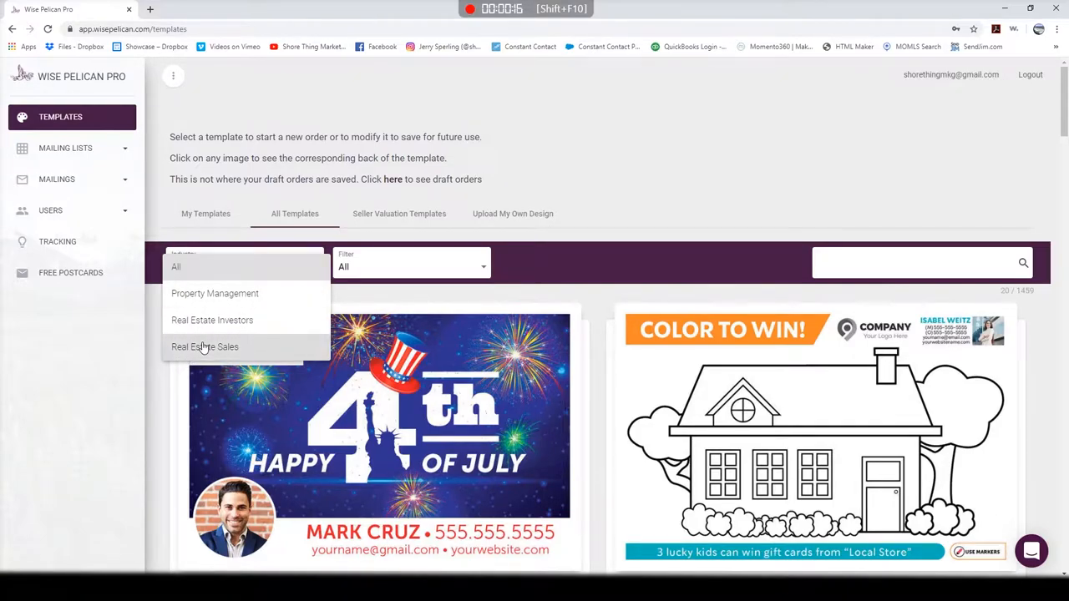
{"action": "left_click", "coordinate": [205, 347]}
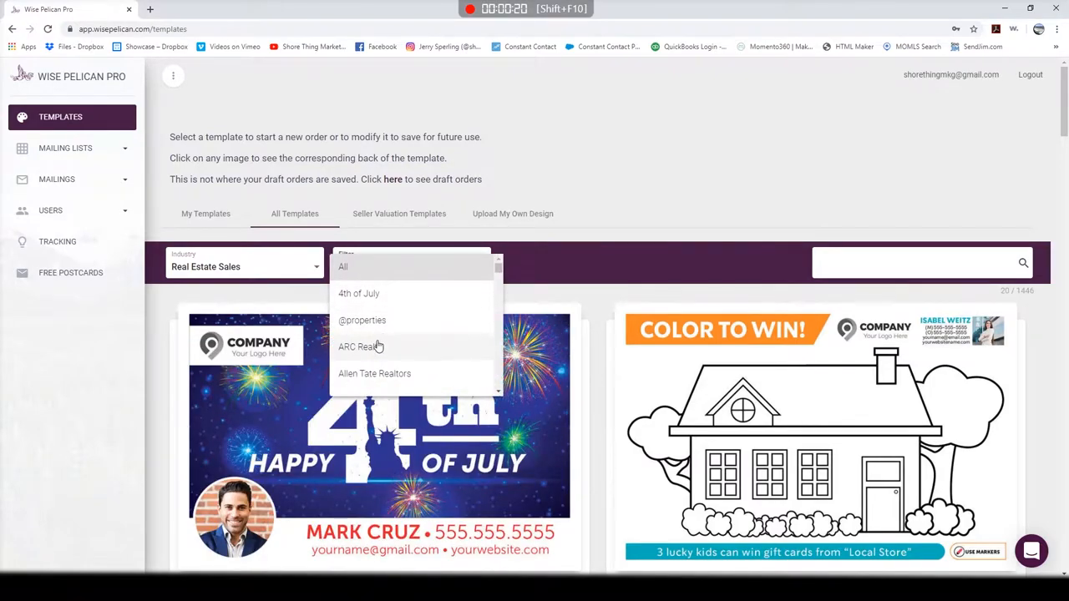
{"action": "left_click", "coordinate": [360, 347]}
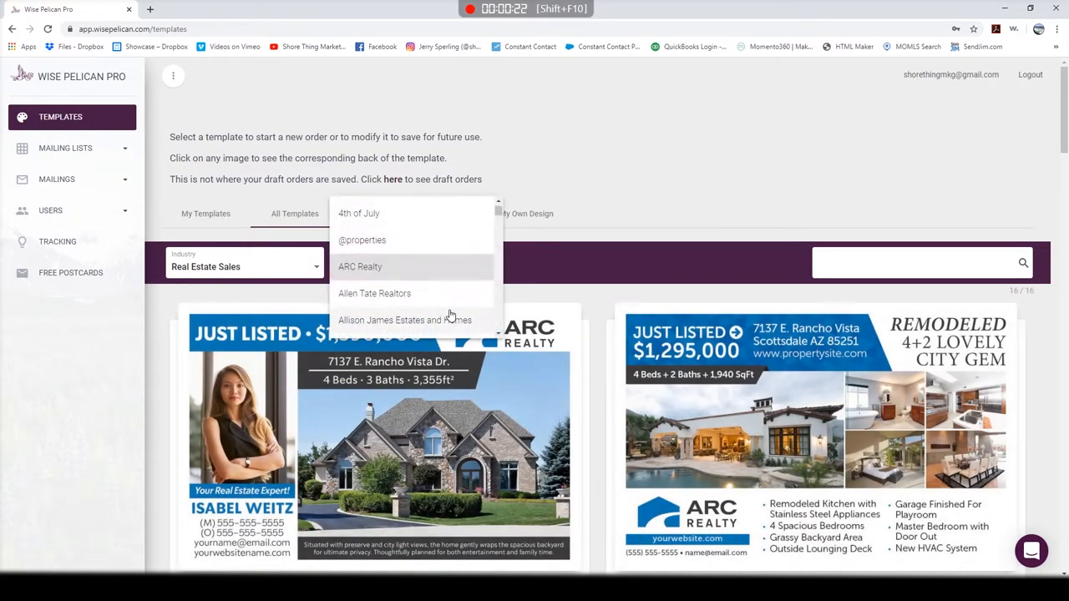
{"action": "scroll", "scroll_direction": "down", "scroll_amount": 3}
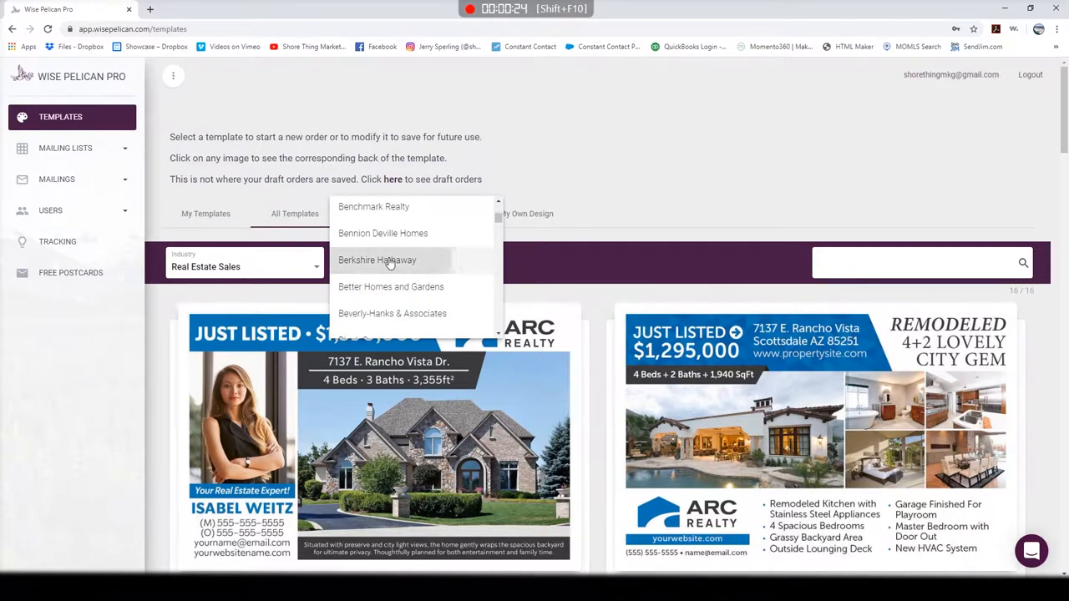
{"action": "left_click", "coordinate": [377, 260]}
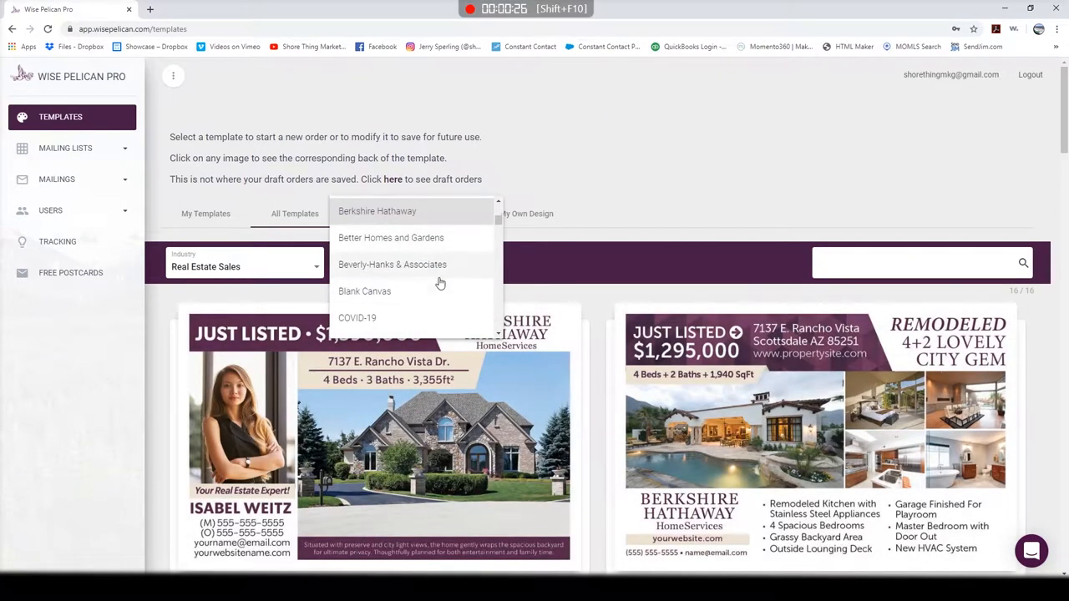
{"action": "left_click", "coordinate": [390, 238]}
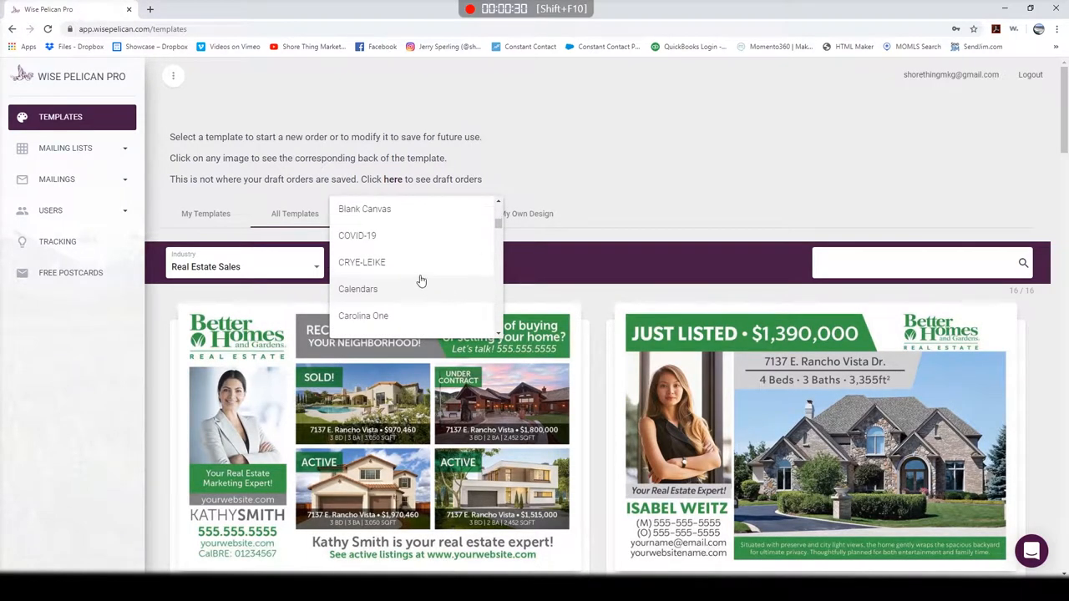
{"action": "left_click", "coordinate": [357, 236]}
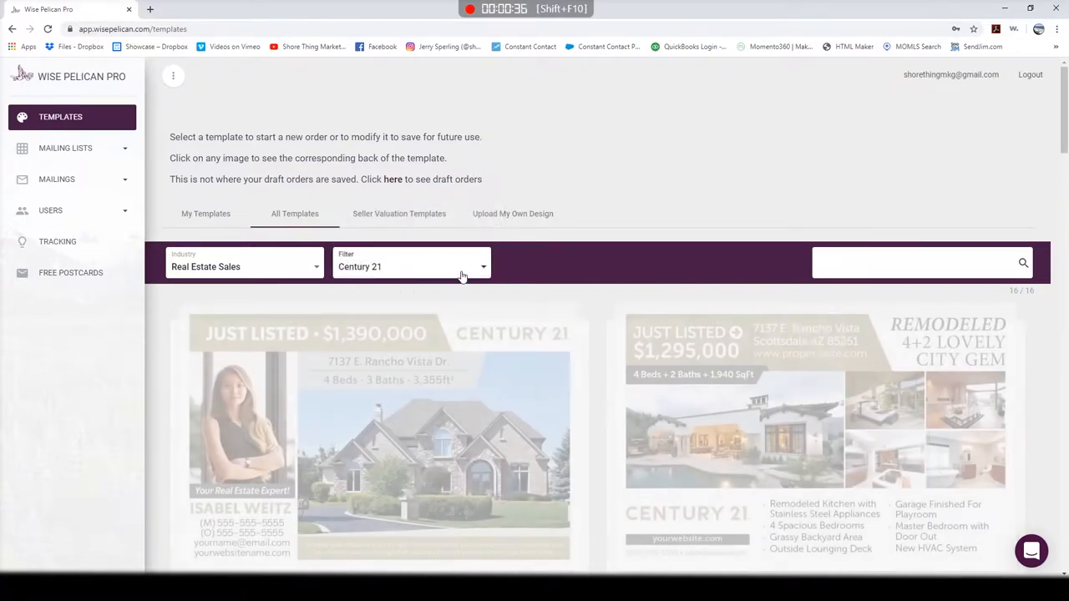
- Filter templates through EXP to Father's Day, then expand the Mailing Lists sidebar options
{"action": "left_click", "coordinate": [410, 266]}
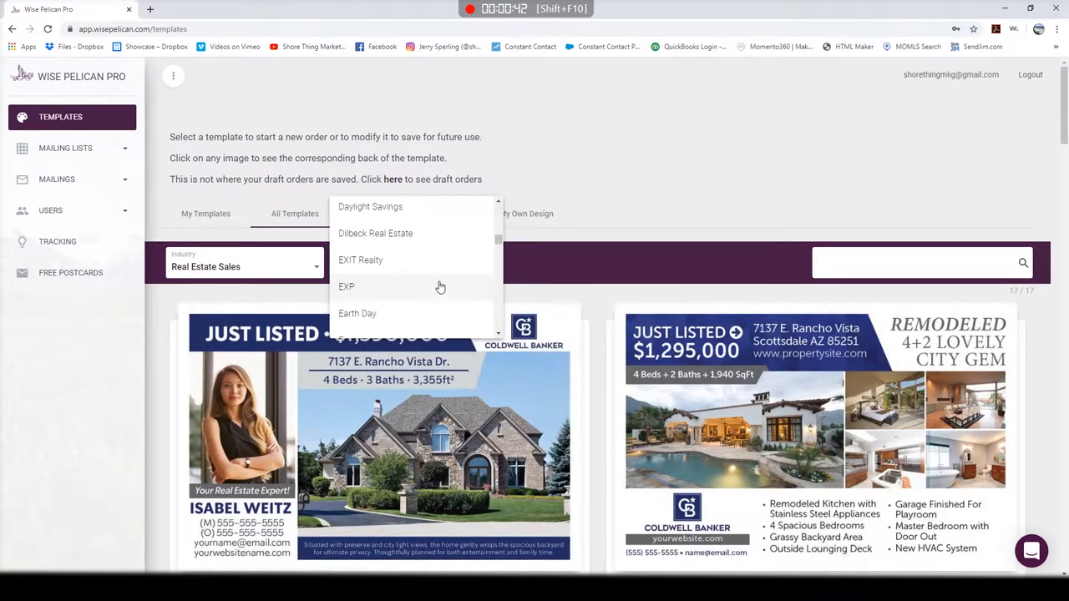
{"action": "left_click", "coordinate": [360, 266]}
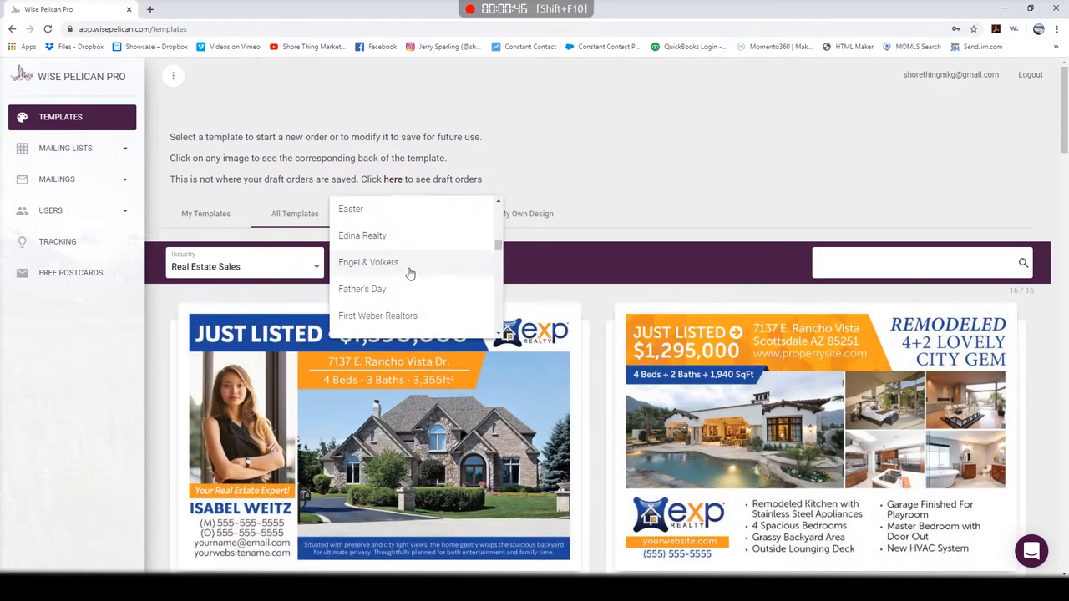
{"action": "left_click", "coordinate": [362, 289]}
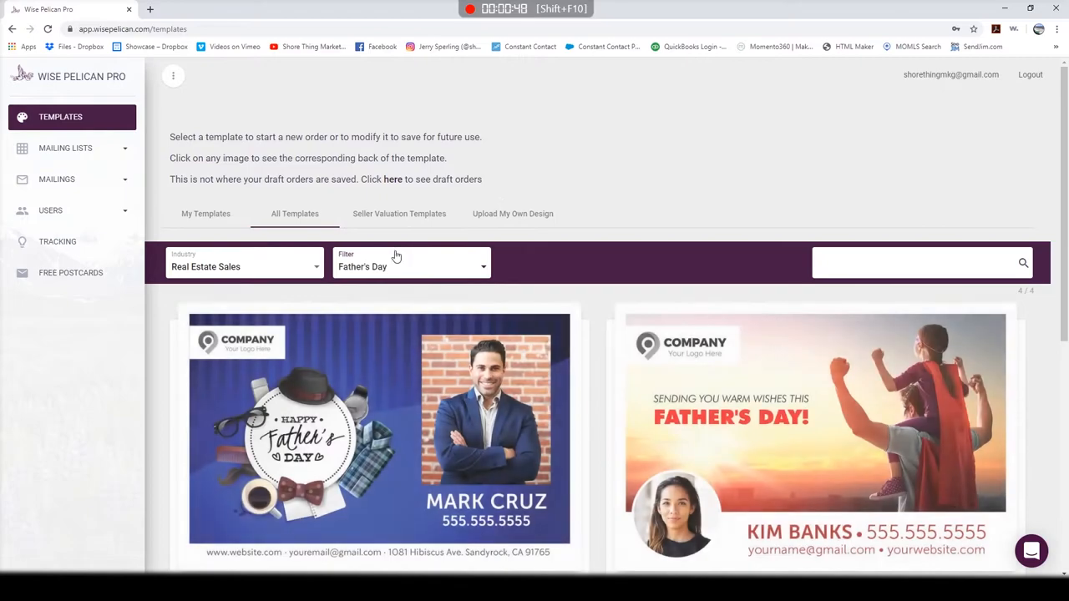
{"action": "left_click", "coordinate": [409, 266]}
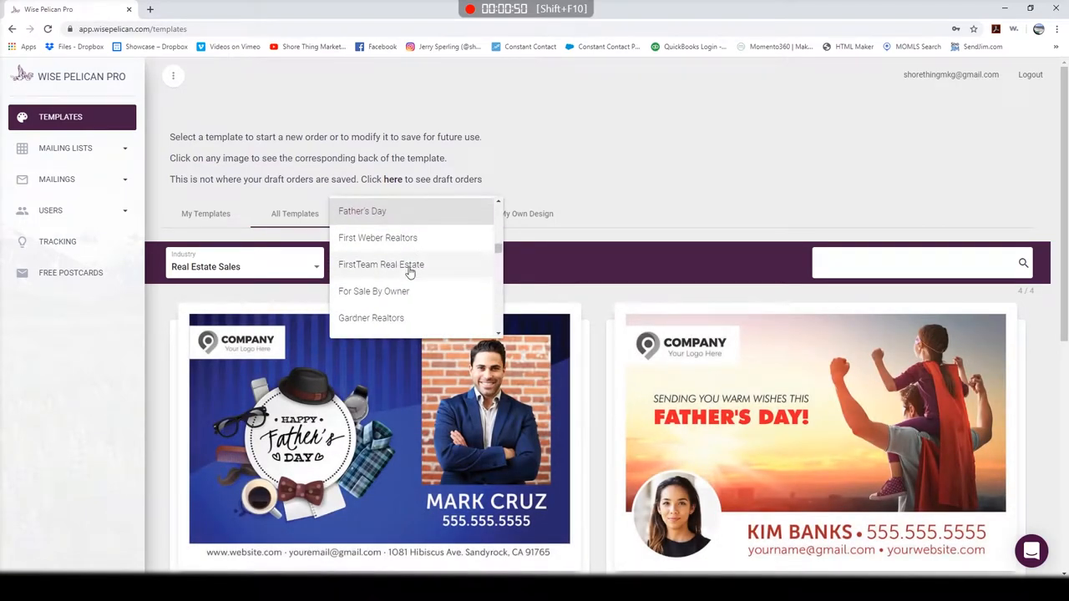
{"action": "scroll", "scroll_direction": "down", "scroll_amount": 3}
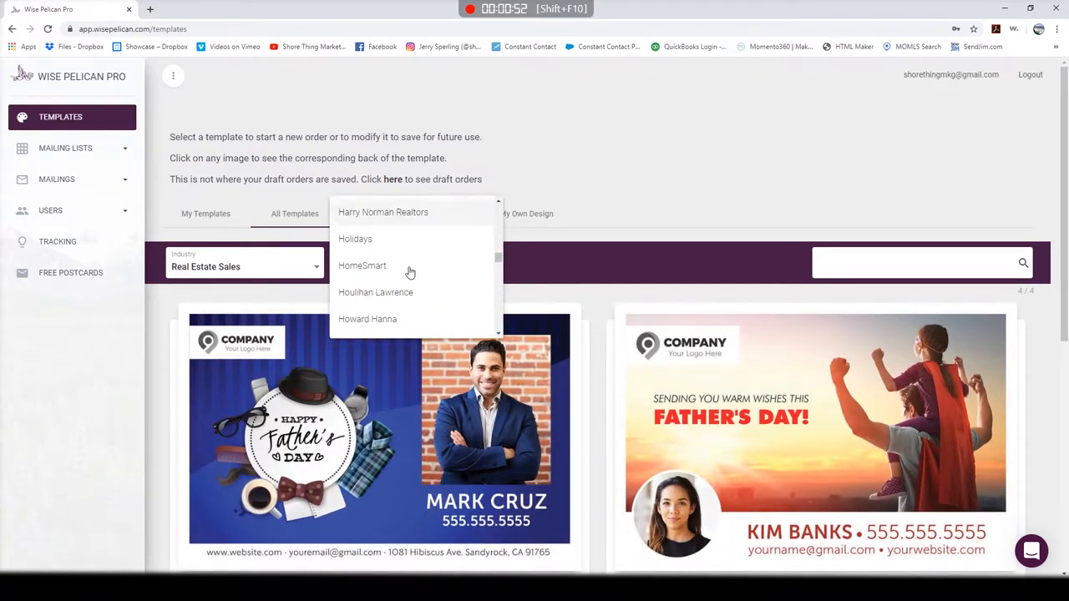
{"action": "scroll", "scroll_direction": "down", "scroll_amount": 3}
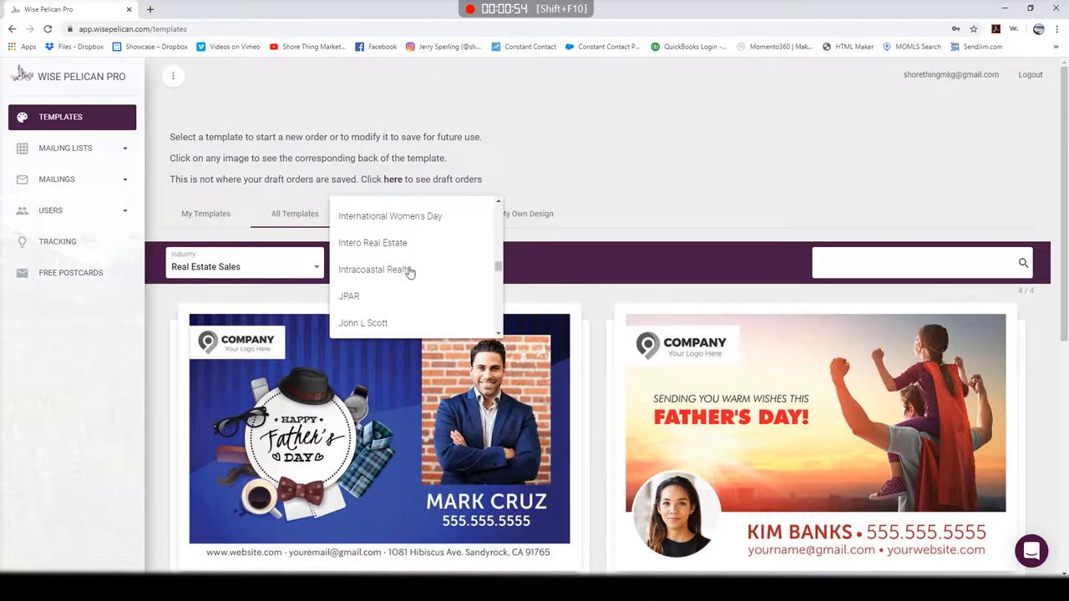
{"action": "scroll", "scroll_direction": "down", "scroll_amount": 3}
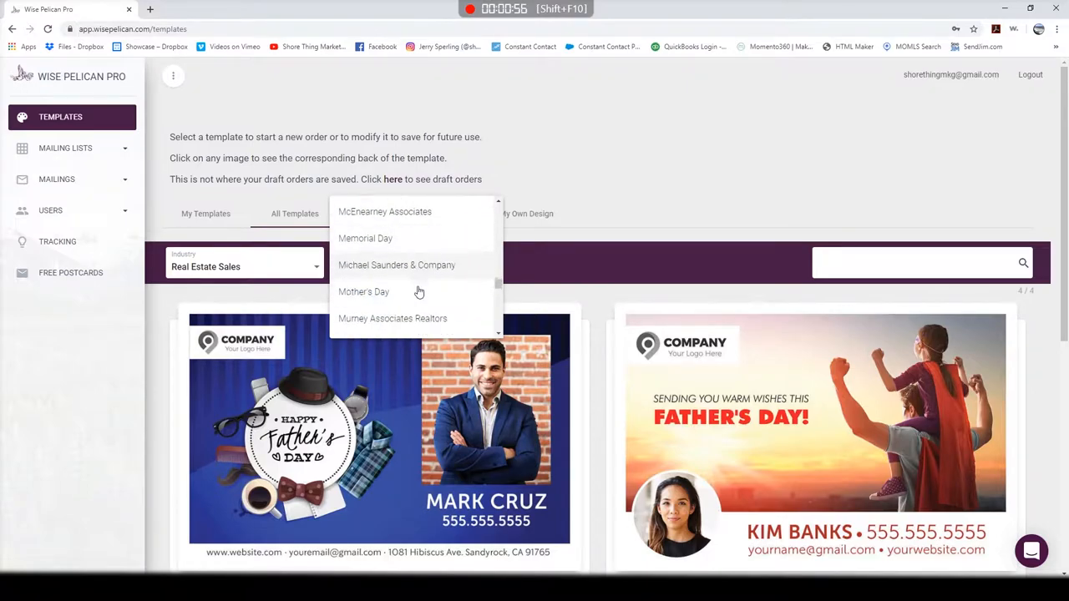
{"action": "left_click", "coordinate": [362, 292]}
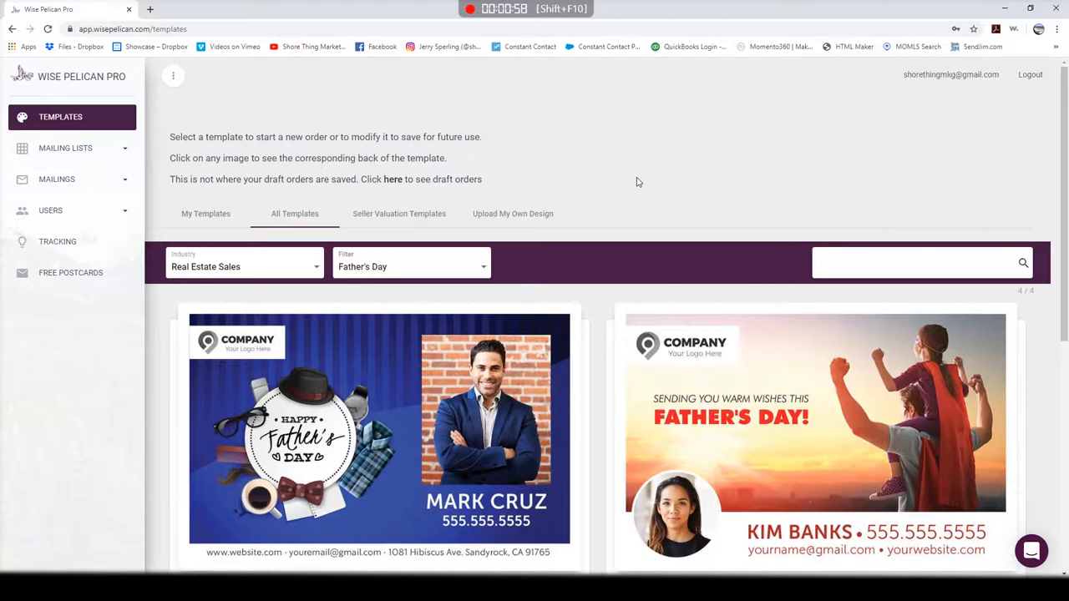
{"action": "mouse_move", "coordinate": [178, 124]}
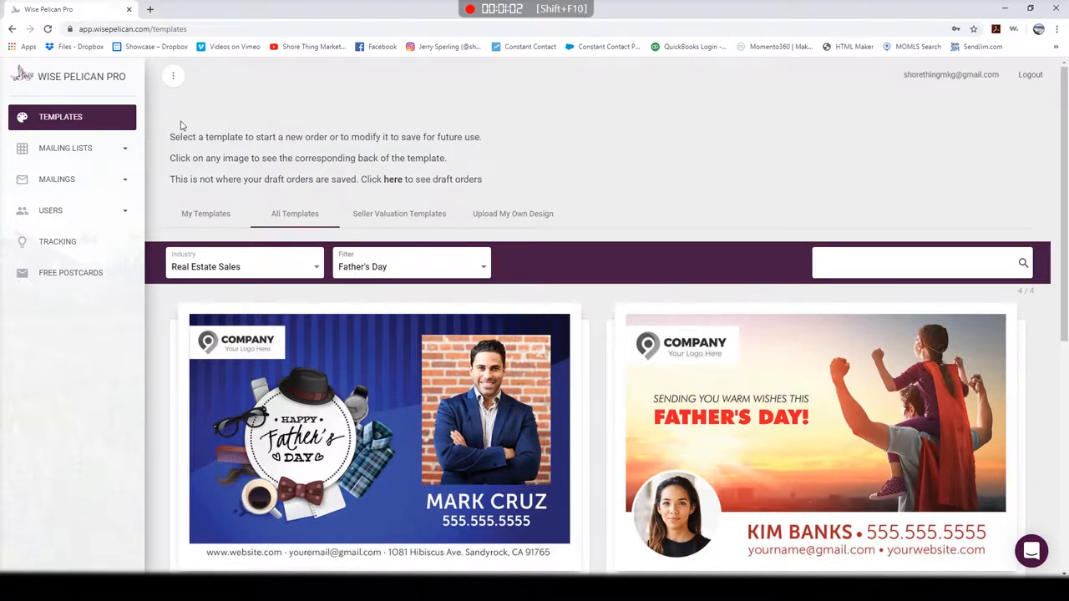
{"action": "mouse_move", "coordinate": [82, 158]}
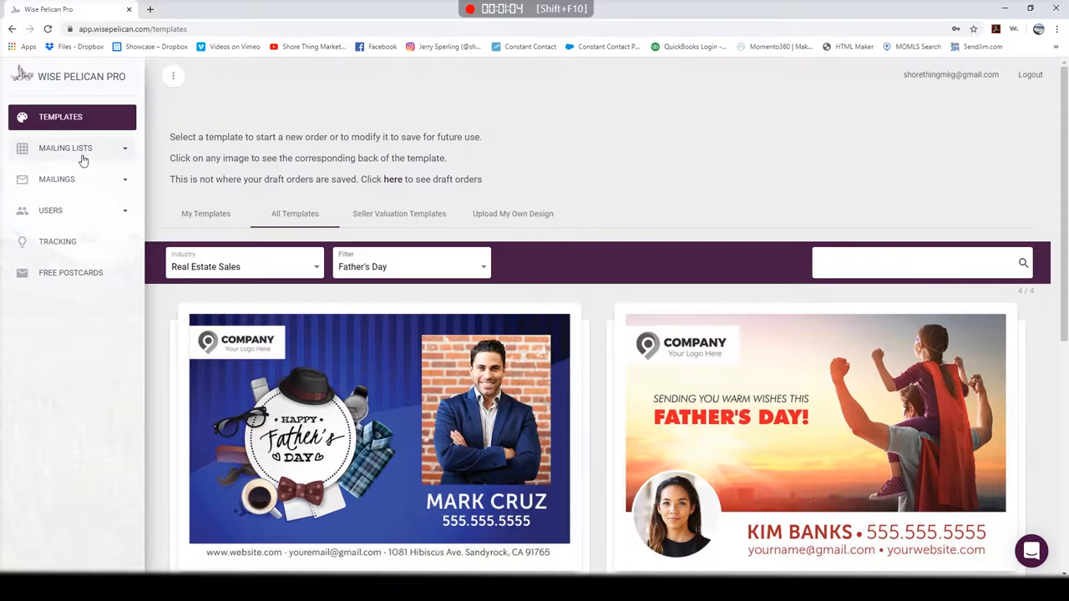
{"action": "left_click", "coordinate": [65, 147]}
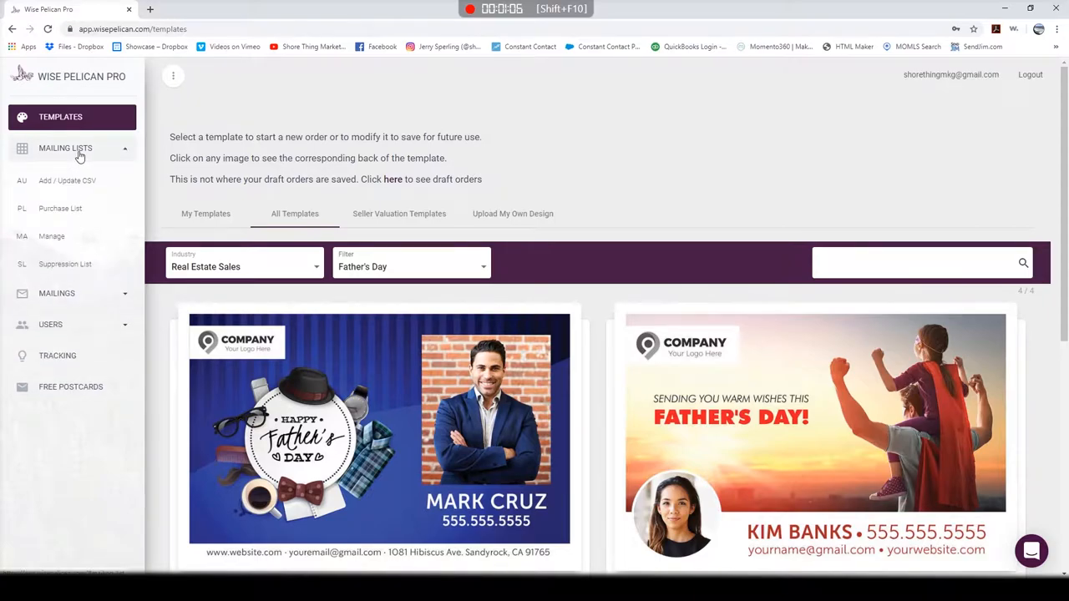
{"action": "mouse_move", "coordinate": [60, 208]}
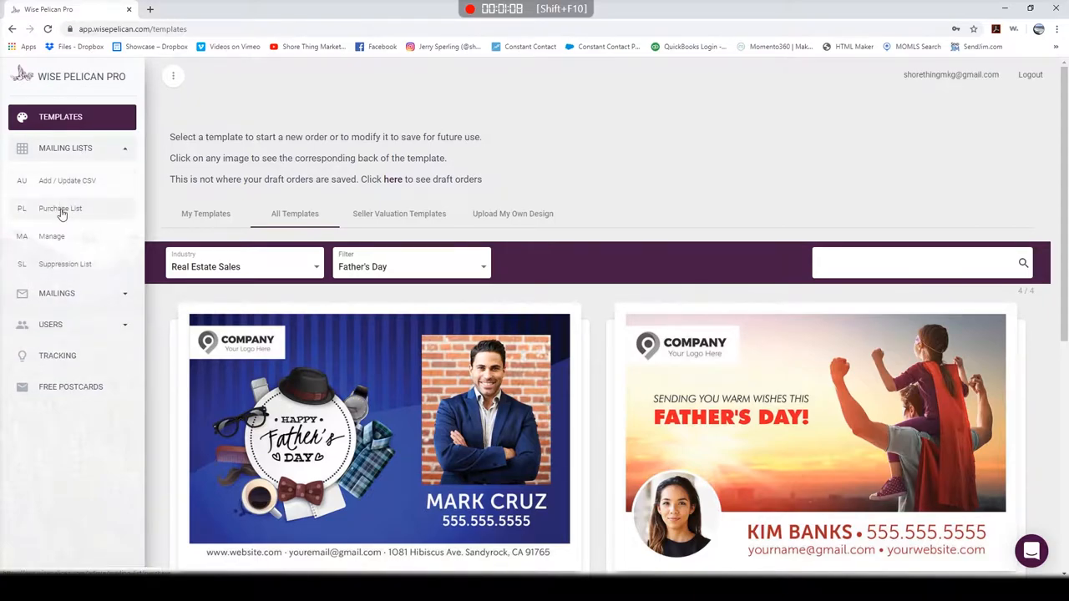
- Go to Purchase List and enter '234 main st' as the street address
{"action": "left_click", "coordinate": [61, 208]}
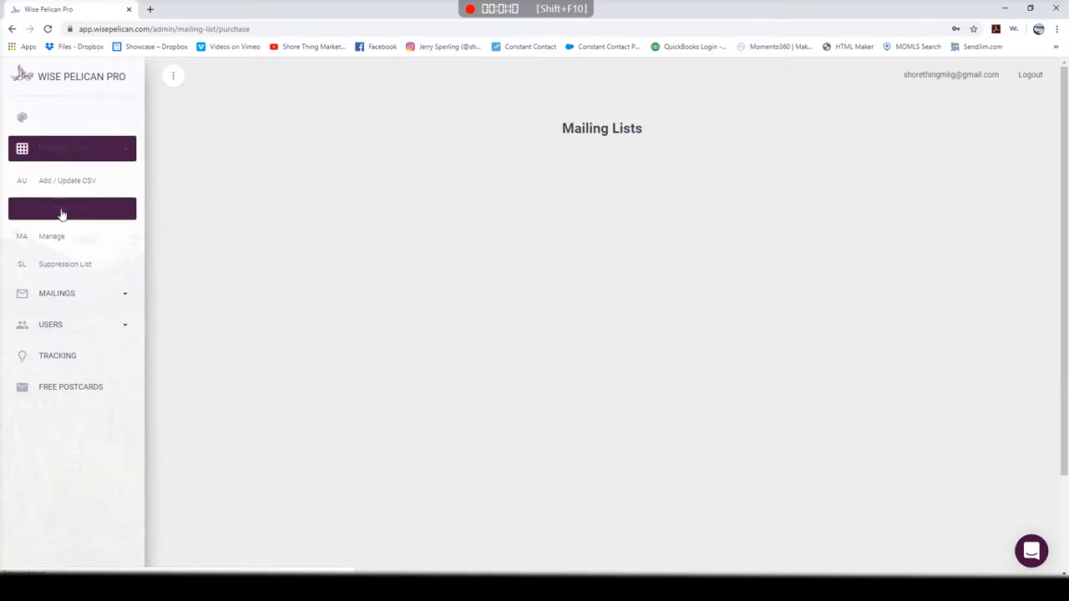
{"action": "left_click", "coordinate": [61, 208]}
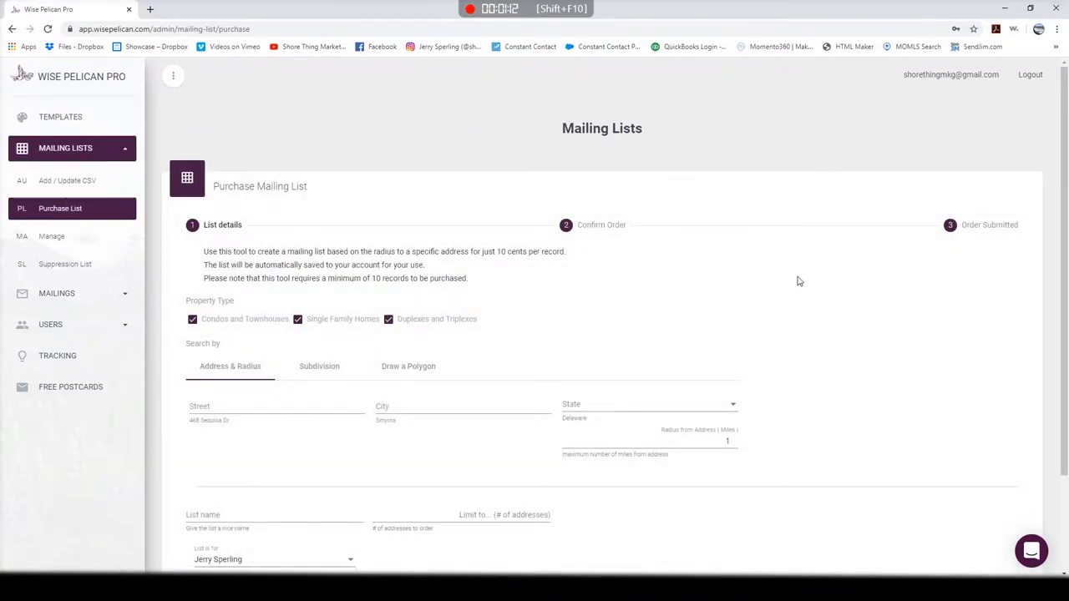
{"action": "mouse_move", "coordinate": [261, 496]}
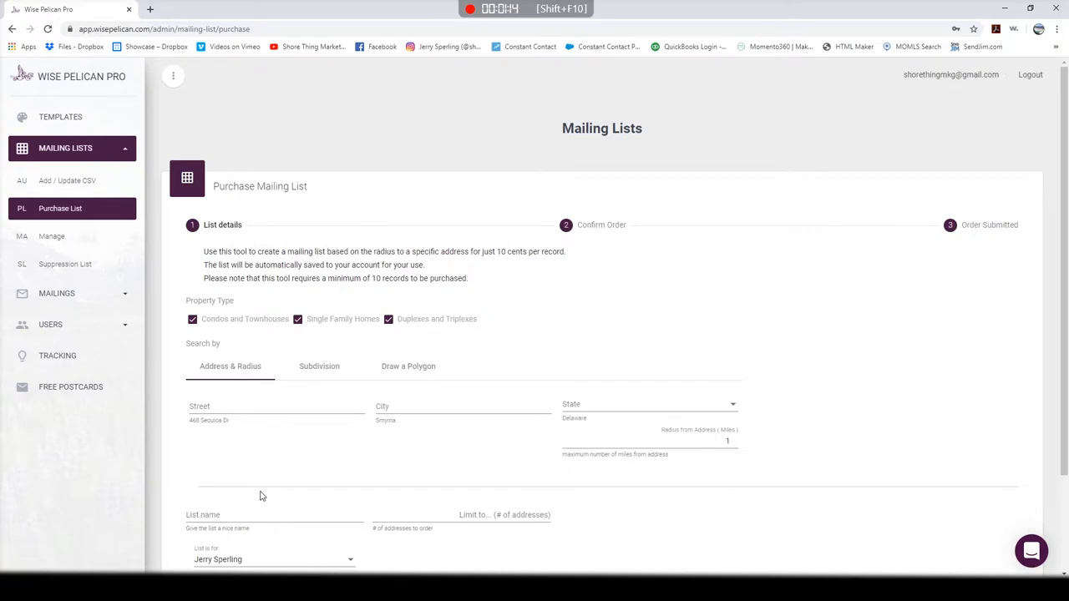
{"action": "left_click", "coordinate": [276, 409]}
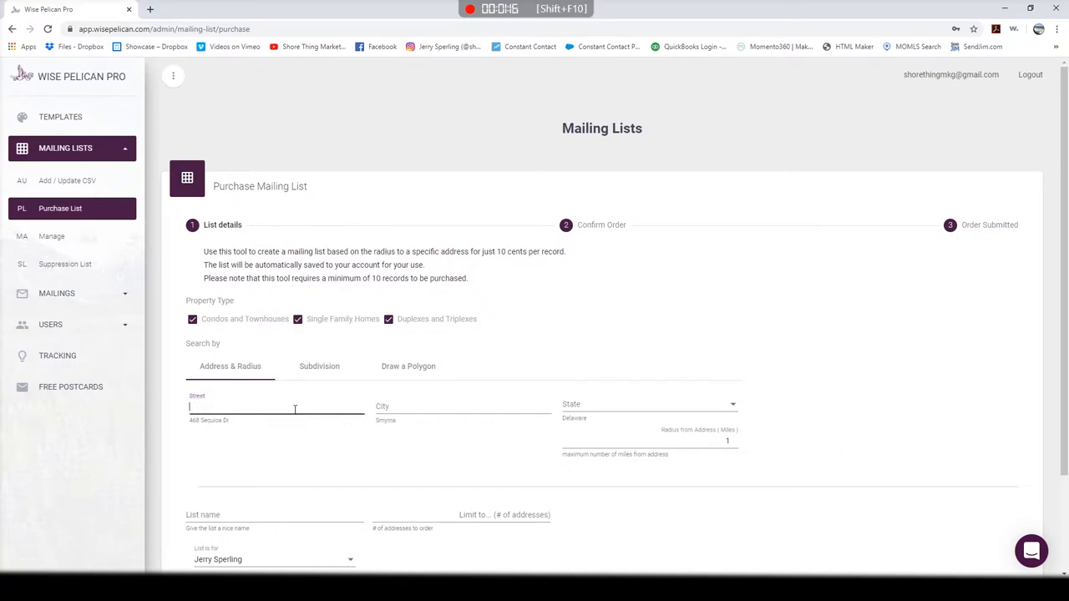
{"action": "type", "text": "2"}
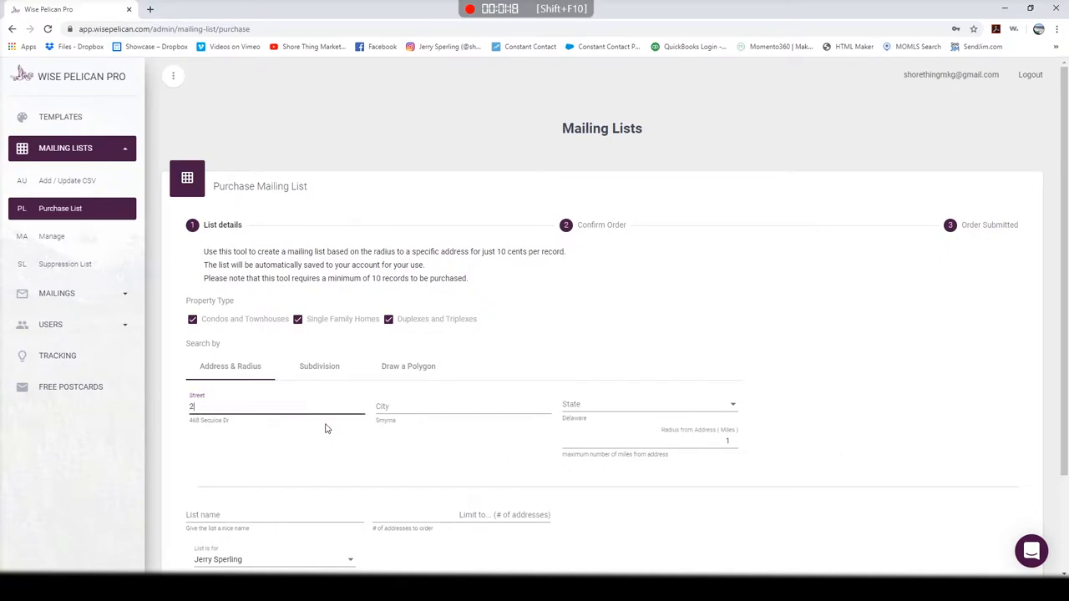
{"action": "type", "text": "34"}
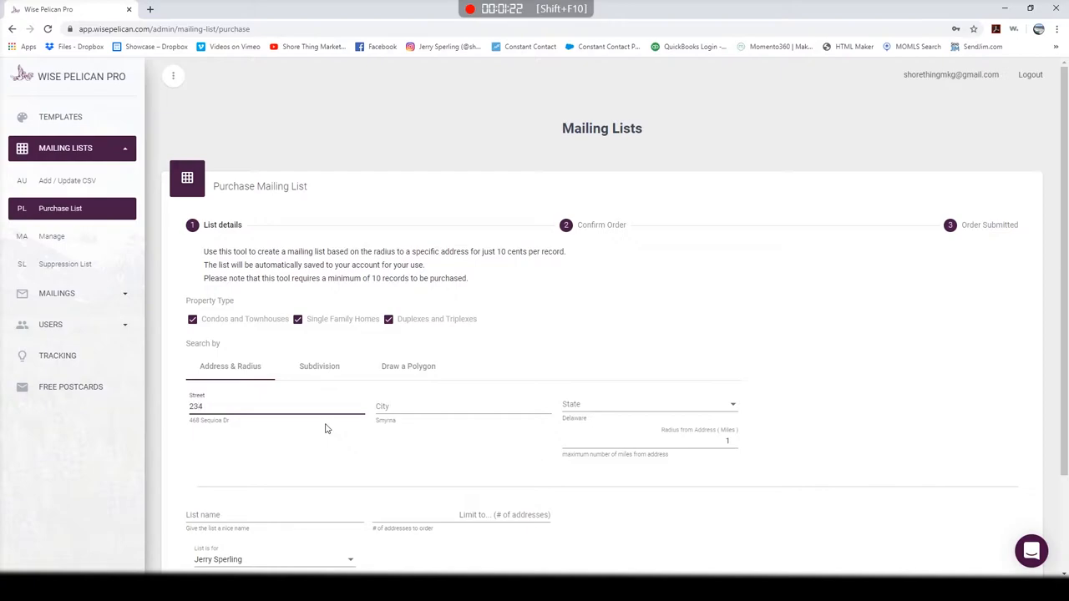
{"action": "type", "text": "main st"}
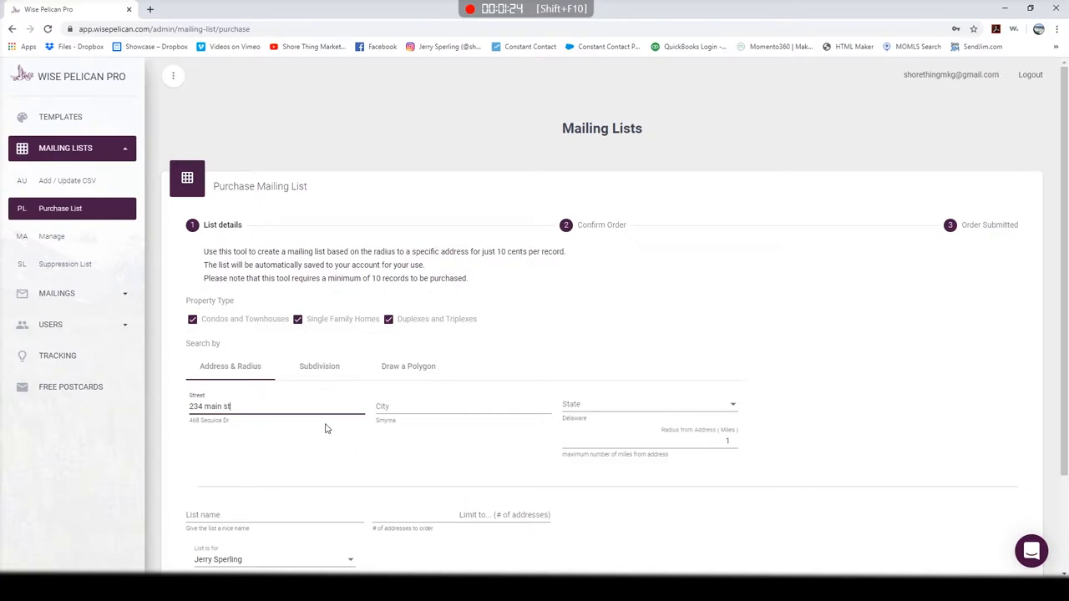
- Enter 'asbury park' as the city and open the State dropdown
{"action": "left_click", "coordinate": [462, 406]}
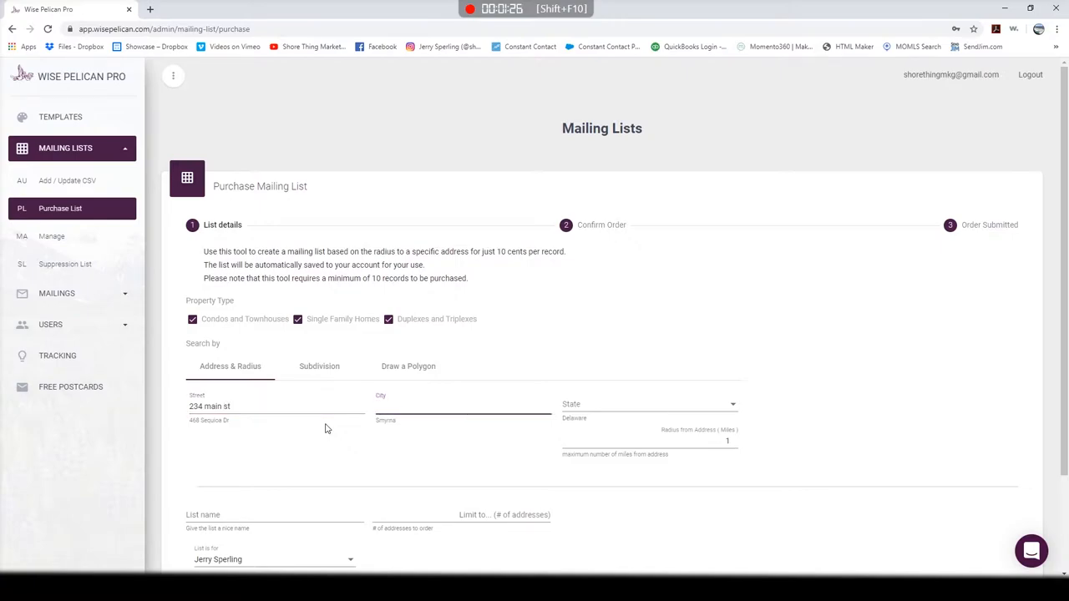
{"action": "left_click", "coordinate": [462, 407]}
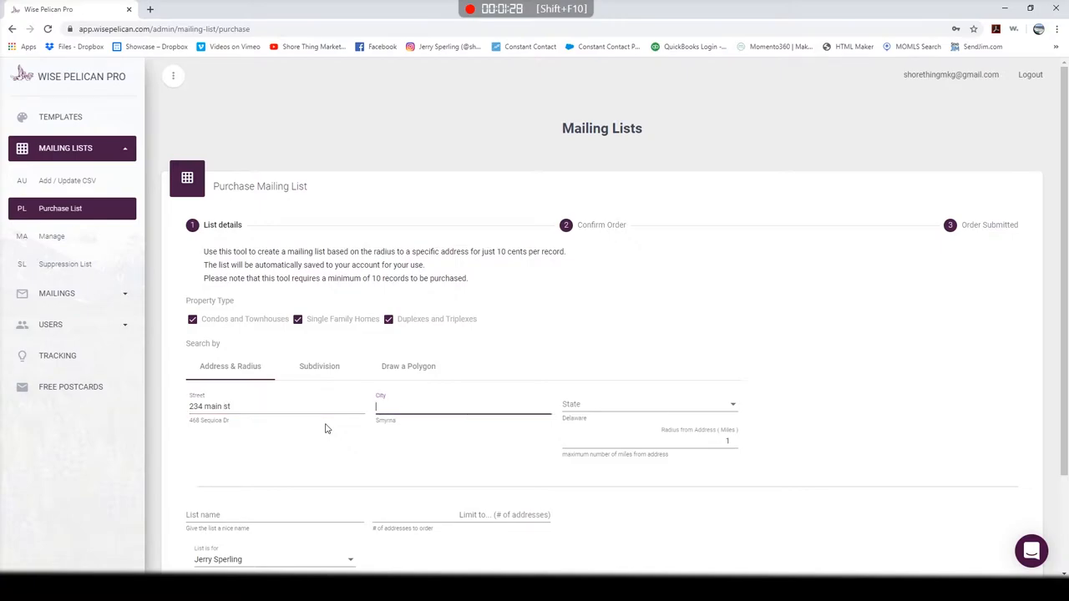
{"action": "type", "text": "asbury"}
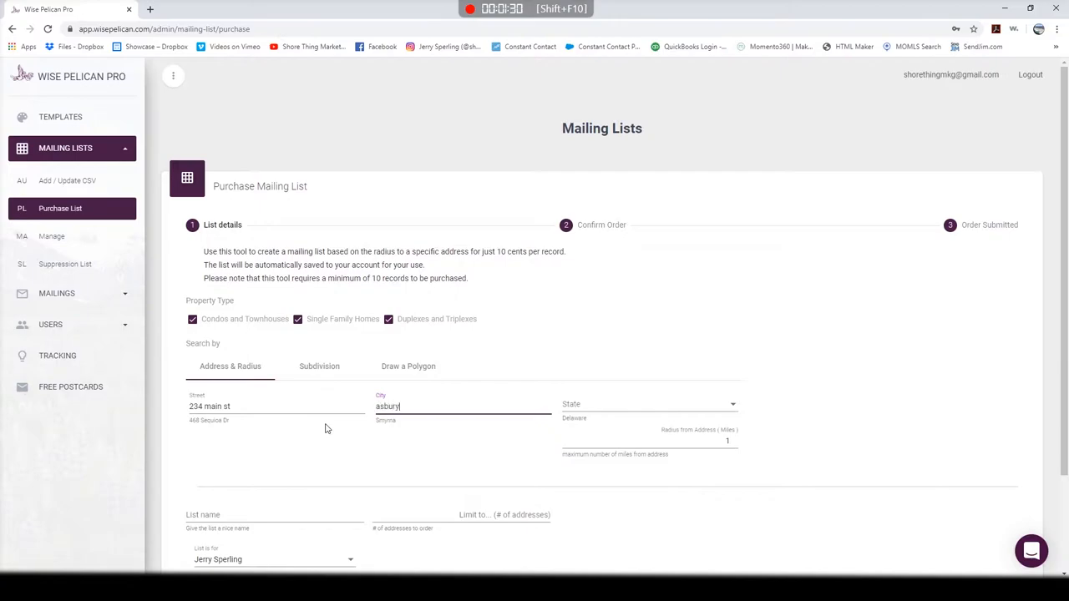
{"action": "type", "text": "park"}
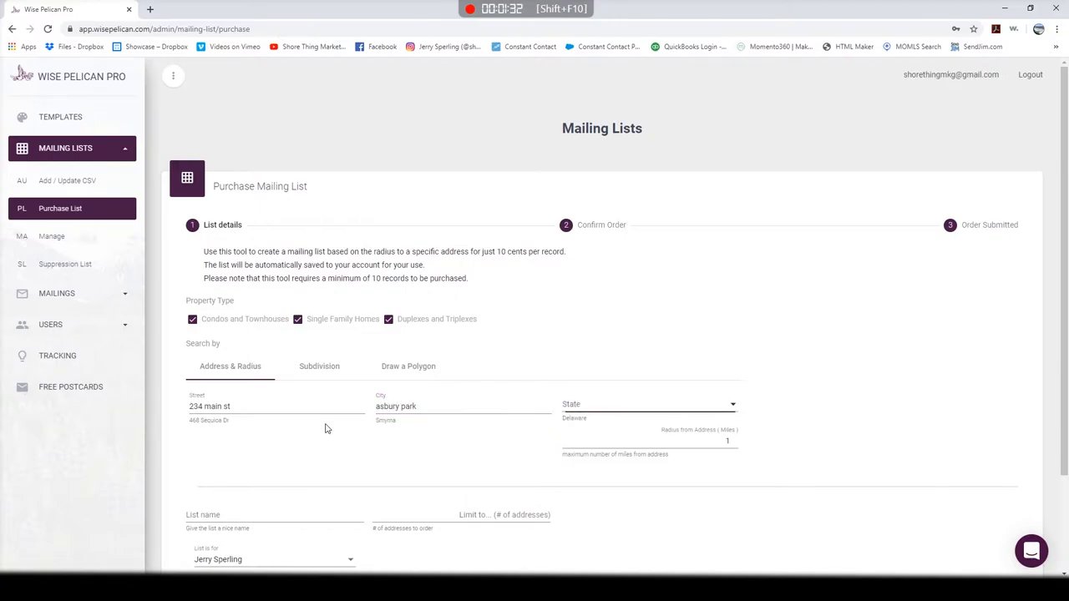
{"action": "left_click", "coordinate": [647, 404]}
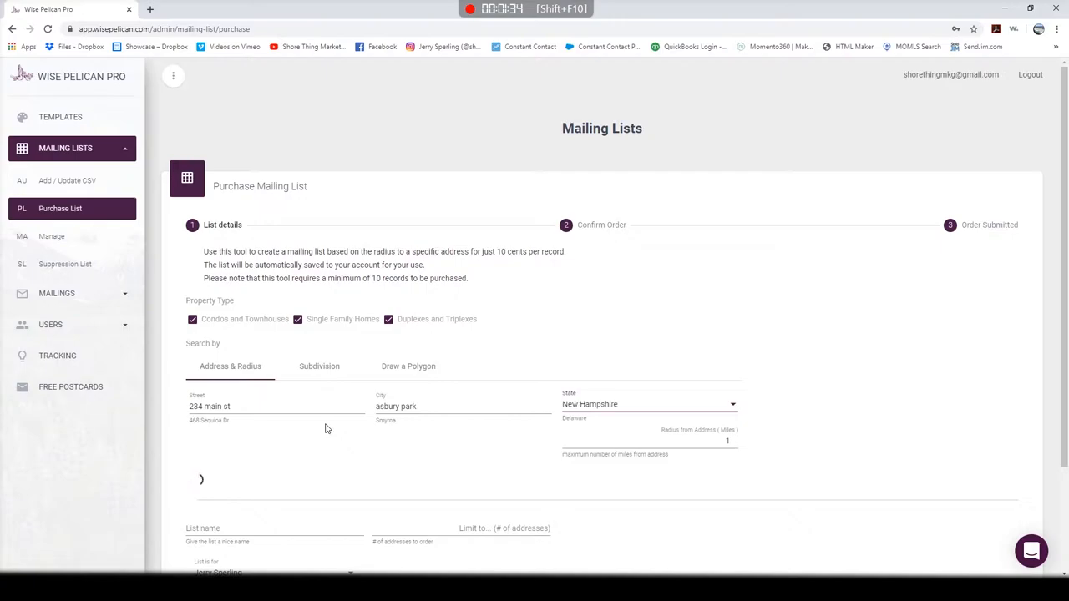
- Select New Jersey as the state and set the address limit to 10
{"action": "left_click", "coordinate": [647, 405]}
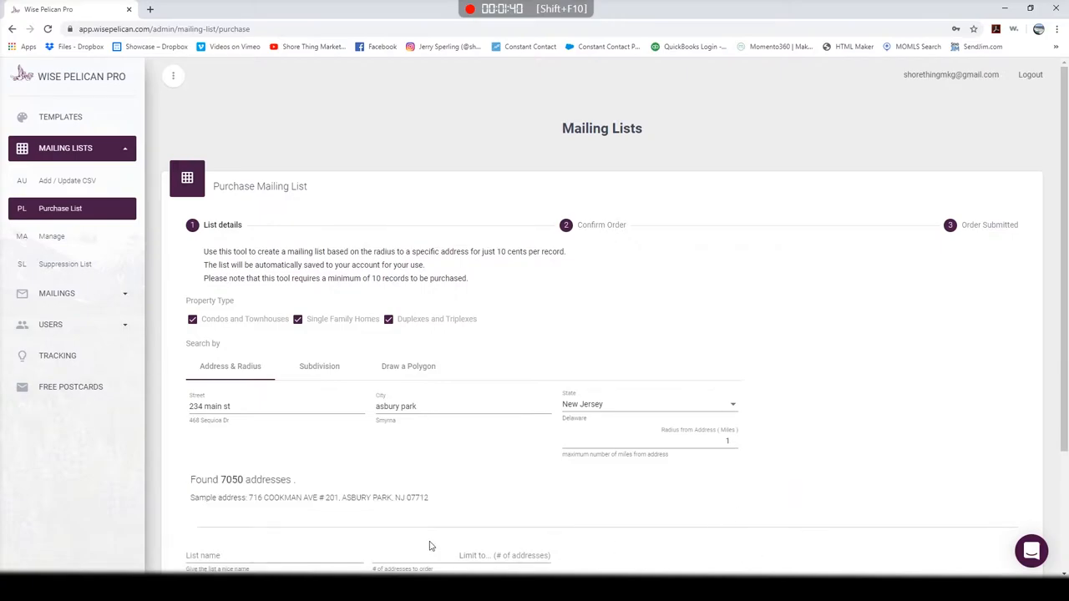
{"action": "mouse_move", "coordinate": [245, 495]}
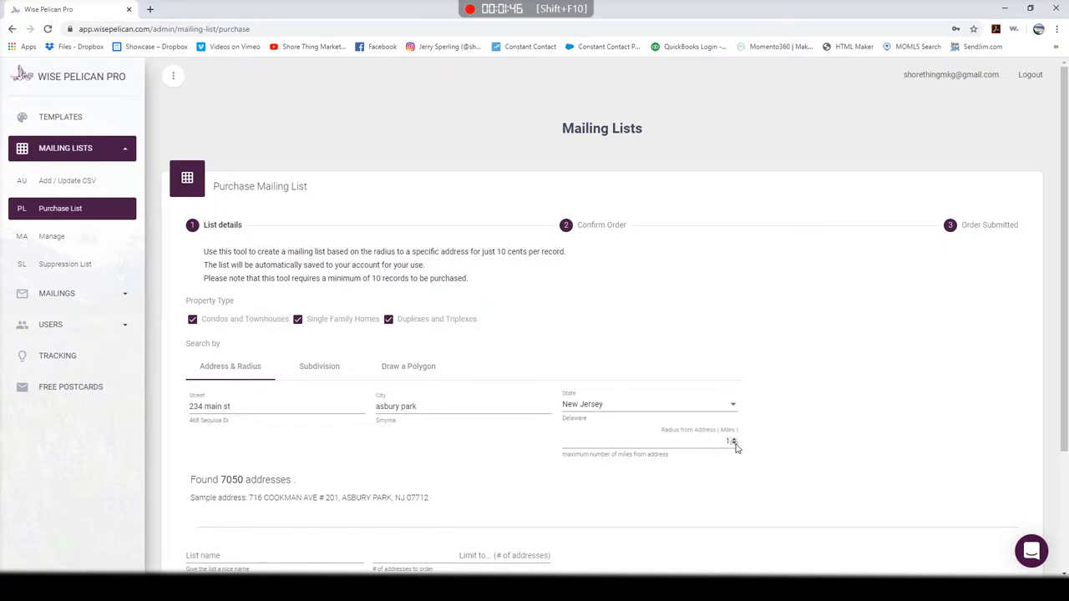
{"action": "scroll", "scroll_direction": "down", "scroll_amount": 3}
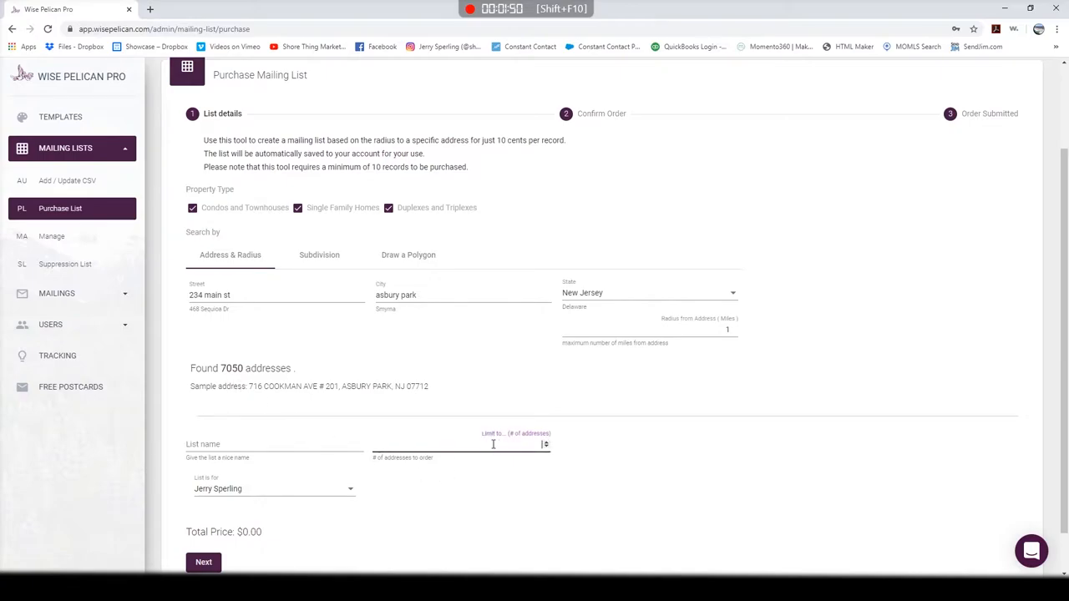
{"action": "type", "text": "7050"}
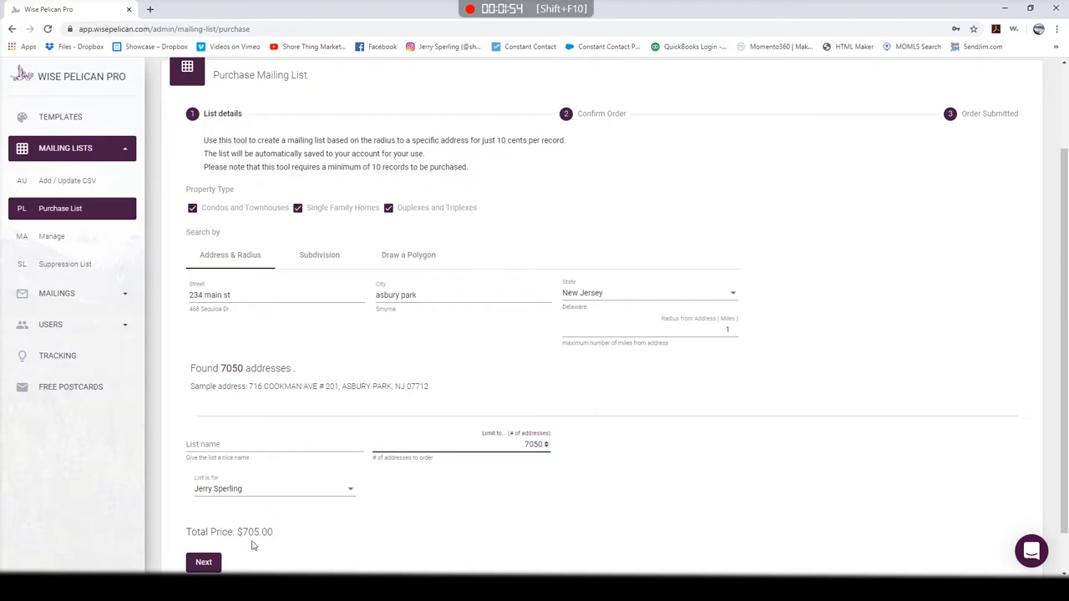
{"action": "triple_click", "coordinate": [532, 444]}
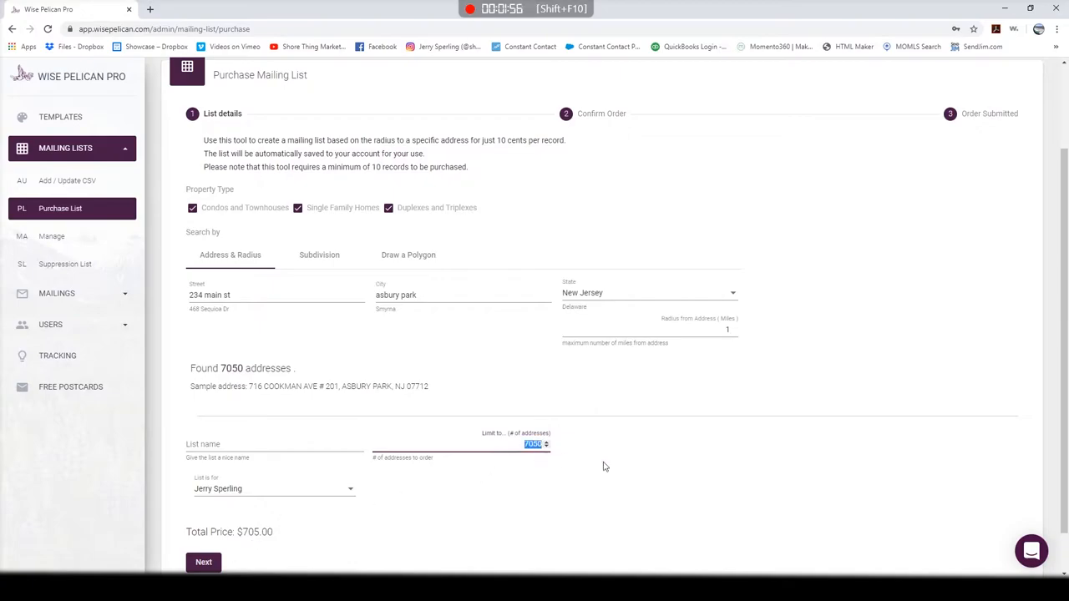
{"action": "type", "text": "500"}
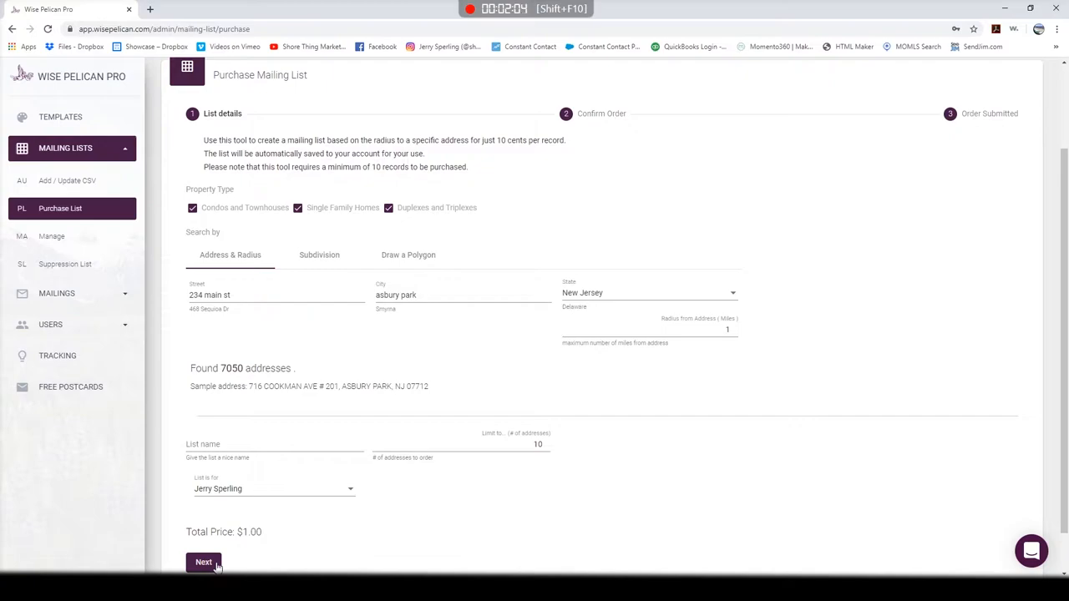
- Name the list 'test', reach order confirmation, then return to the templates gallery
{"action": "left_click", "coordinate": [274, 444]}
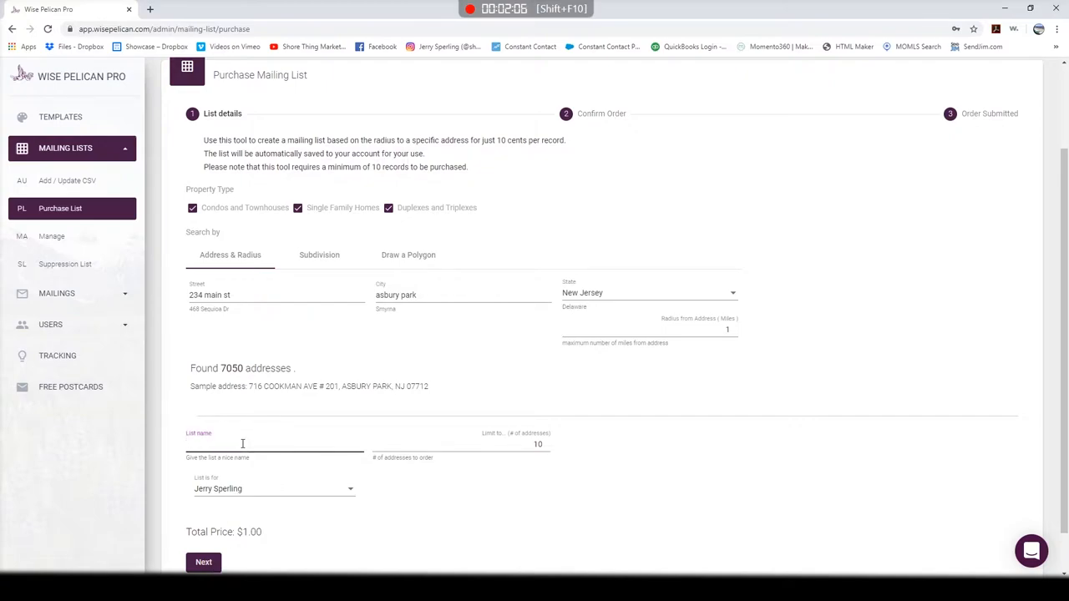
{"action": "type", "text": "test"}
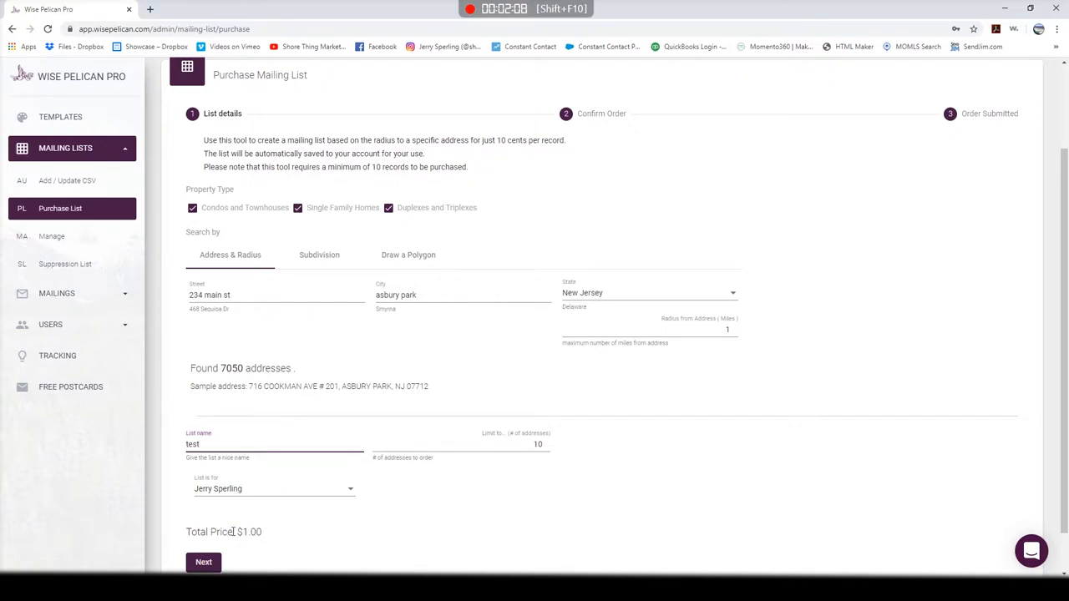
{"action": "left_click", "coordinate": [204, 562]}
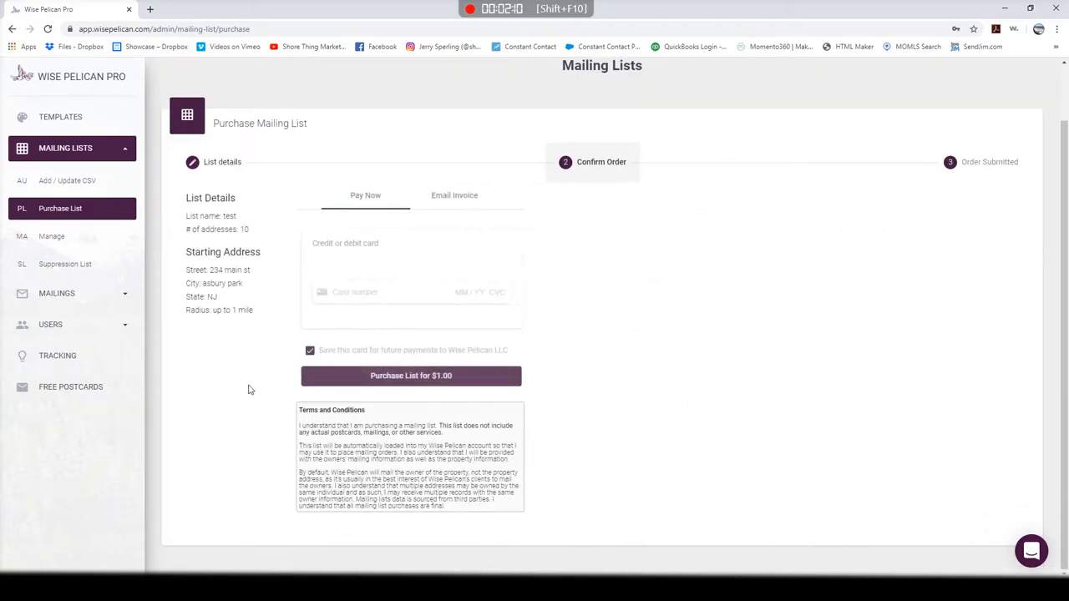
{"action": "mouse_move", "coordinate": [142, 92]}
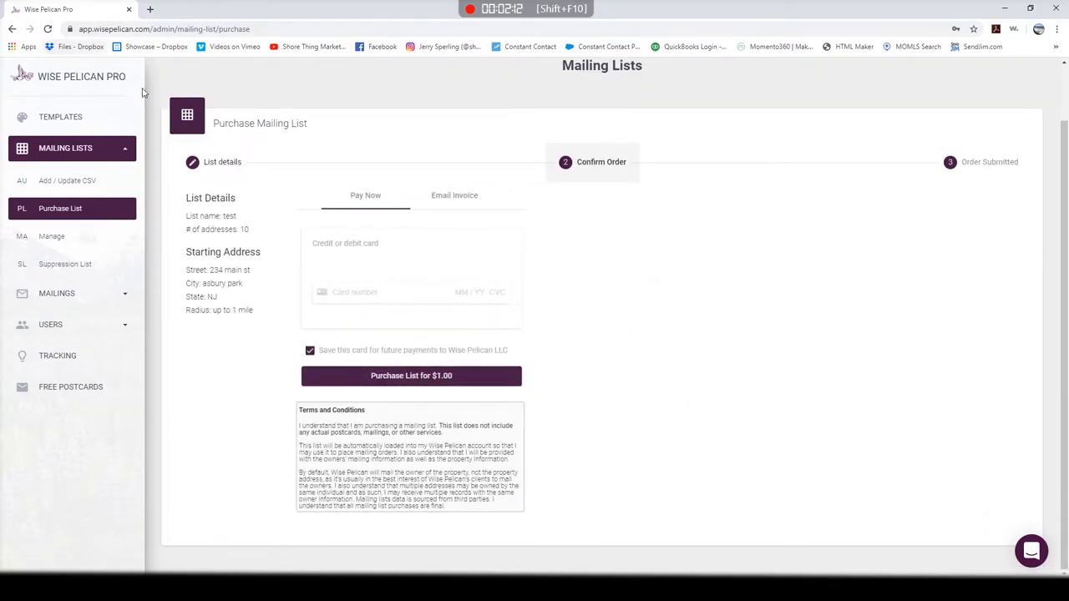
{"action": "left_click", "coordinate": [60, 117]}
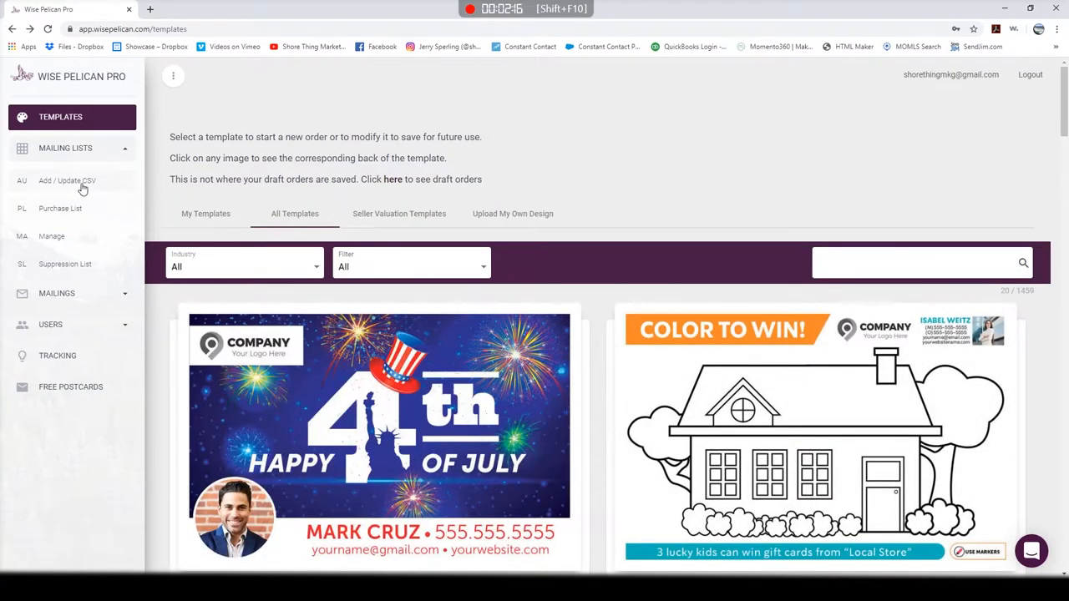
- Reopen Purchase List, switch to Draw a Polygon search, and enter zip code 07751
{"action": "left_click", "coordinate": [60, 208]}
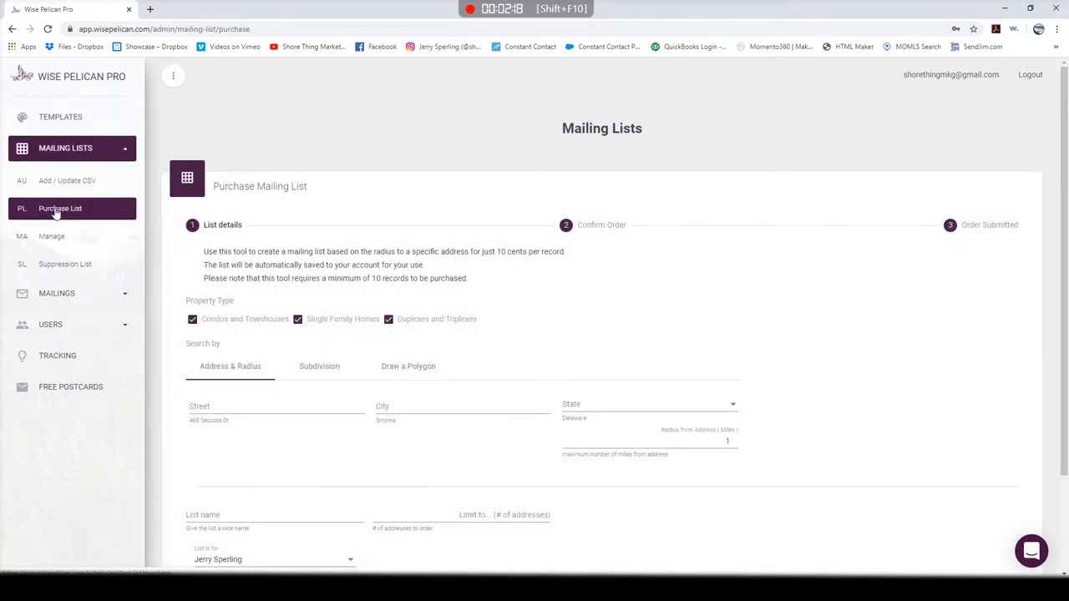
{"action": "scroll", "scroll_direction": "down", "scroll_amount": 3}
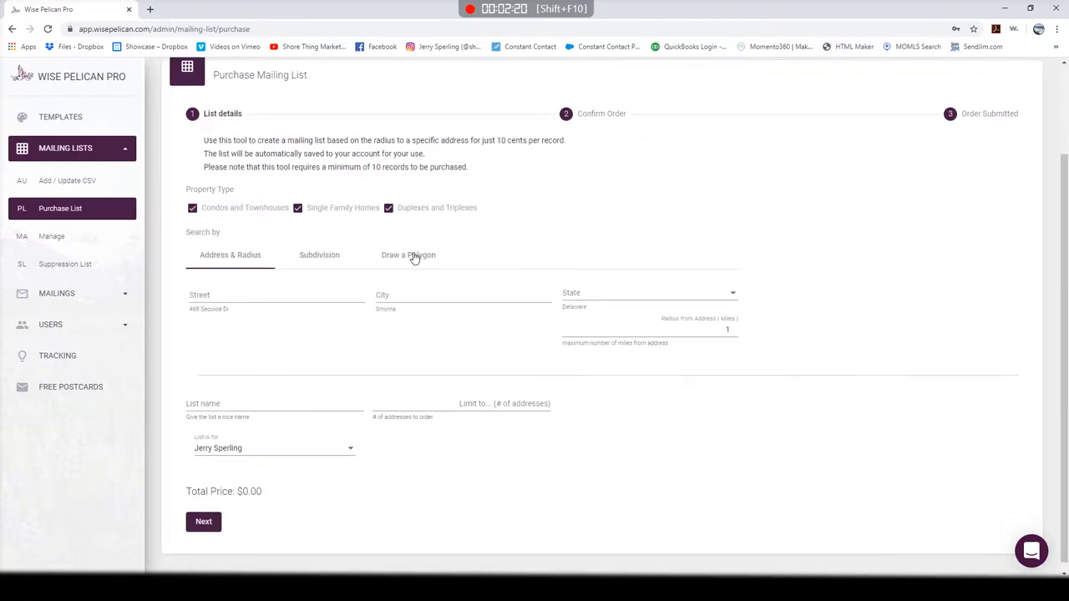
{"action": "left_click", "coordinate": [408, 255]}
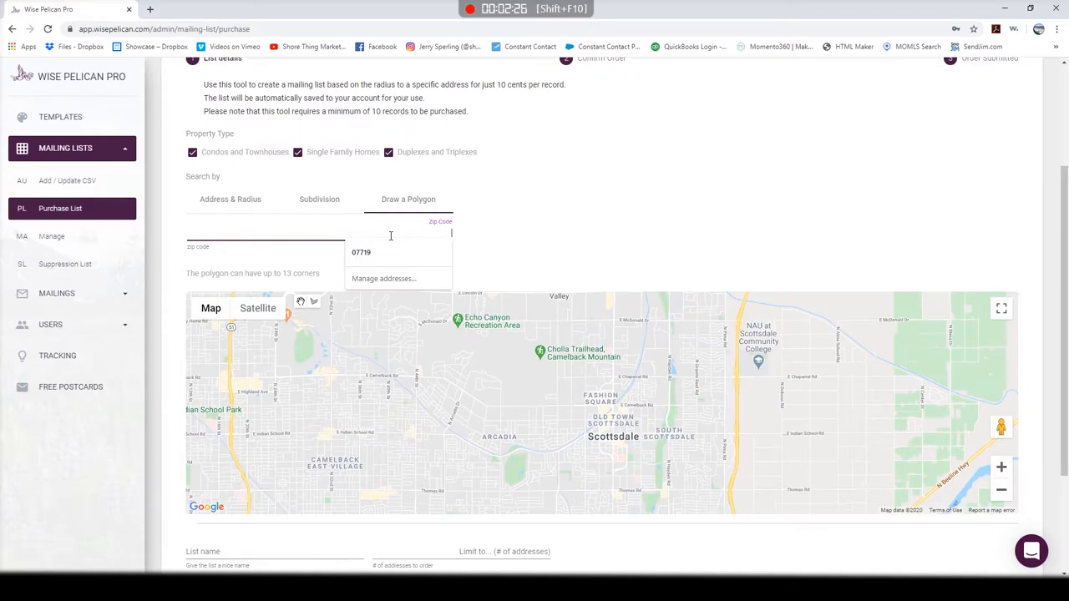
{"action": "type", "text": "0"}
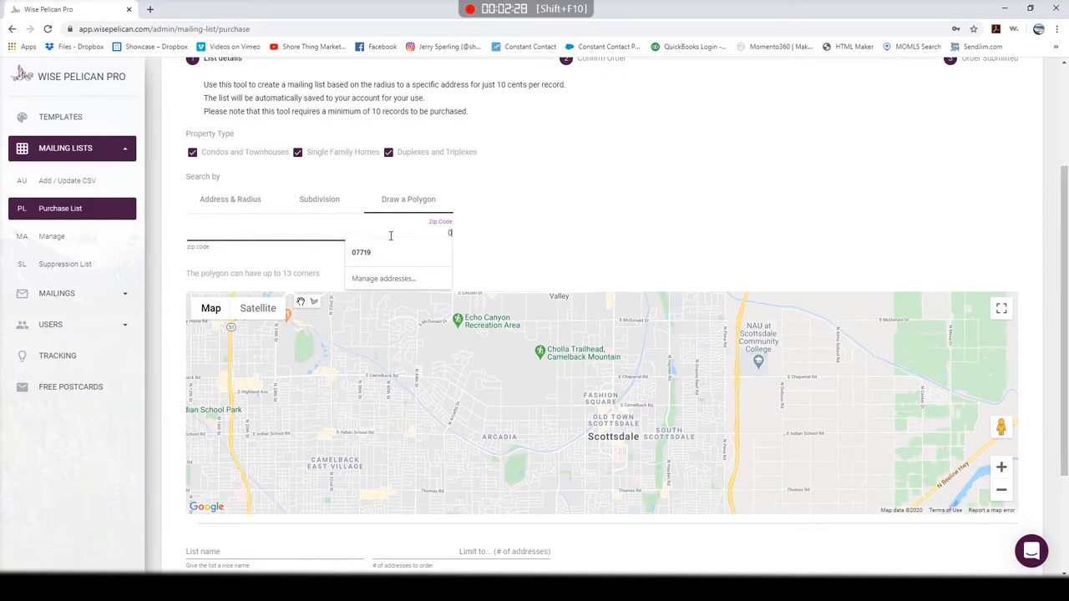
{"action": "type", "text": "7751"}
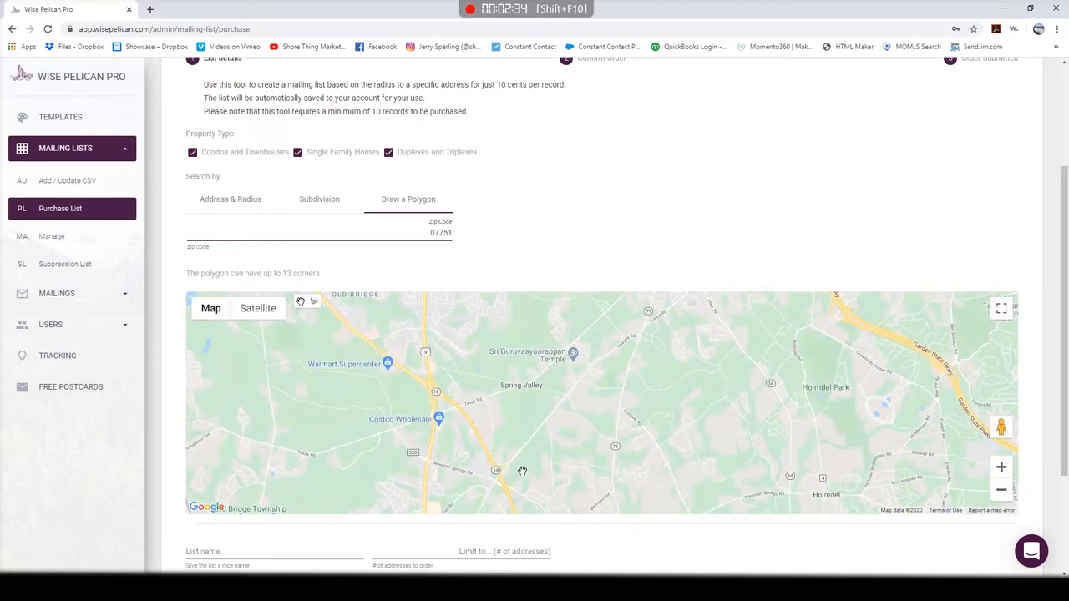
{"action": "mouse_move", "coordinate": [578, 411]}
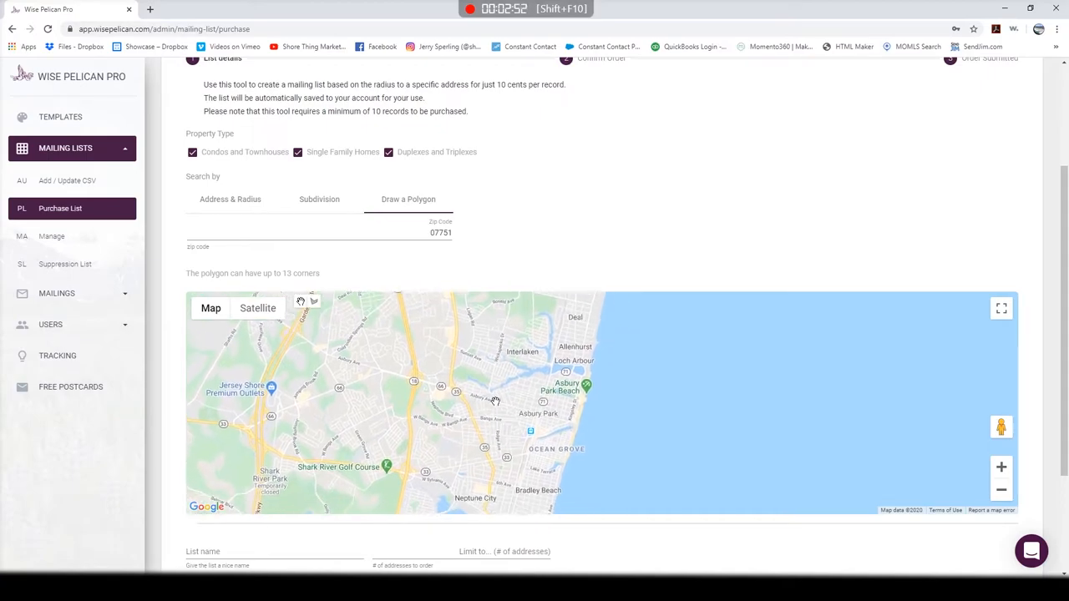
- Zoom in twice, pan north to West Deal, and close a polygon finding 352 addresses
{"action": "left_click", "coordinate": [1001, 467]}
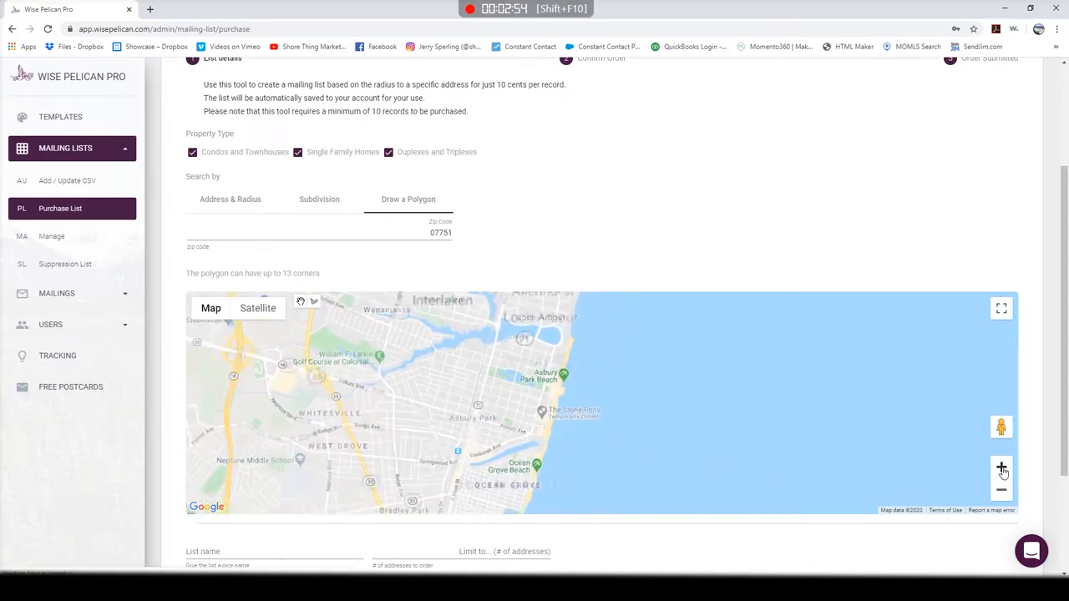
{"action": "left_click", "coordinate": [1000, 467]}
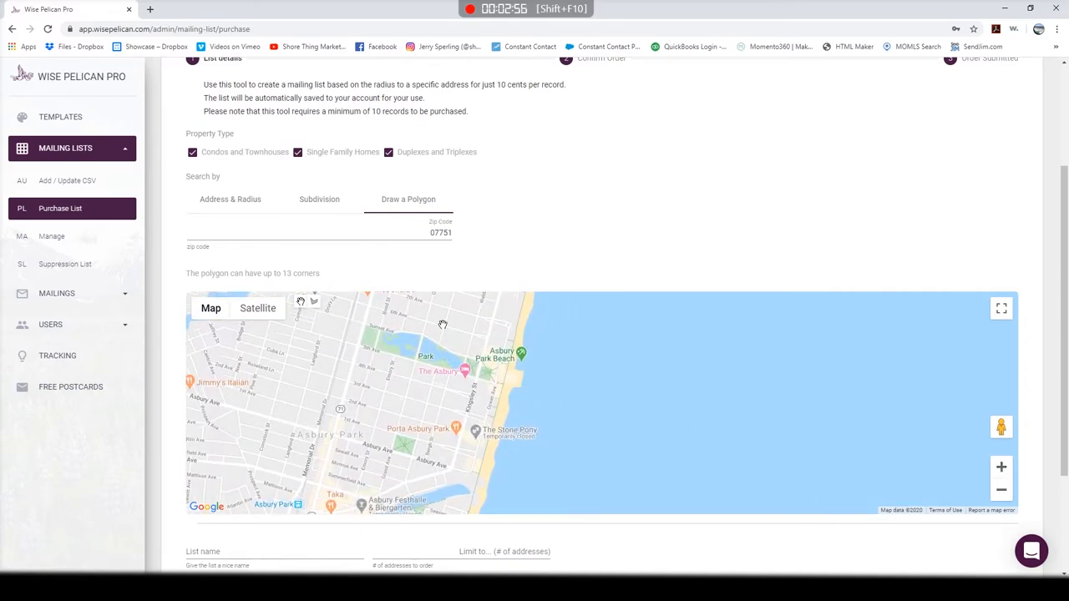
{"action": "left_click_drag", "start_coordinate": [443, 326], "coordinate": [623, 418]}
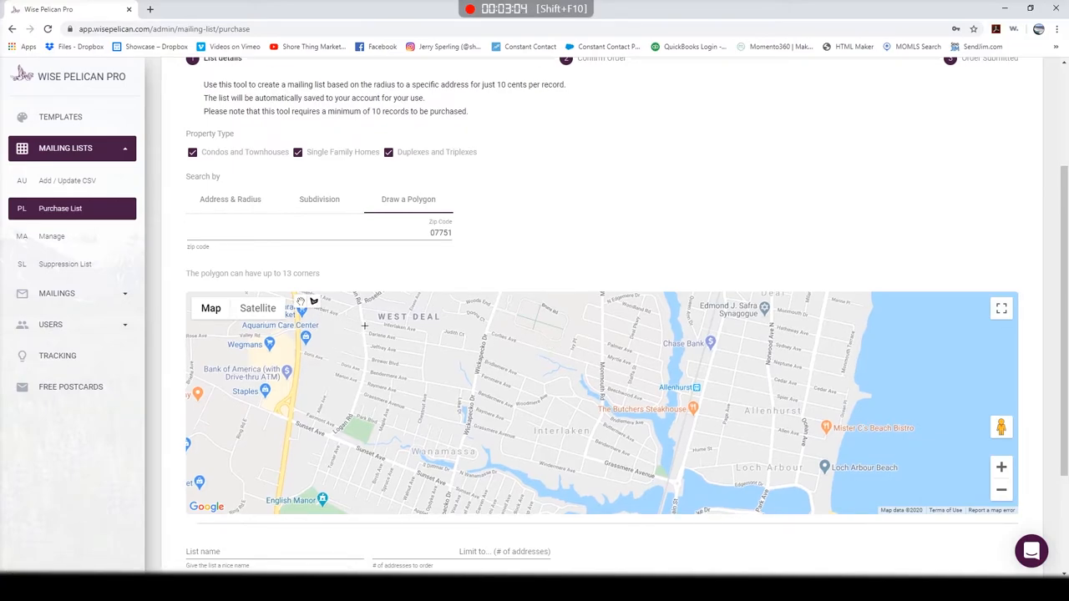
{"action": "left_click_drag", "start_coordinate": [364, 325], "coordinate": [501, 348]}
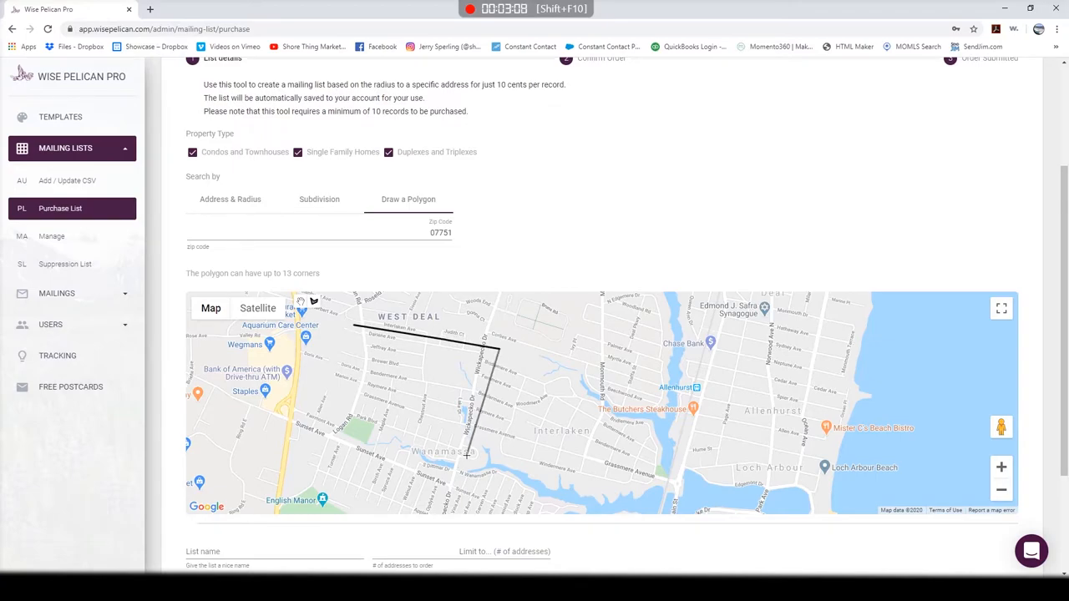
{"action": "left_click", "coordinate": [339, 380]}
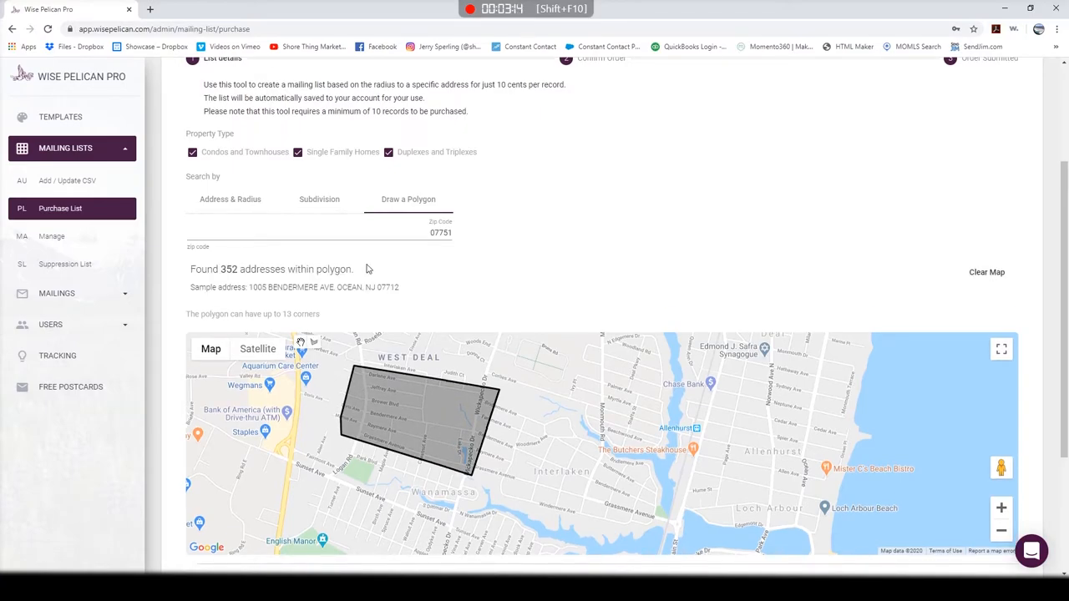
- Keep list name 'test', clear the map, then zoom out and pan toward Toms River
{"action": "scroll", "scroll_direction": "down", "scroll_amount": 3}
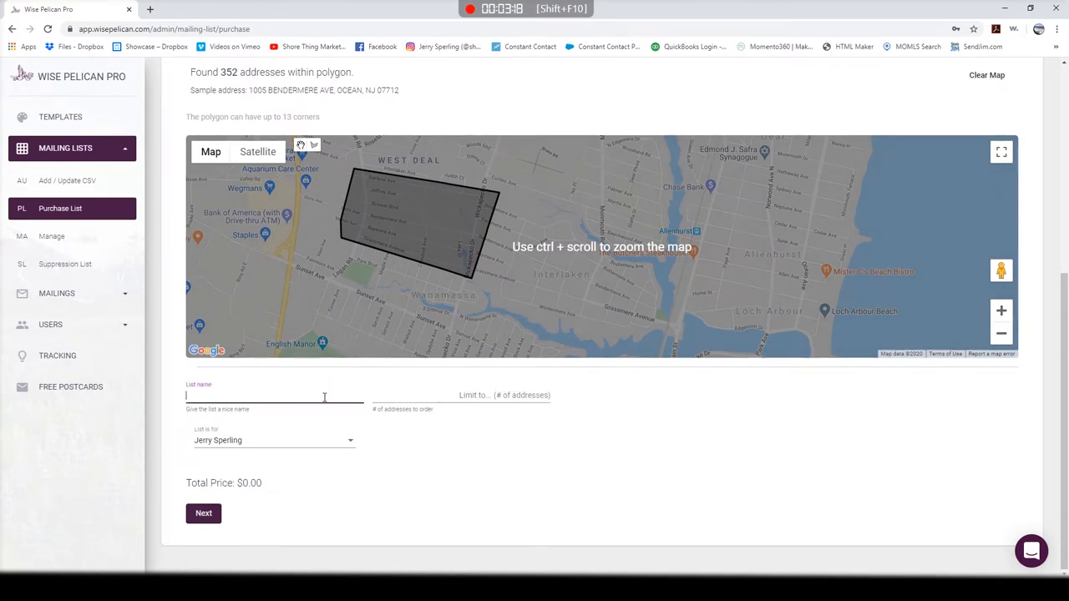
{"action": "type", "text": "test"}
{"action": "left_click", "coordinate": [462, 395]}
{"action": "type", "text": "352"}
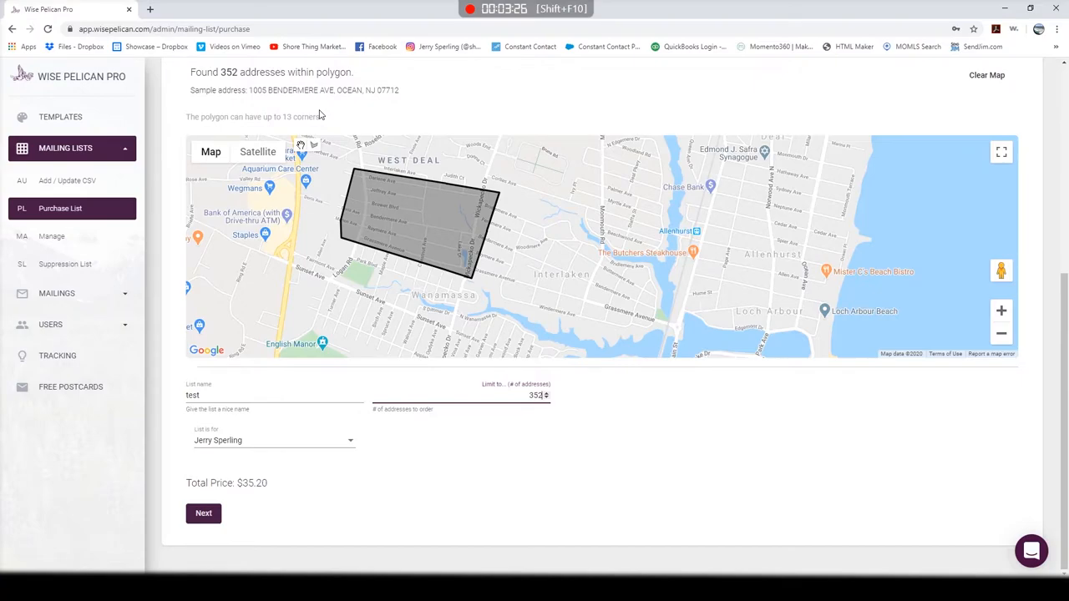
{"action": "mouse_move", "coordinate": [411, 174]}
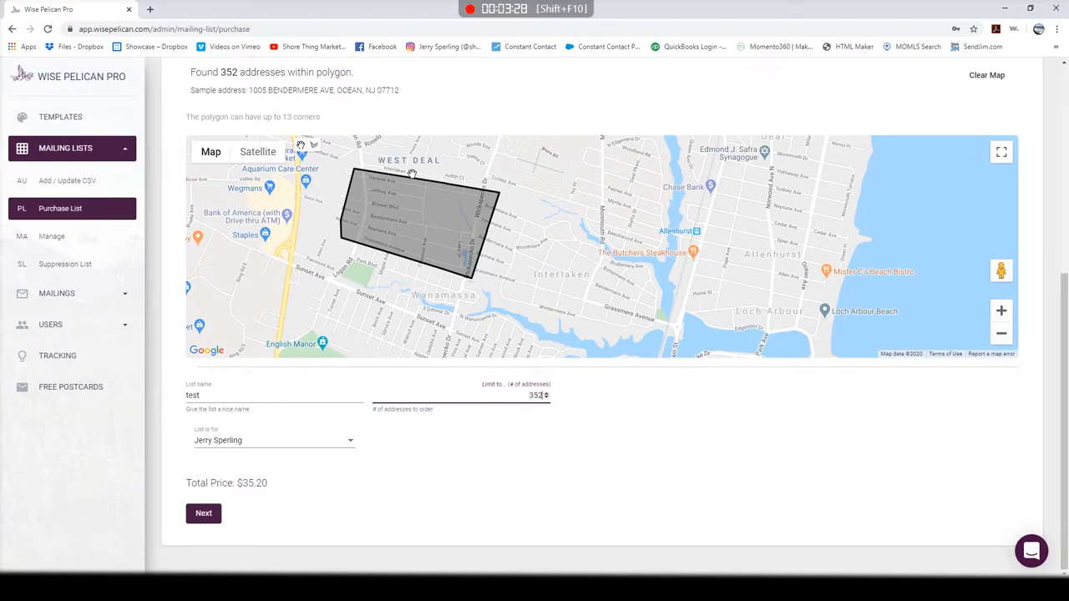
{"action": "left_click", "coordinate": [694, 262]}
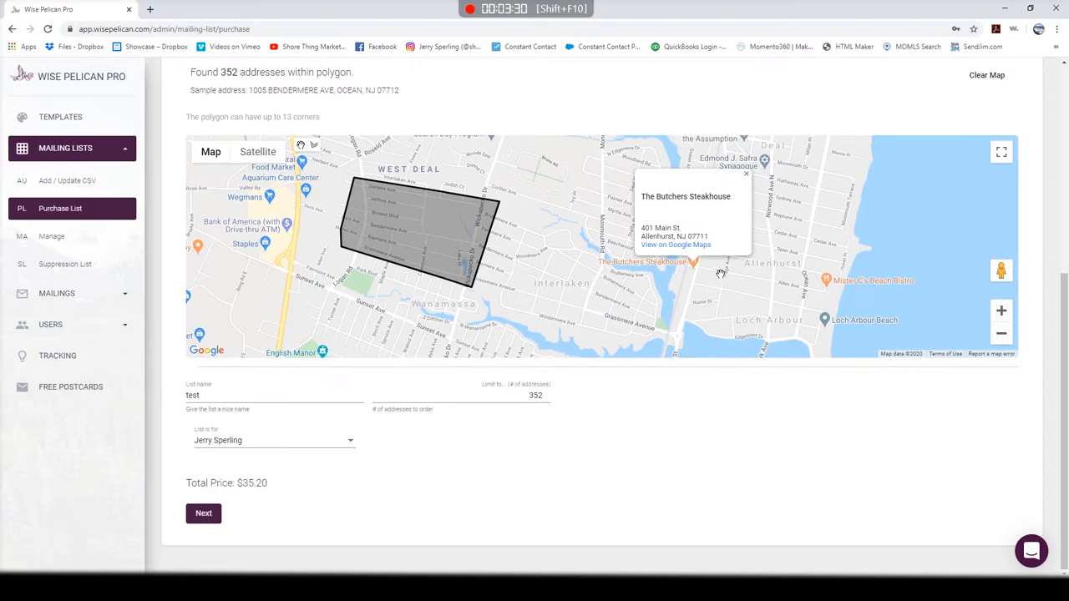
{"action": "mouse_move", "coordinate": [651, 257]}
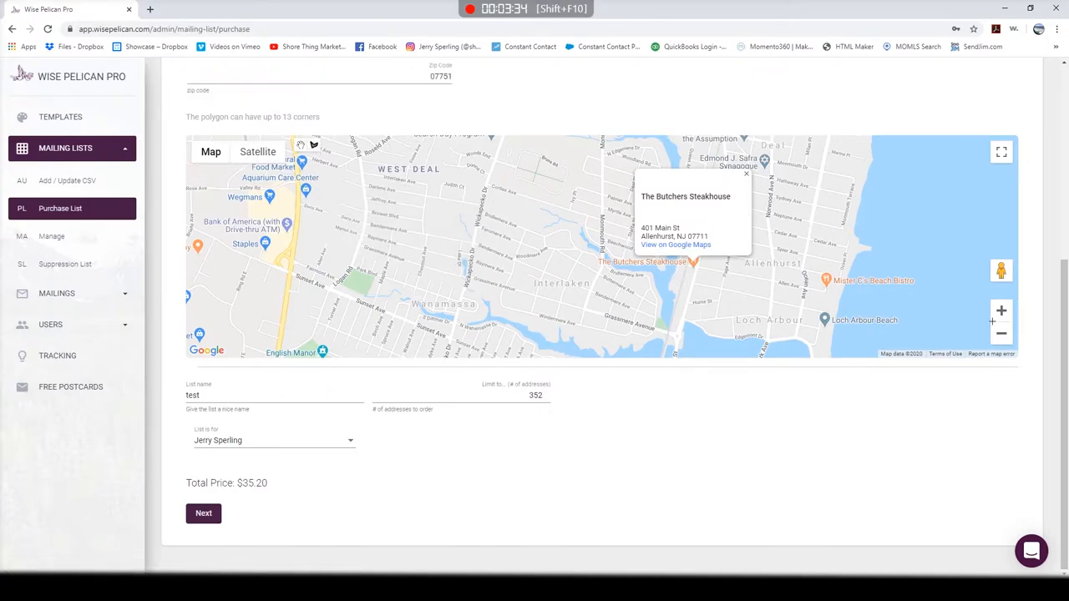
{"action": "left_click", "coordinate": [1000, 333]}
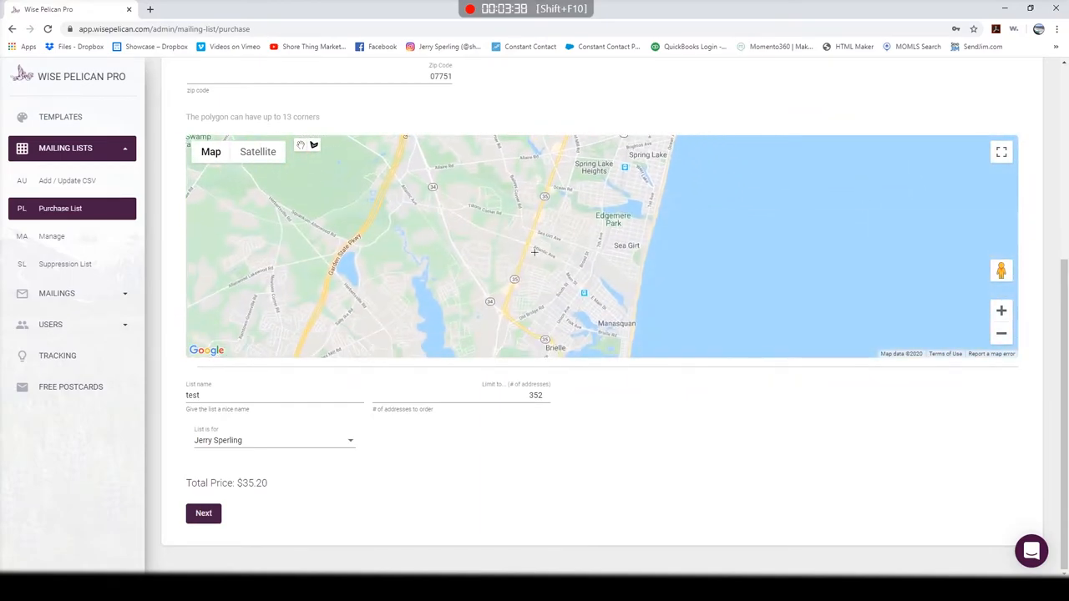
{"action": "left_click_drag", "start_coordinate": [534, 251], "coordinate": [576, 172]}
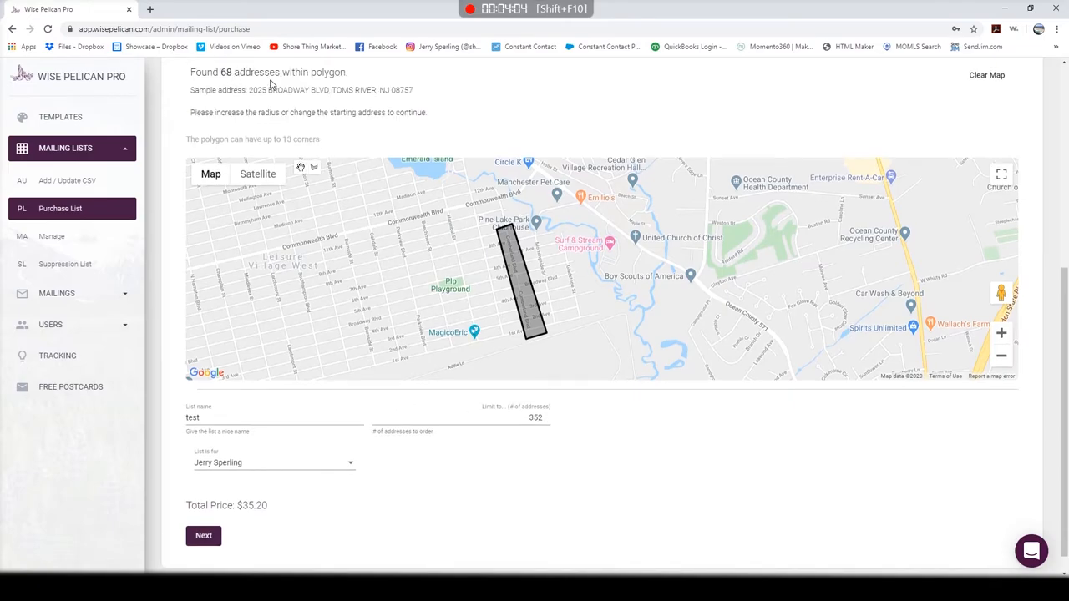
{"action": "mouse_move", "coordinate": [456, 240]}
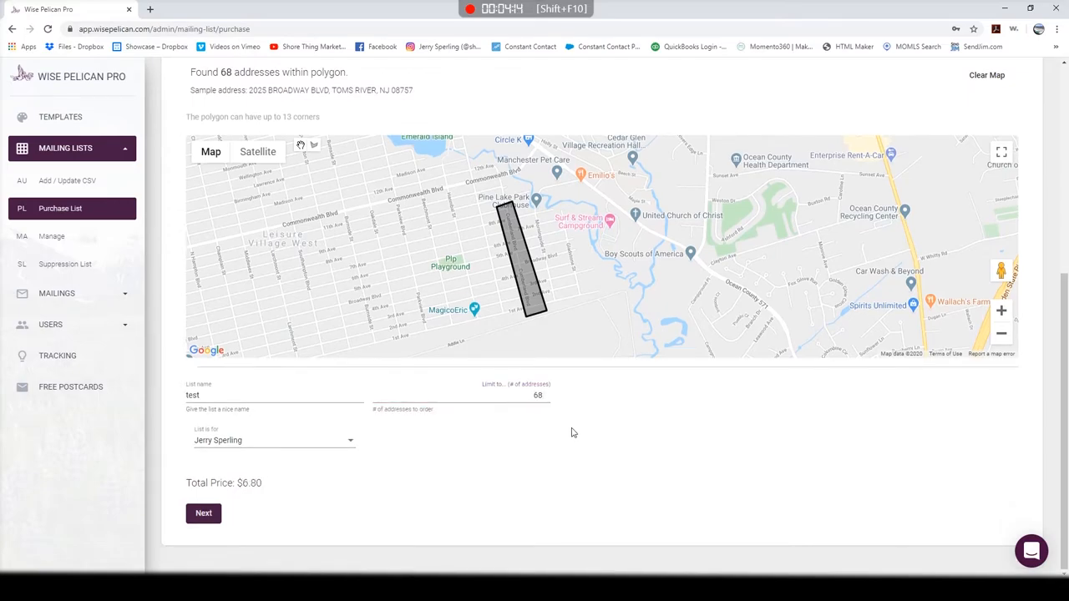
- Advance the 68-address Toms River list 'test' to Confirm Order at $6.80
{"action": "left_click", "coordinate": [203, 512]}
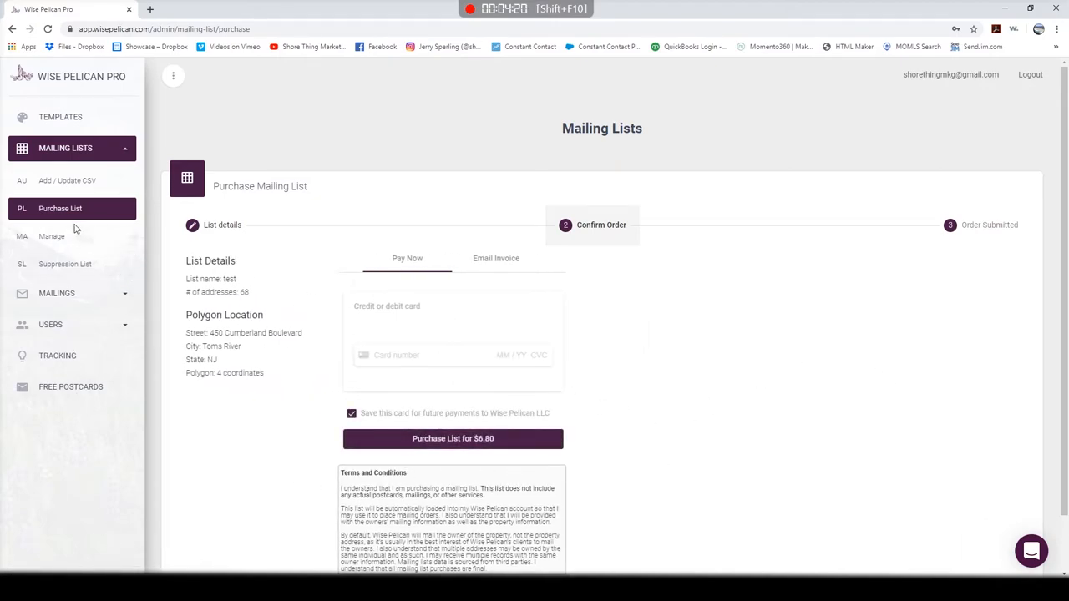
- Check Manage Mailing Lists, then start a new order from Mailings > Order
{"action": "left_click", "coordinate": [51, 237]}
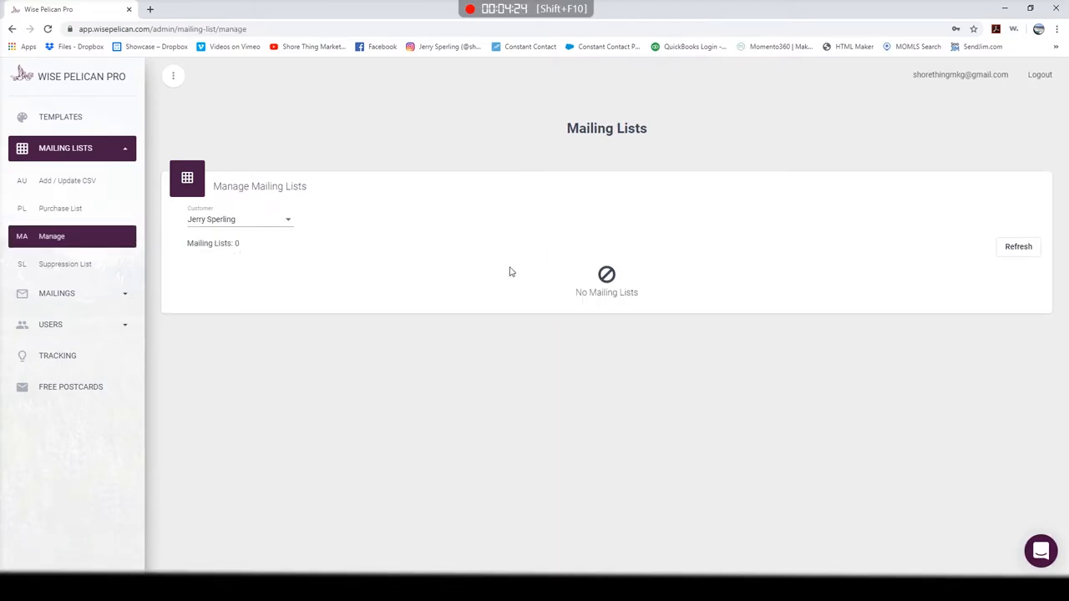
{"action": "mouse_move", "coordinate": [232, 297]}
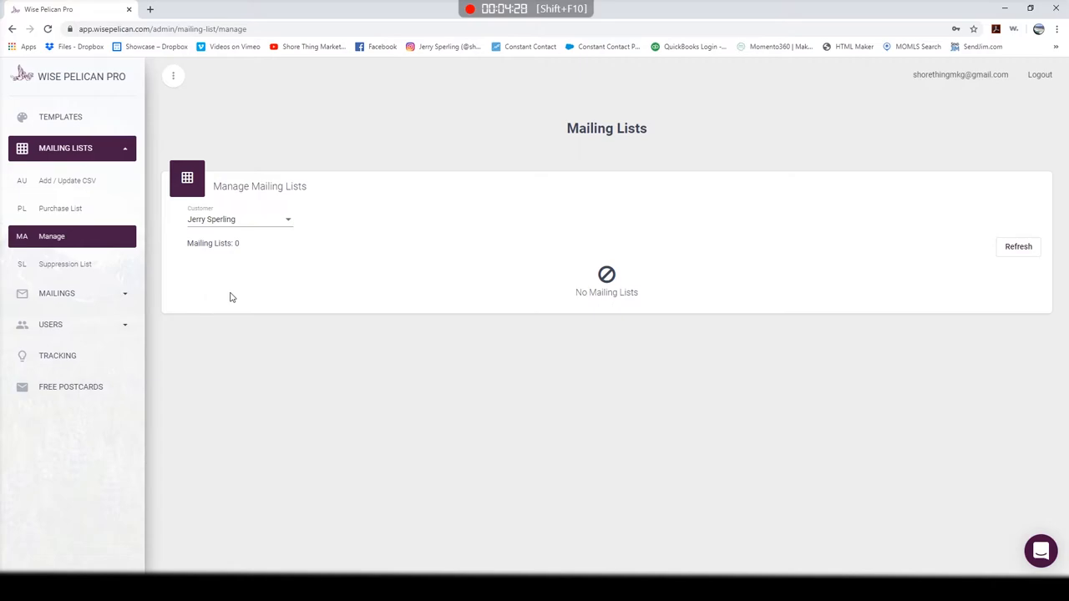
{"action": "mouse_move", "coordinate": [210, 262]}
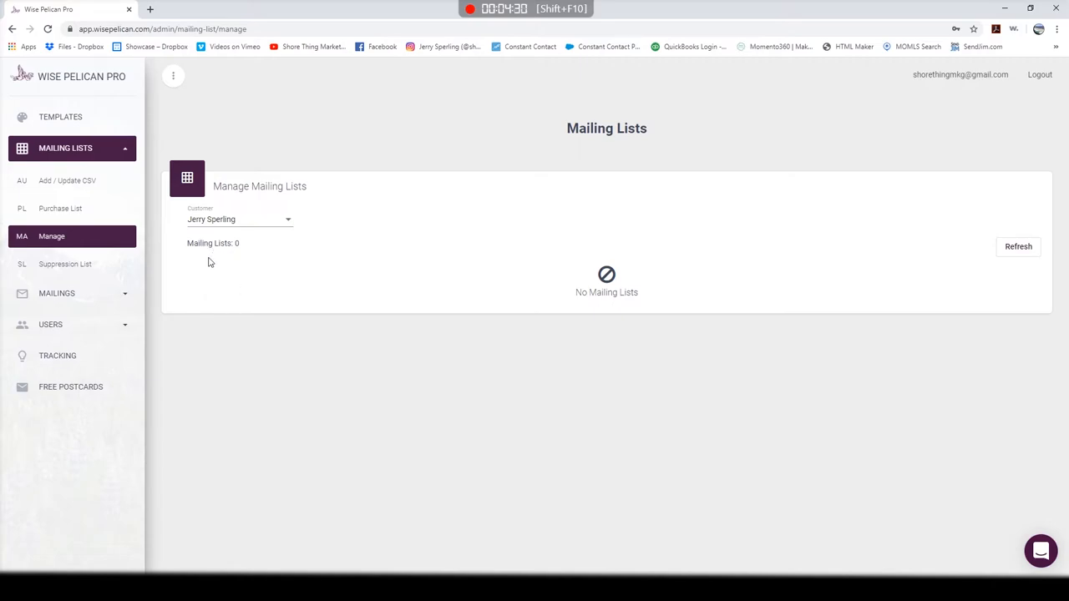
{"action": "mouse_move", "coordinate": [320, 330]}
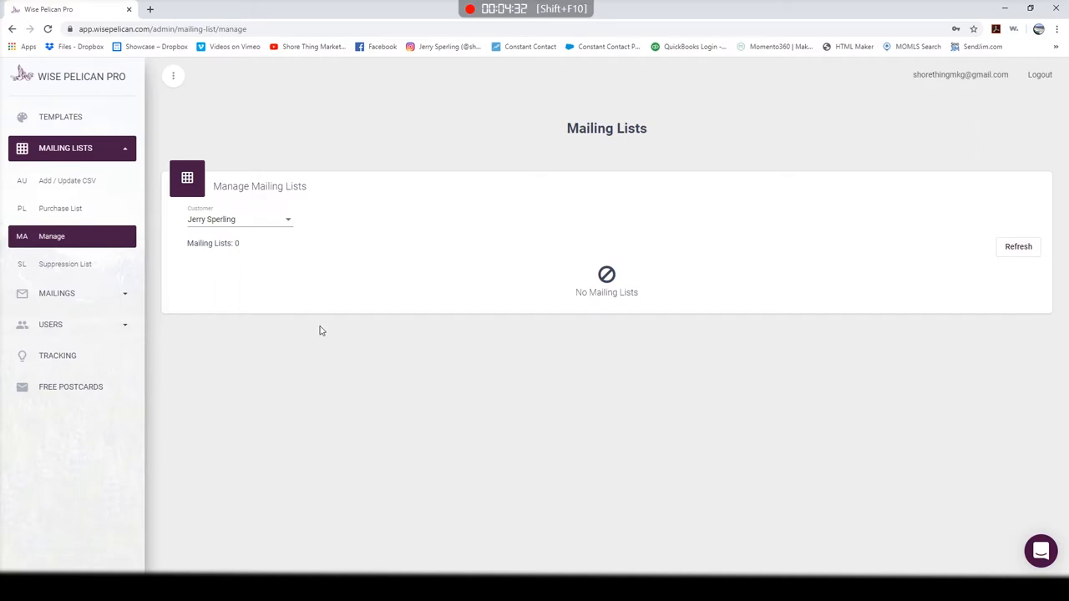
{"action": "mouse_move", "coordinate": [56, 298]}
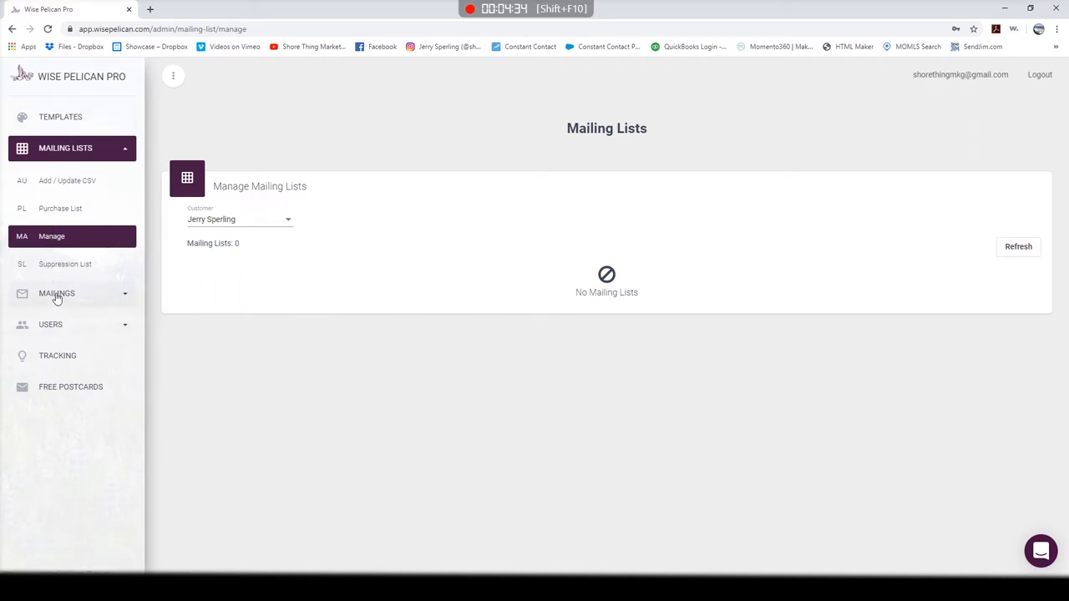
{"action": "left_click", "coordinate": [56, 293]}
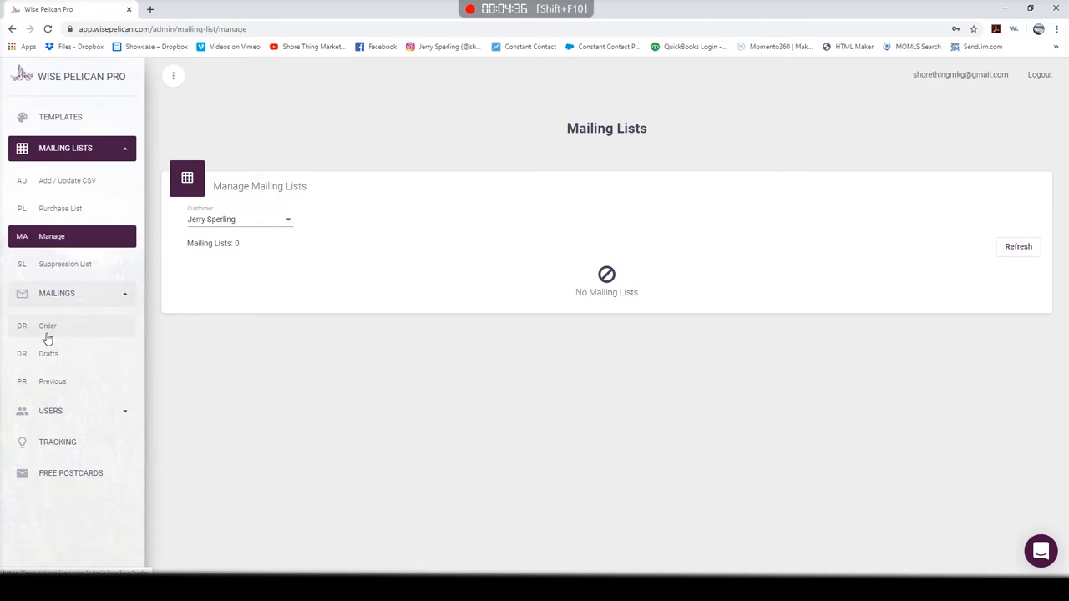
{"action": "left_click", "coordinate": [61, 116]}
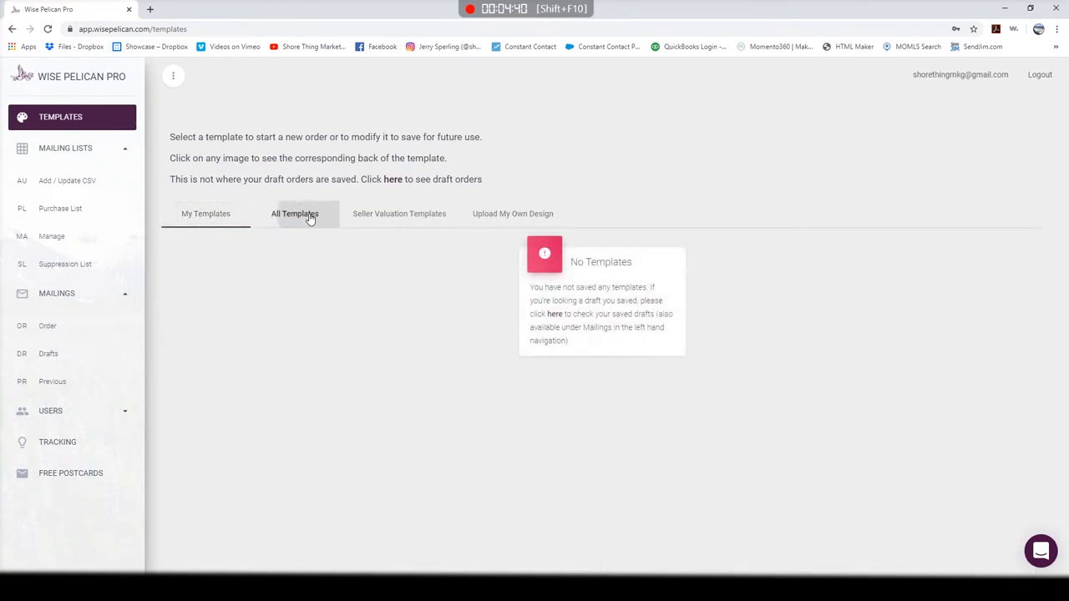
- Browse the All Templates, seller valuation and custom upload tabs, returning to All Templates
{"action": "left_click", "coordinate": [294, 214]}
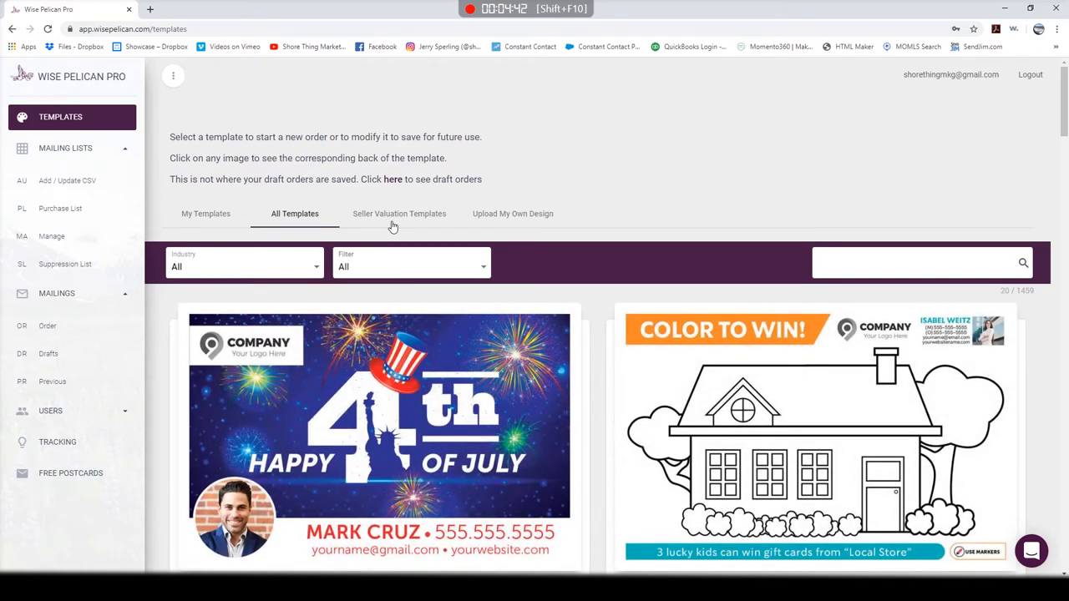
{"action": "left_click", "coordinate": [400, 213]}
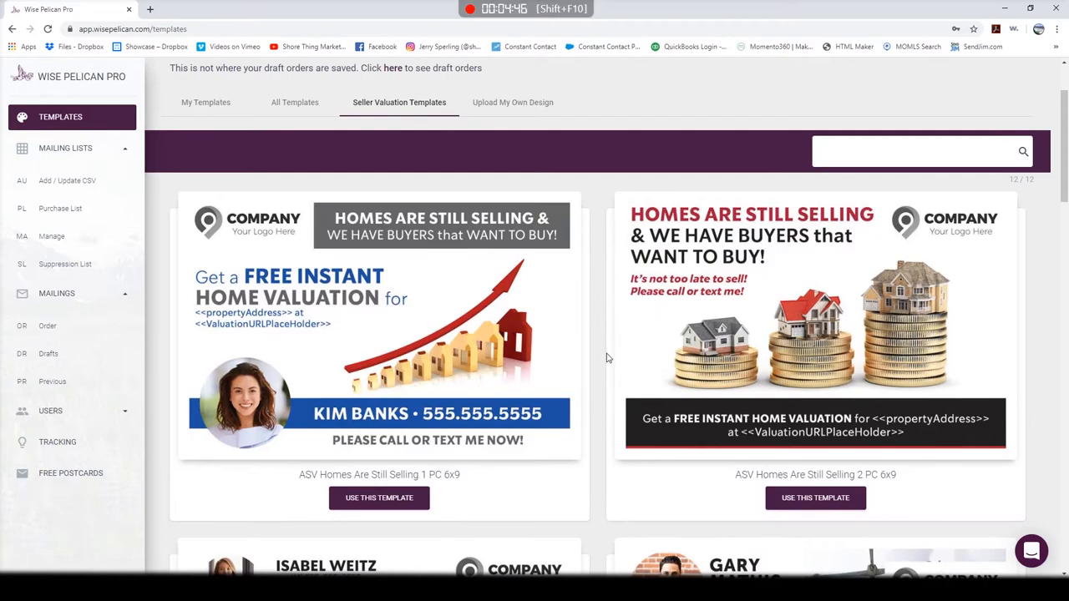
{"action": "scroll", "scroll_direction": "down", "scroll_amount": 3}
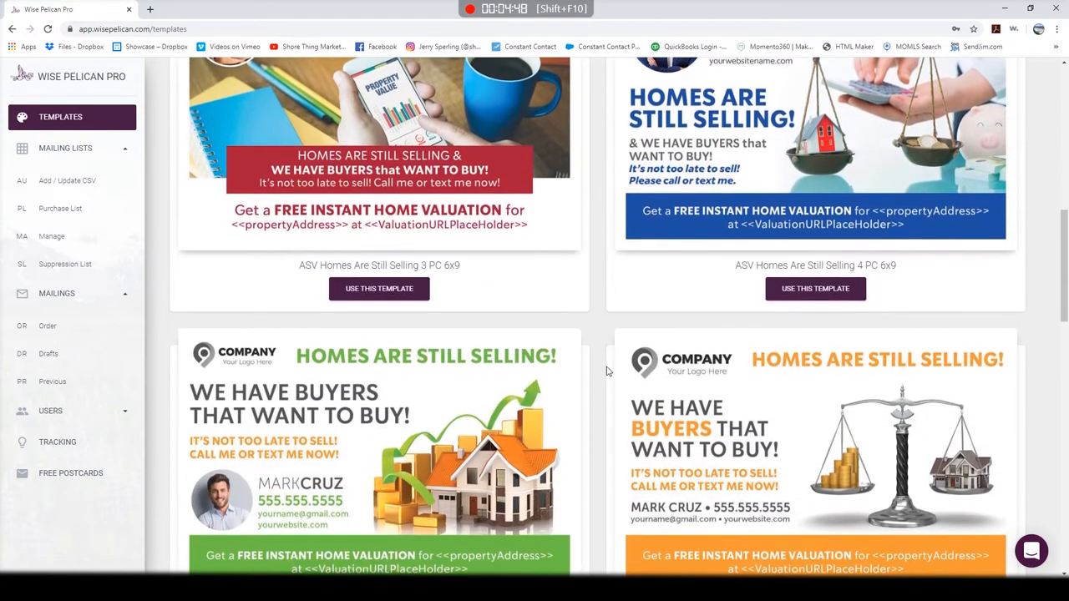
{"action": "scroll", "scroll_direction": "up", "scroll_amount": 3}
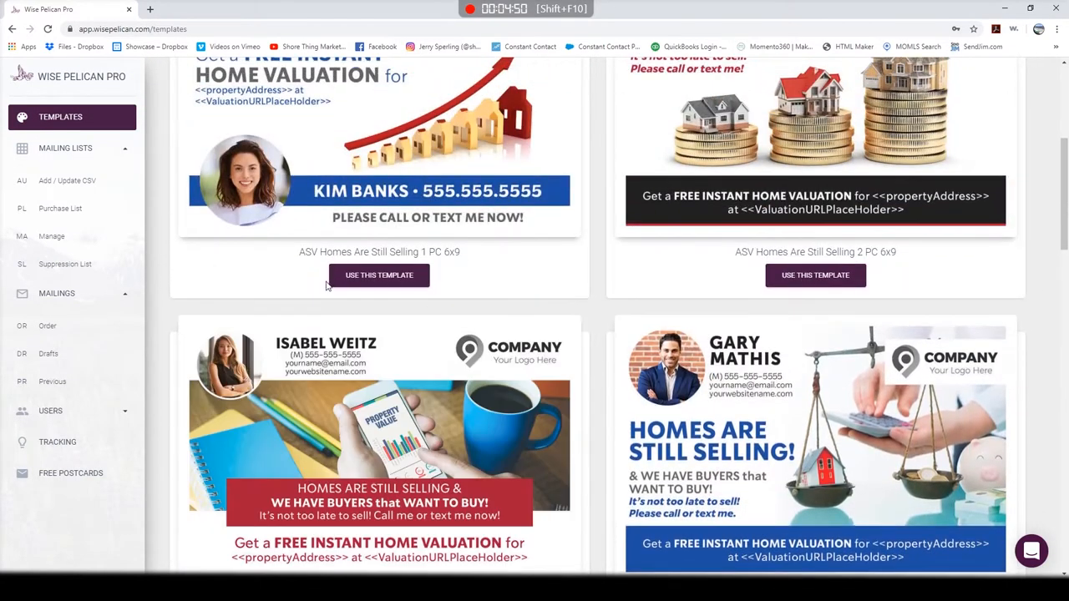
{"action": "scroll", "scroll_direction": "up", "scroll_amount": 3}
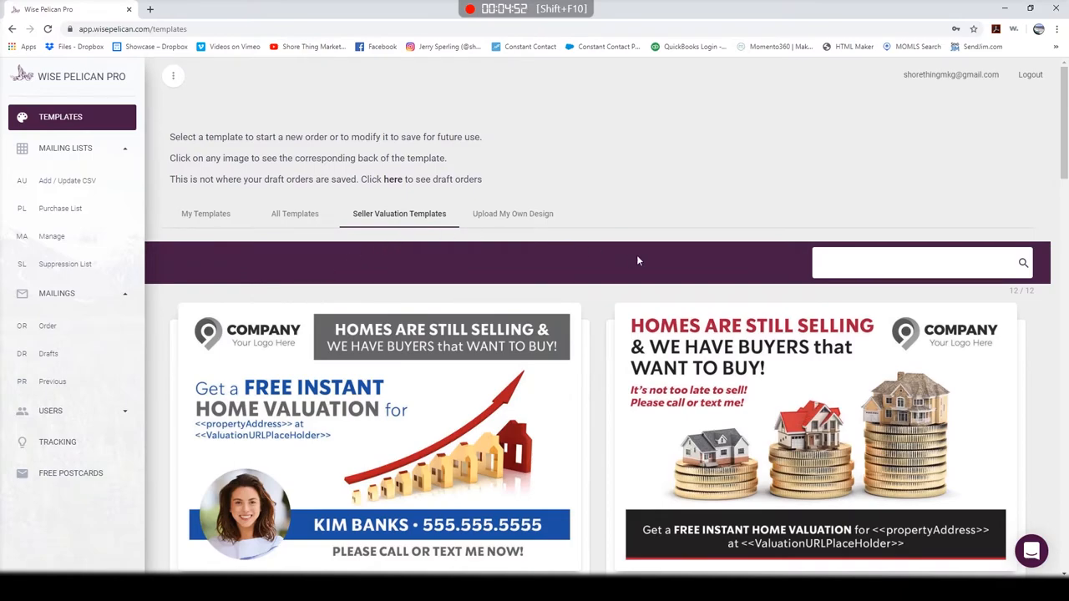
{"action": "left_click", "coordinate": [512, 213]}
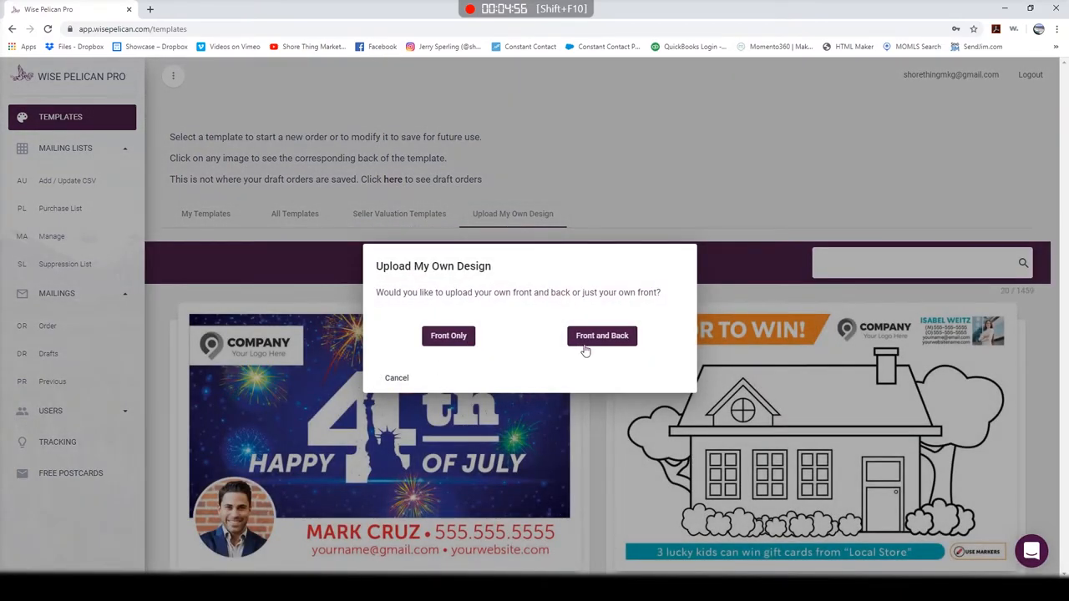
{"action": "left_click", "coordinate": [294, 214]}
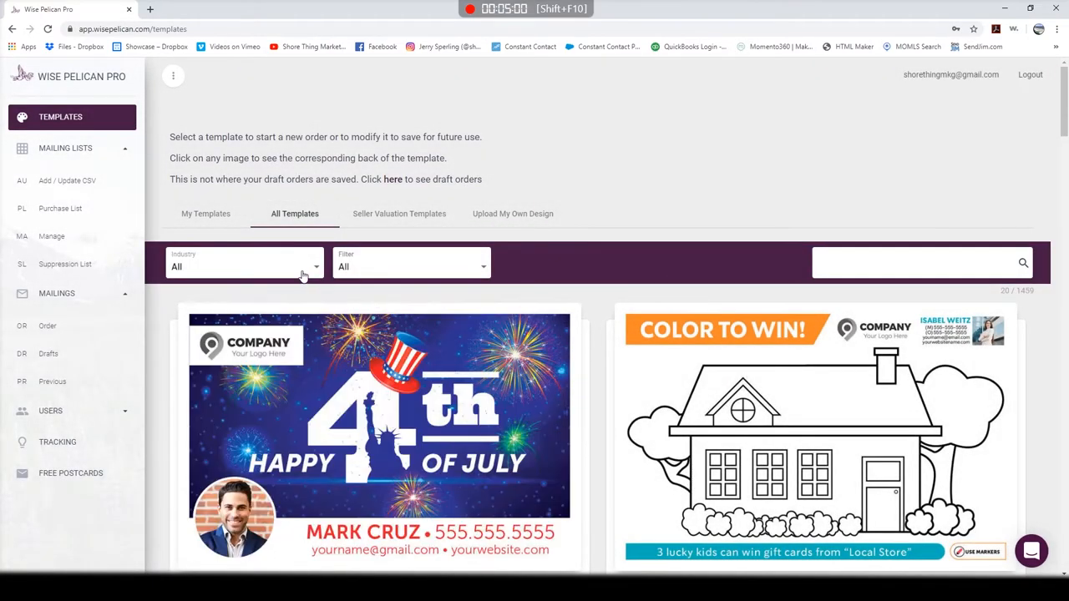
- Filter Real Estate Sales templates to List With A Realtor, showing five designs
{"action": "left_click", "coordinate": [245, 267]}
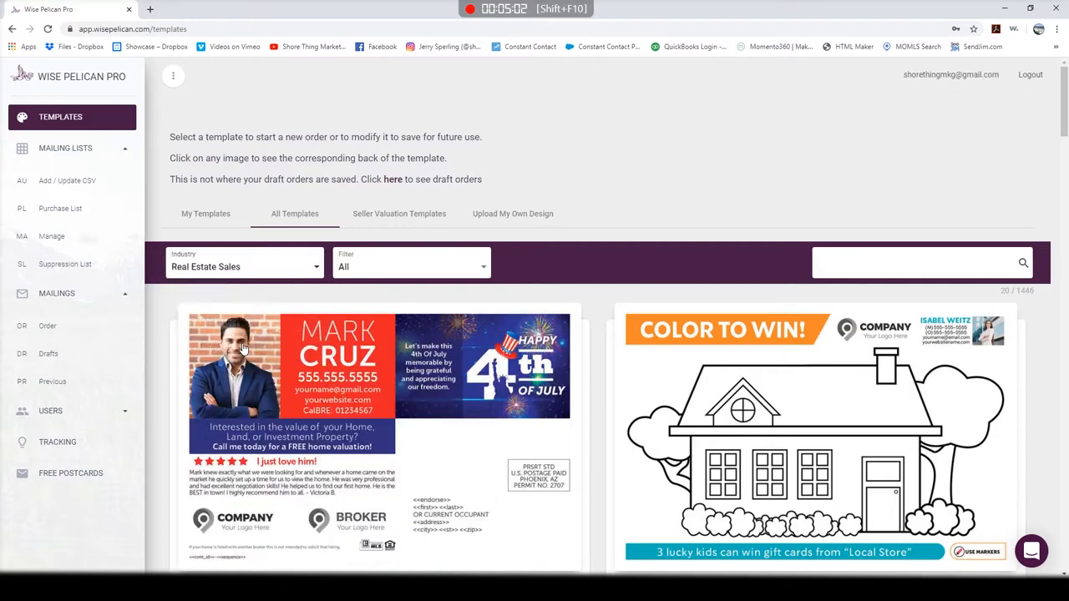
{"action": "left_click", "coordinate": [410, 266]}
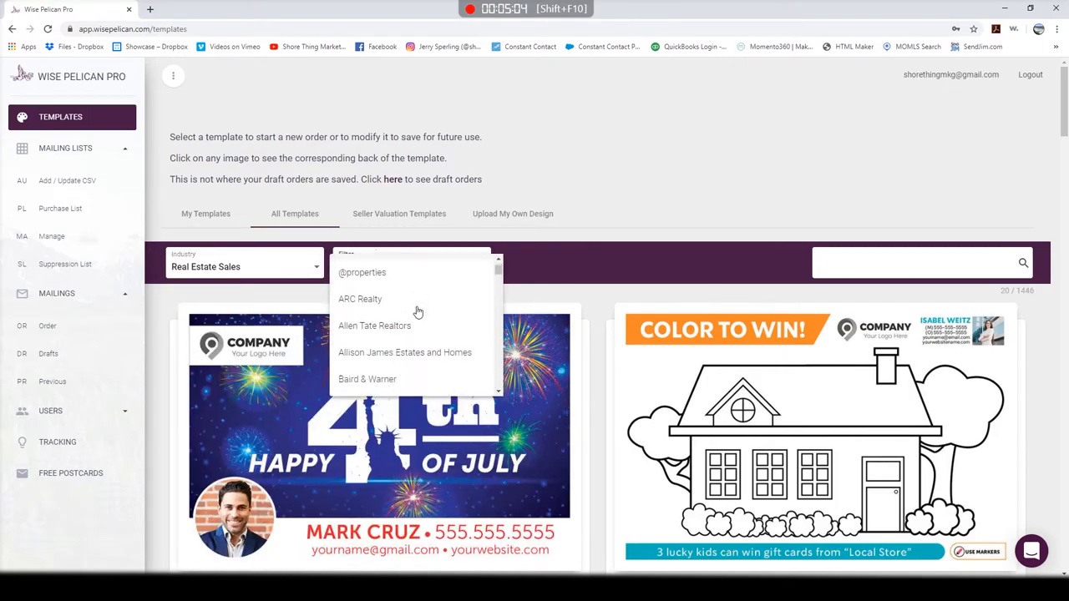
{"action": "scroll", "scroll_direction": "down", "scroll_amount": 3}
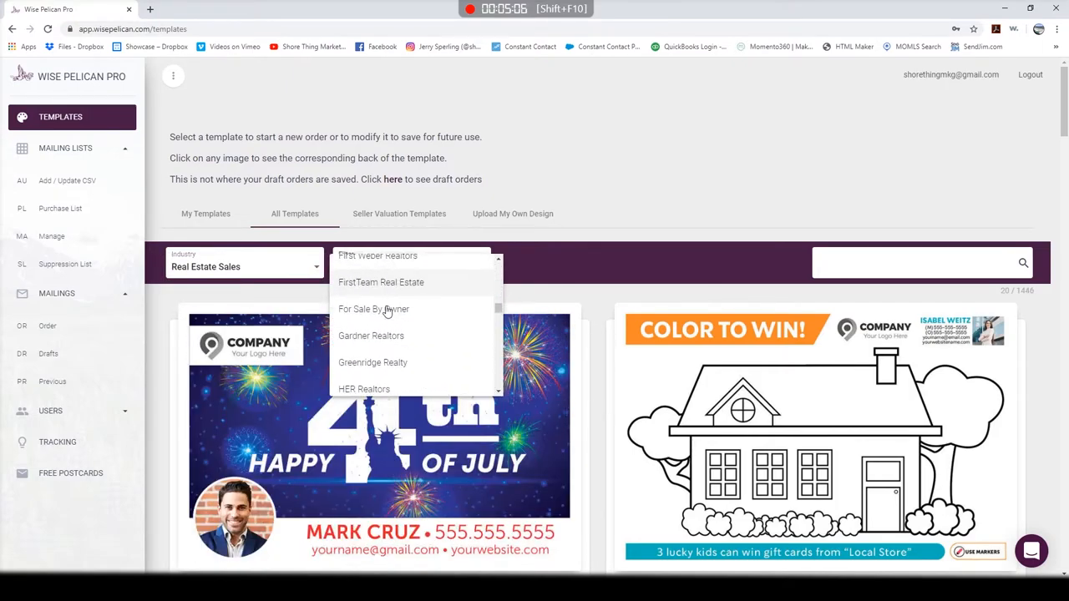
{"action": "scroll", "scroll_direction": "down", "scroll_amount": 3}
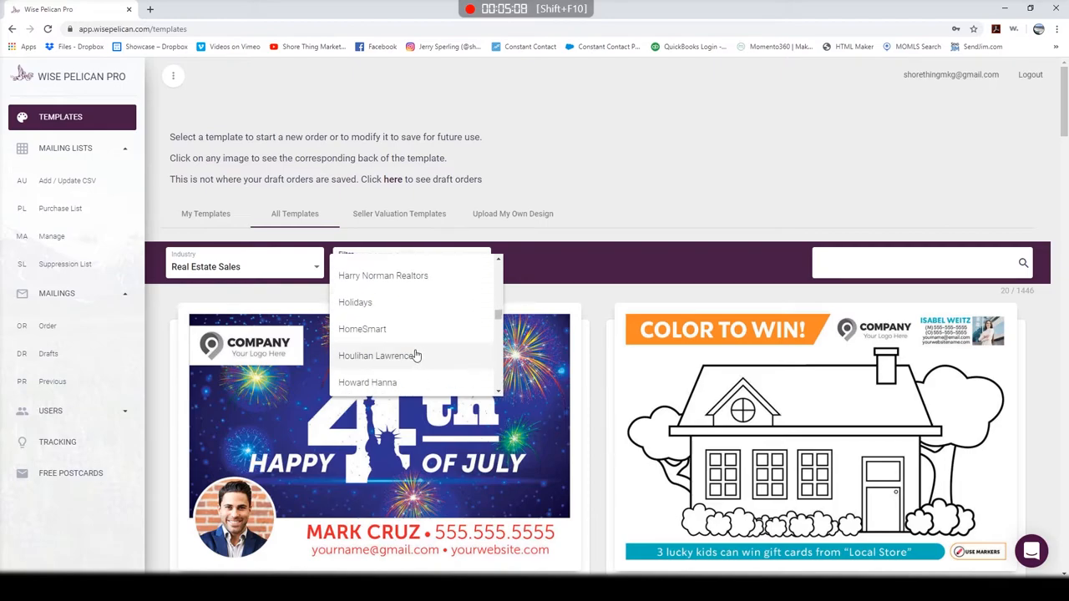
{"action": "scroll", "scroll_direction": "down", "scroll_amount": 3}
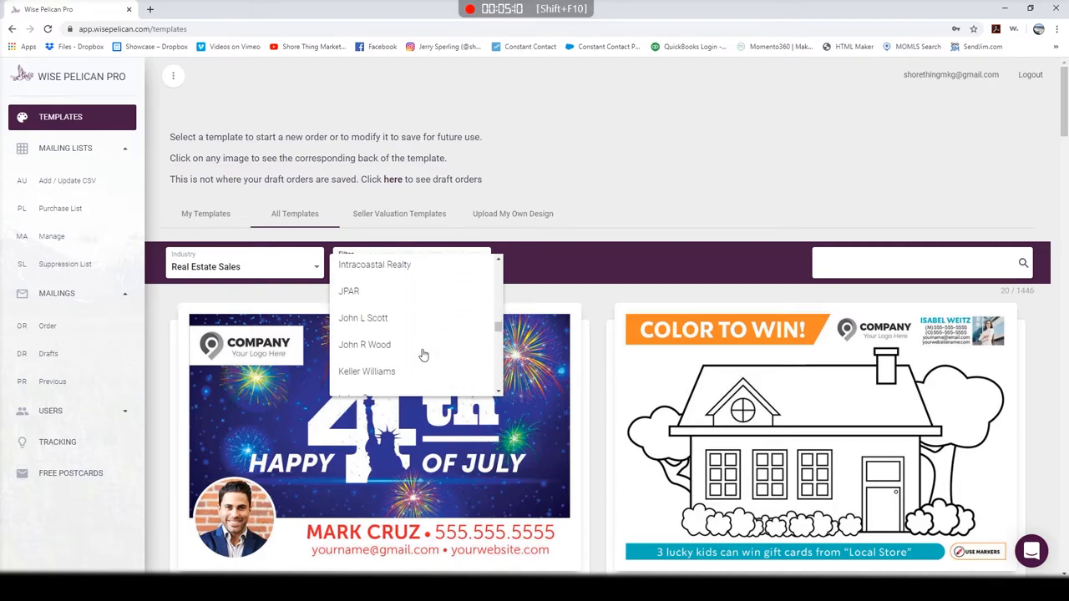
{"action": "scroll", "scroll_direction": "down", "scroll_amount": 3}
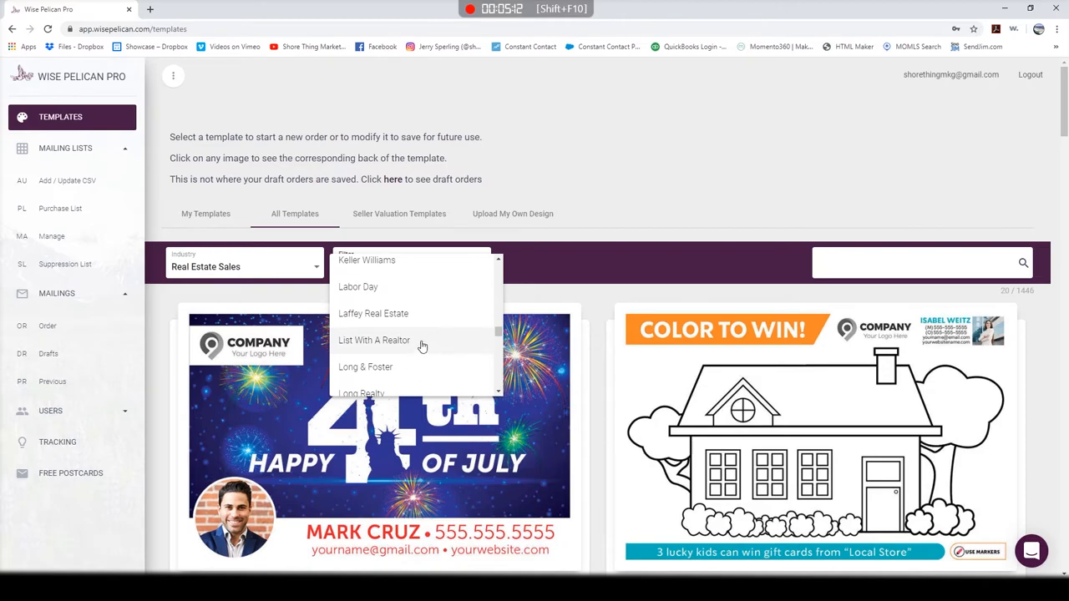
{"action": "left_click", "coordinate": [374, 340]}
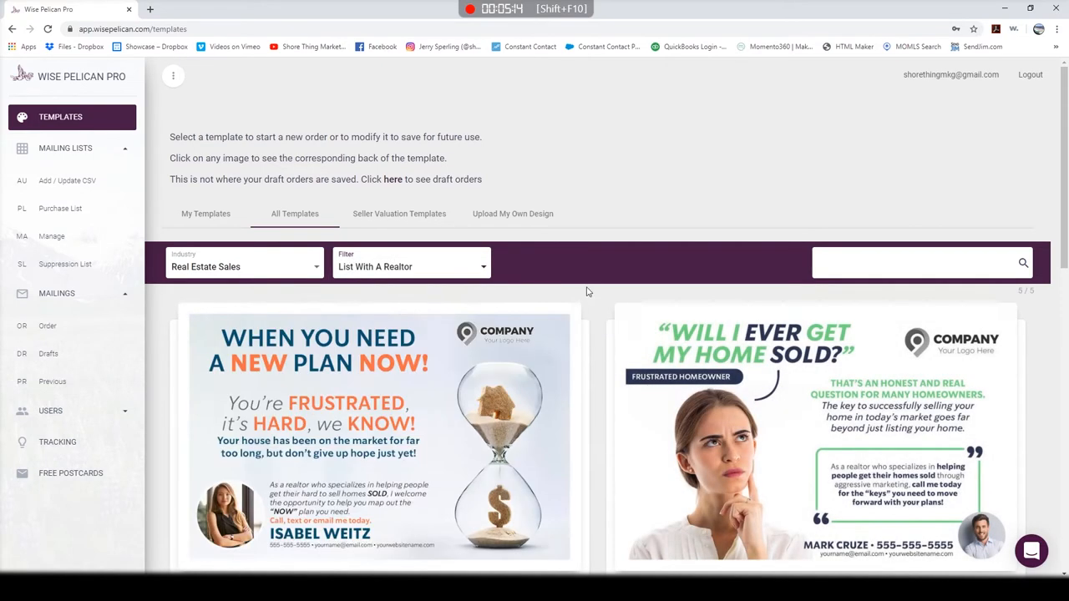
{"action": "scroll", "scroll_direction": "down", "scroll_amount": 3}
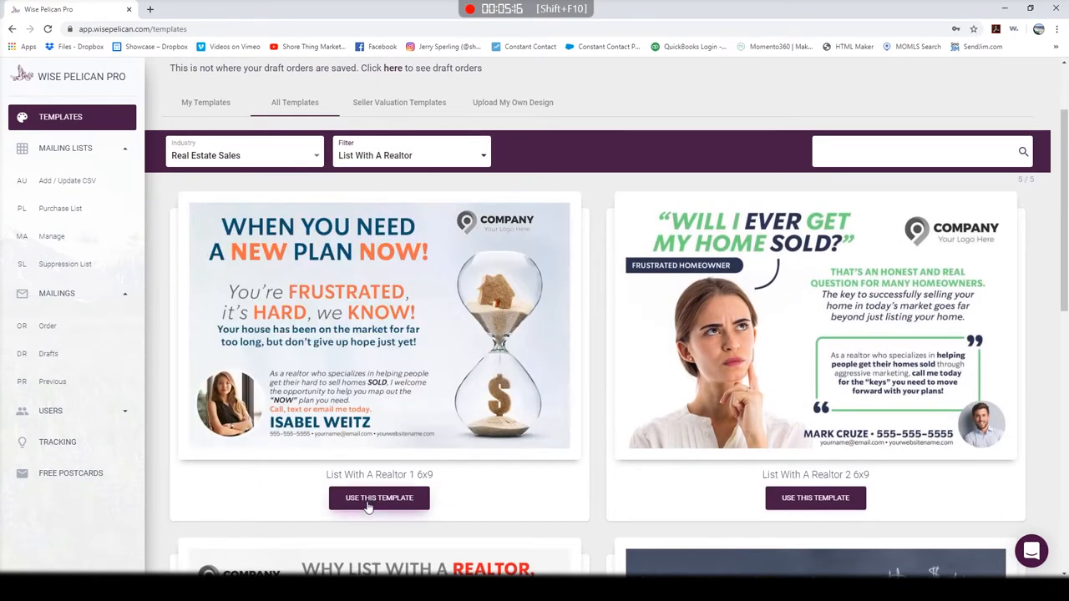
- Name the order 'Test' with Standard Class postage, mail not before May 9, 2020, then view the preview
{"action": "left_click", "coordinate": [378, 498]}
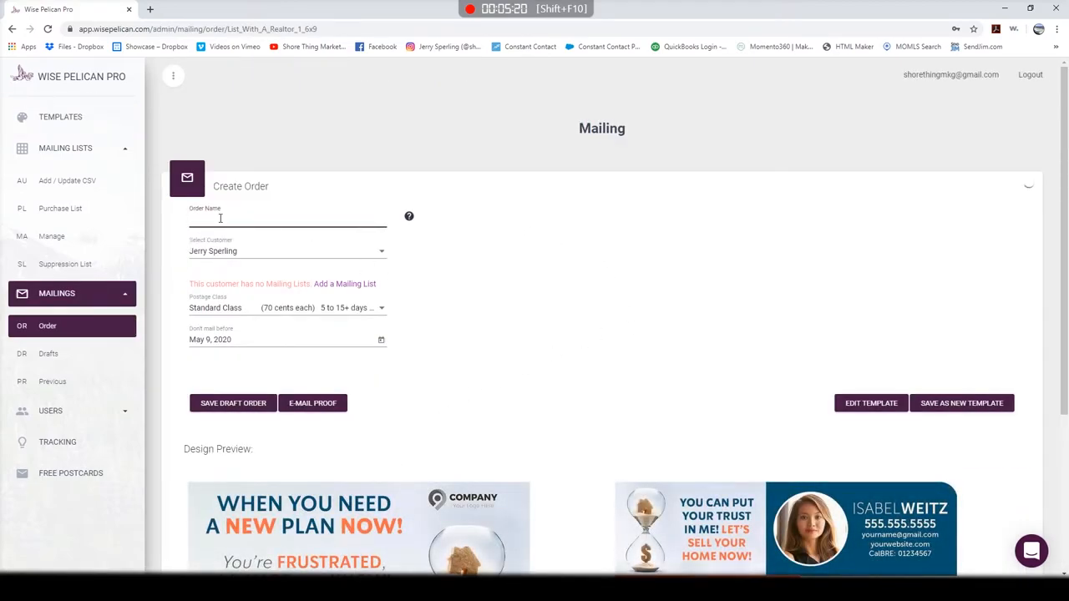
{"action": "type", "text": "Test"}
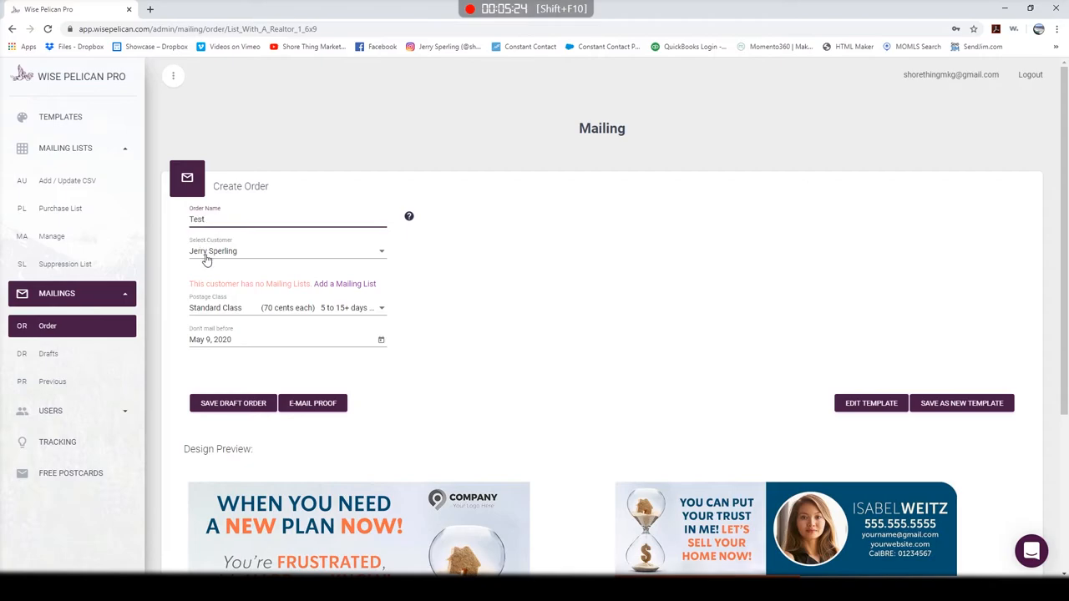
{"action": "mouse_move", "coordinate": [248, 316]}
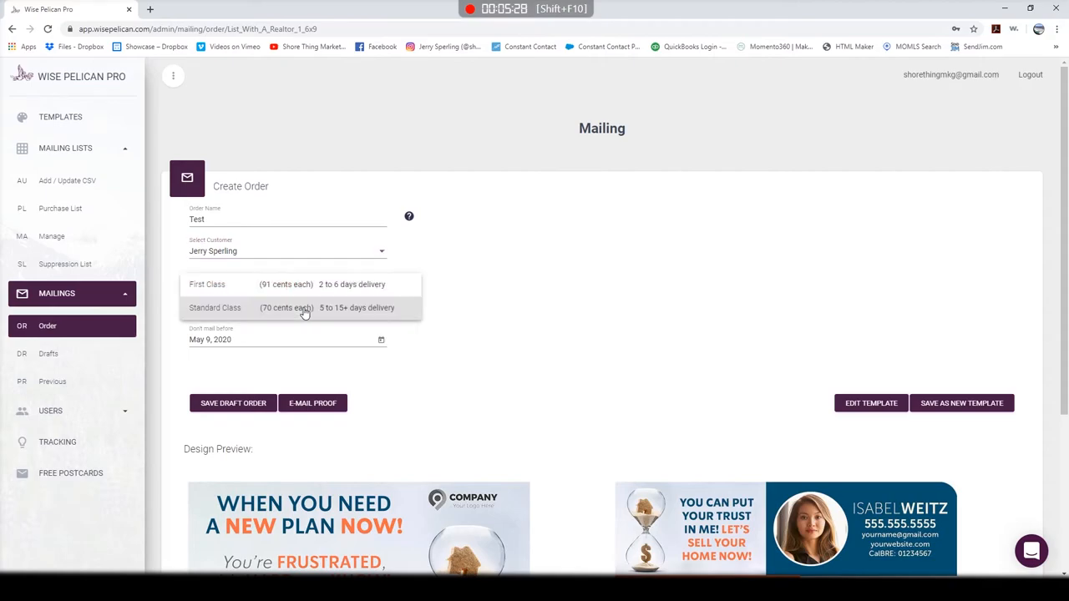
{"action": "mouse_move", "coordinate": [374, 316]}
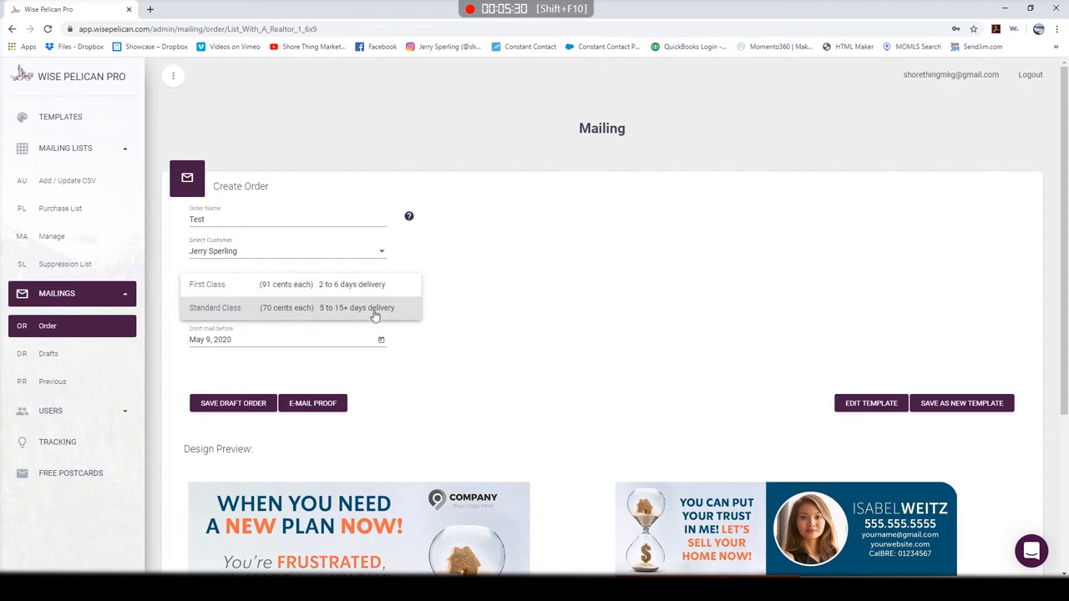
{"action": "mouse_move", "coordinate": [359, 290]}
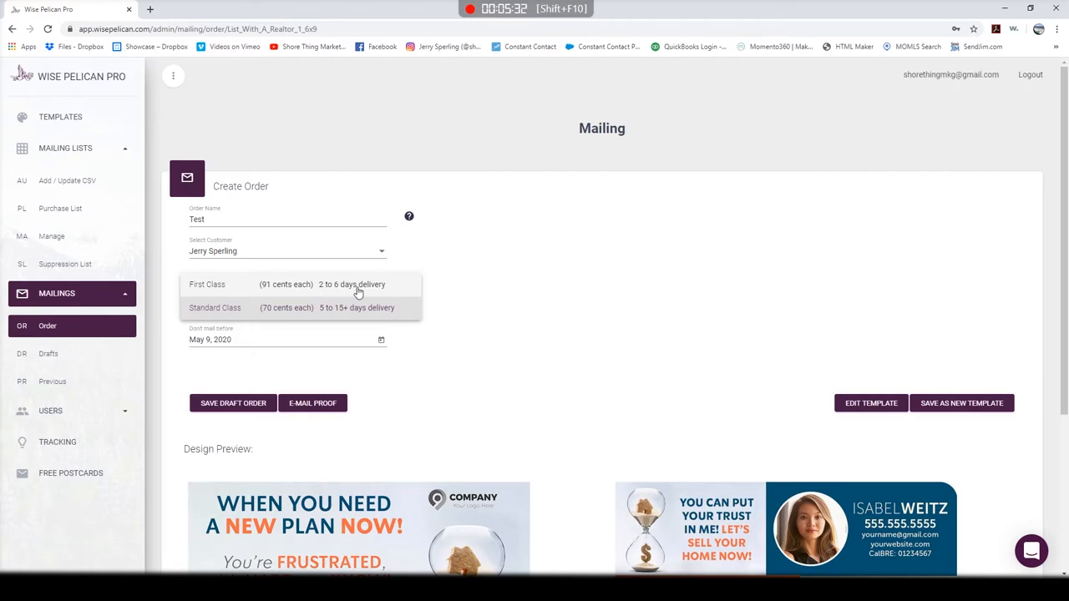
{"action": "mouse_move", "coordinate": [300, 292]}
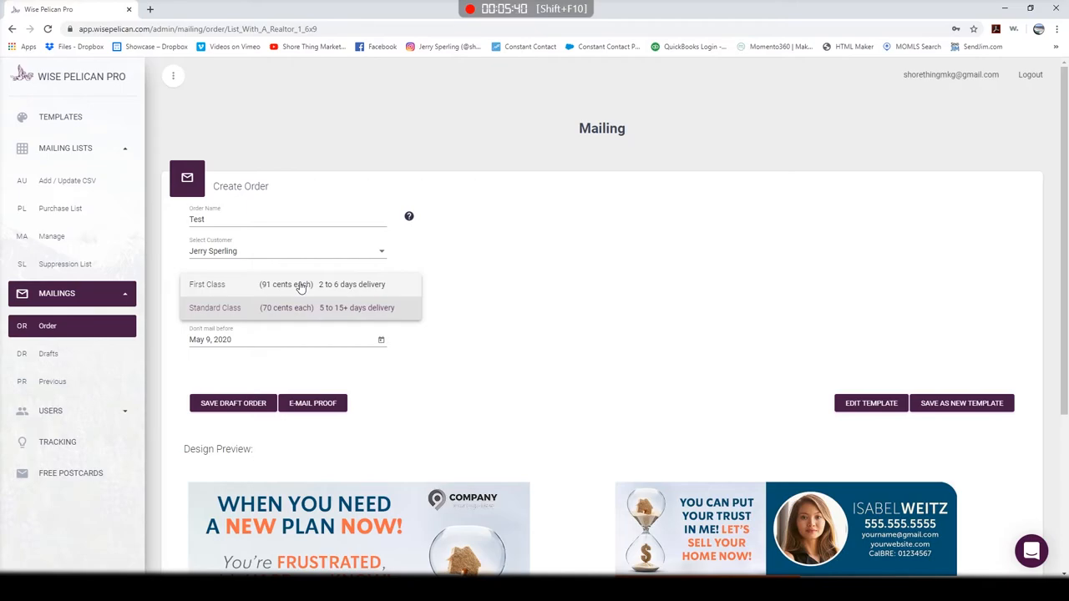
{"action": "mouse_move", "coordinate": [465, 289]}
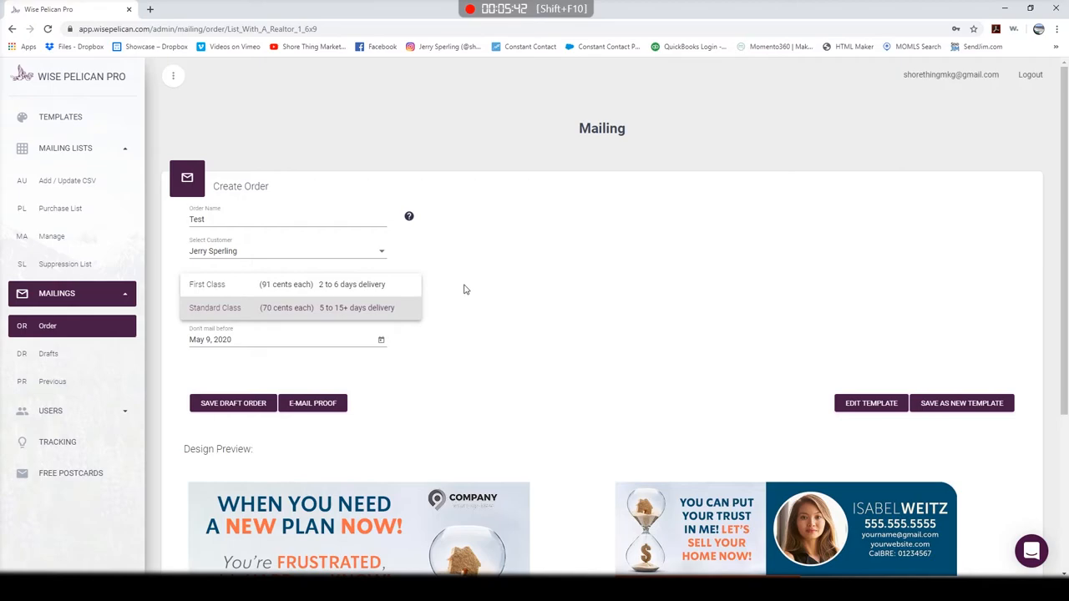
{"action": "left_click", "coordinate": [214, 307]}
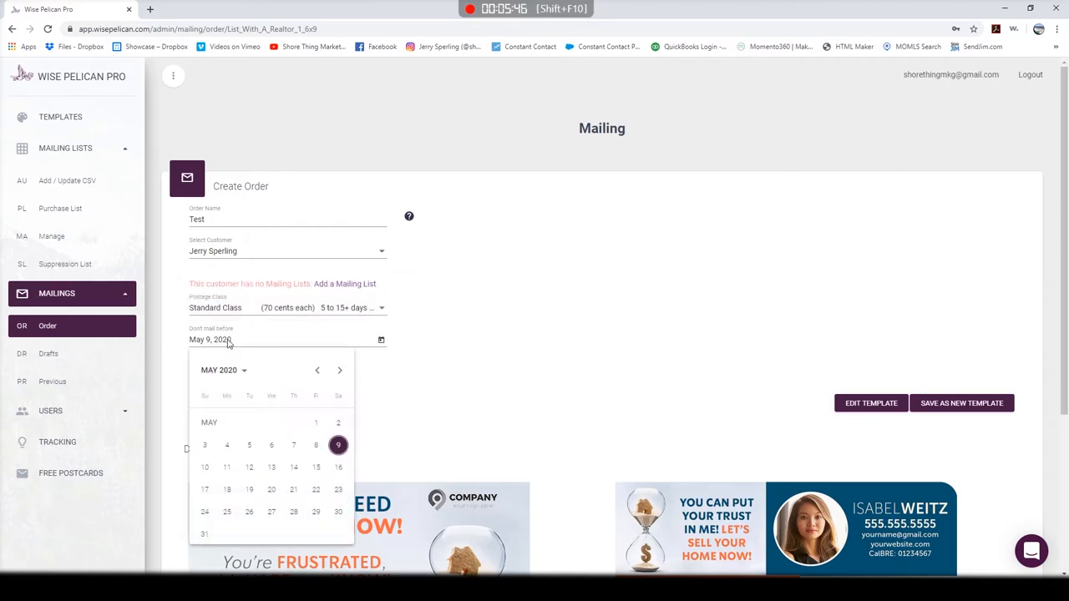
{"action": "left_click", "coordinate": [338, 444]}
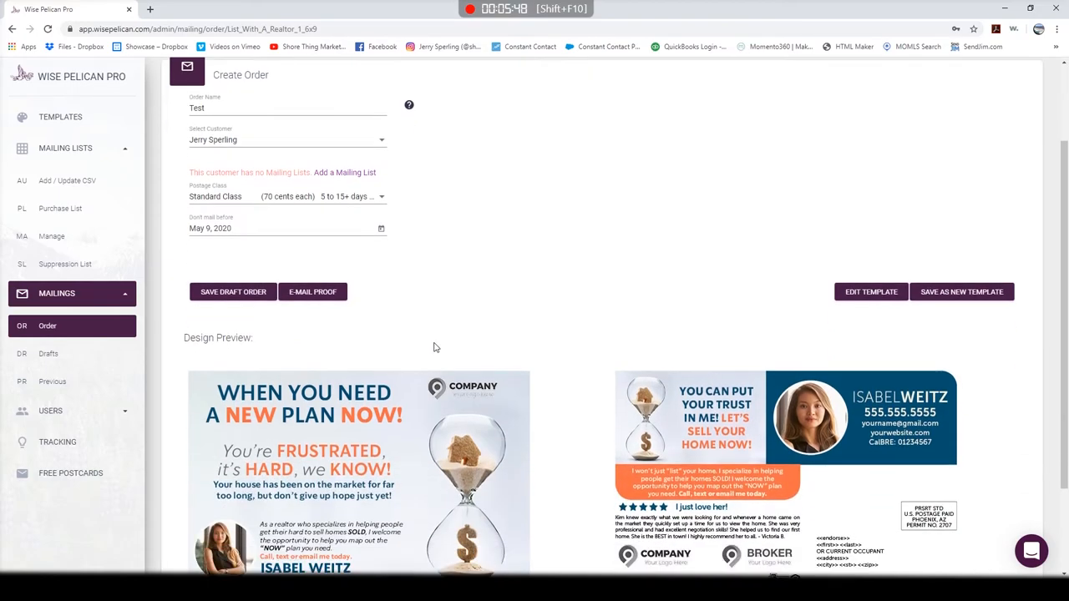
{"action": "scroll", "scroll_direction": "down", "scroll_amount": 3}
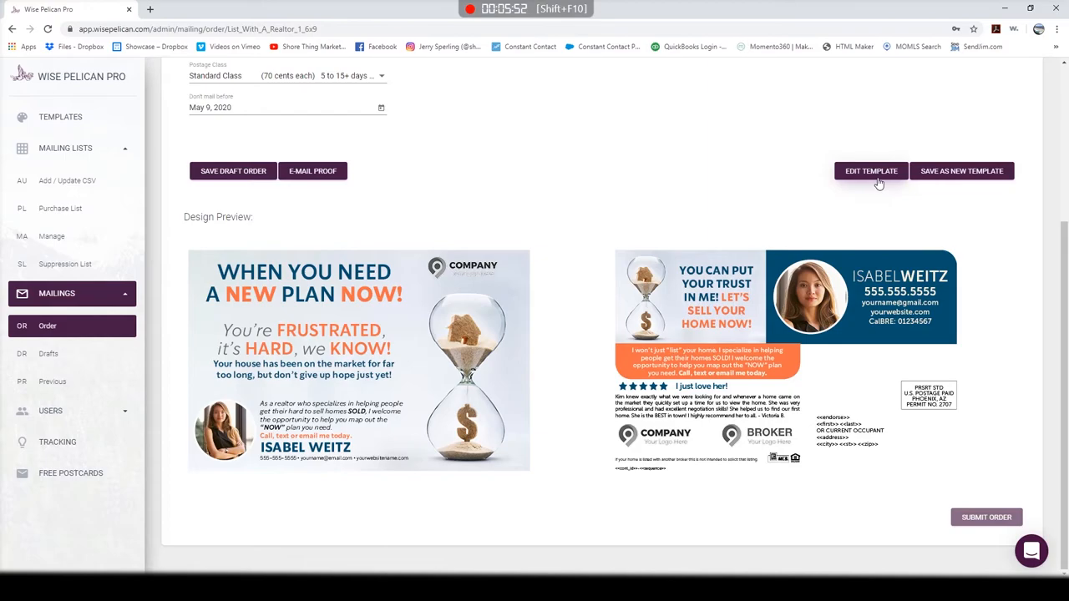
- Open the postcard front in the template editor, browse Pages and Images, and add a text box
{"action": "left_click", "coordinate": [870, 170]}
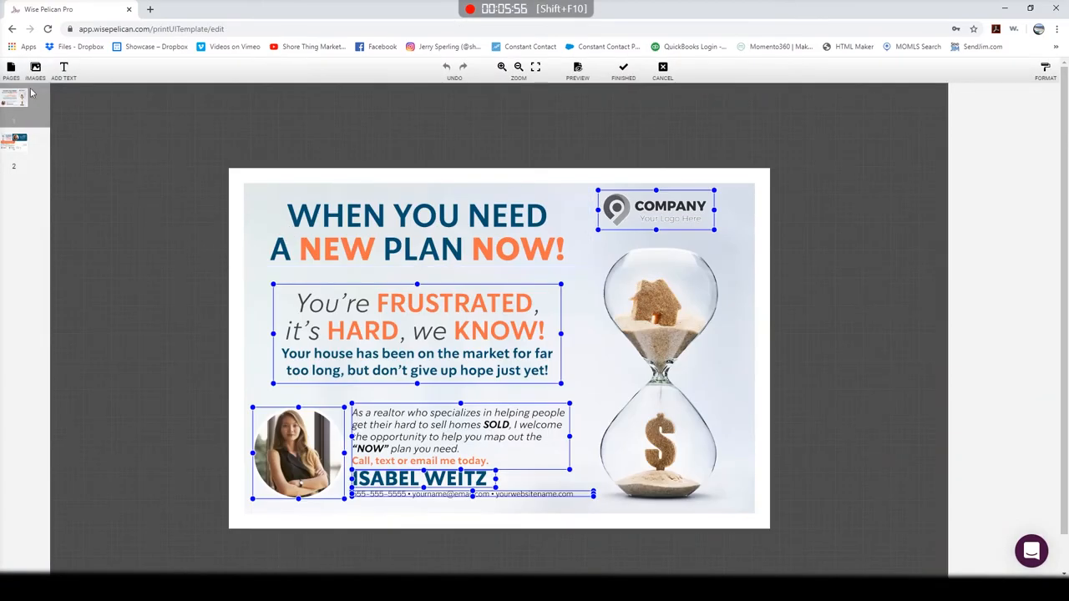
{"action": "left_click", "coordinate": [14, 142]}
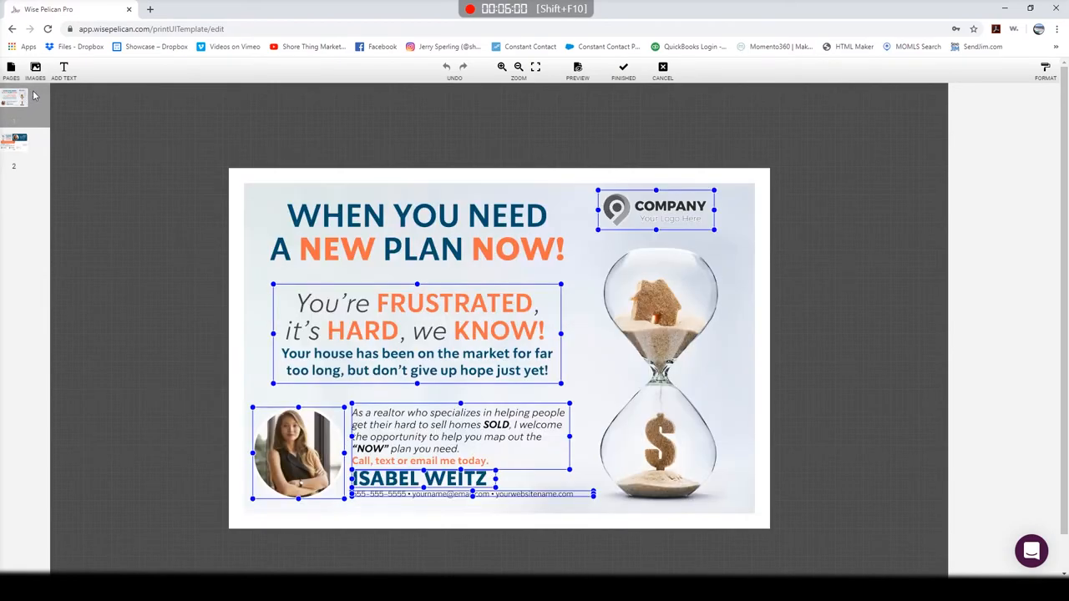
{"action": "left_click", "coordinate": [35, 71]}
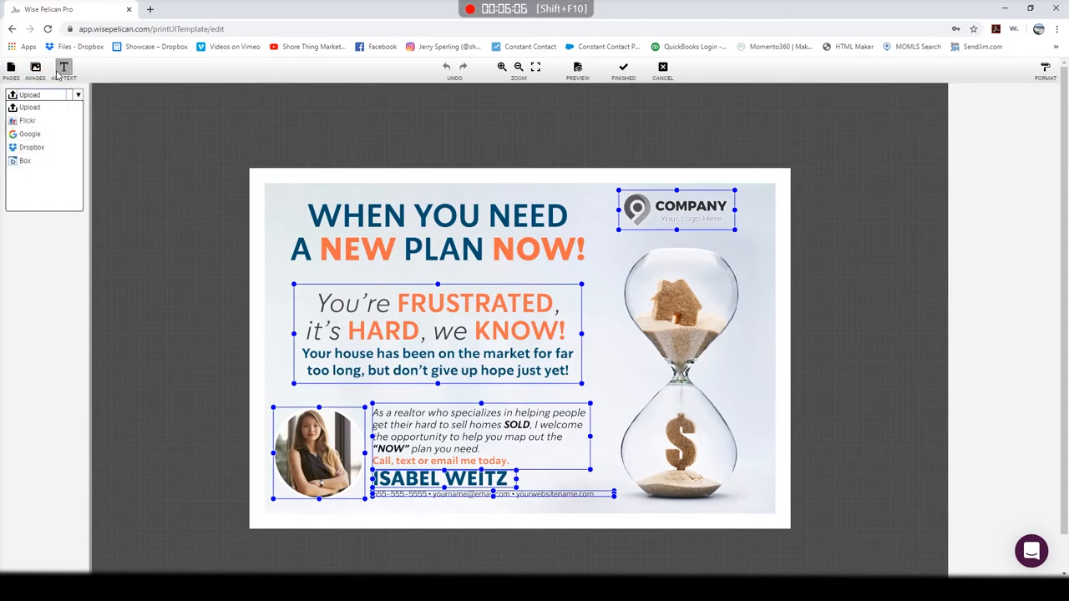
{"action": "left_click", "coordinate": [63, 71]}
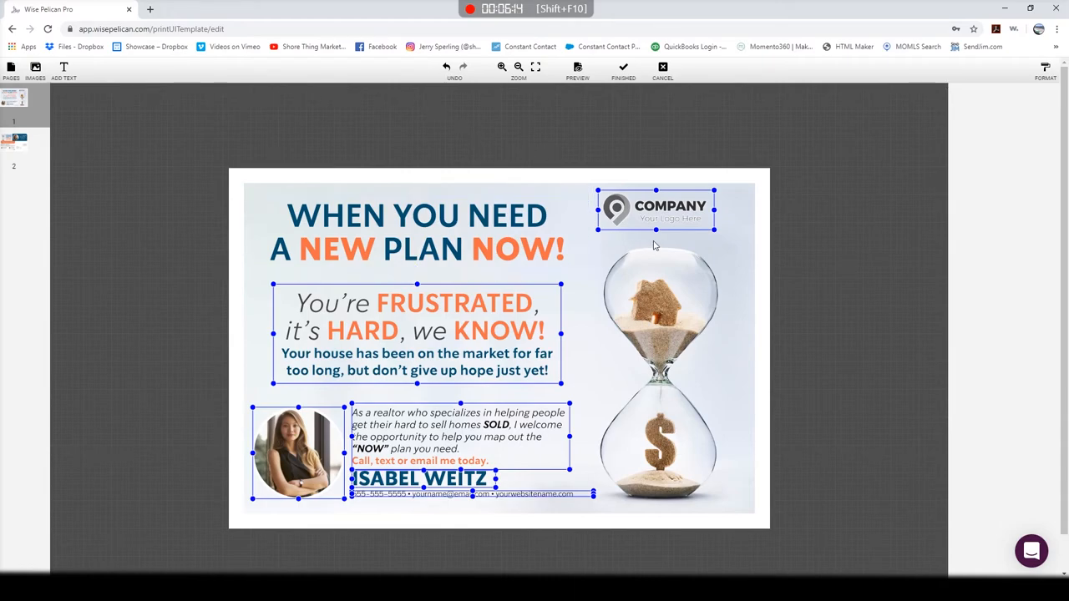
{"action": "left_click", "coordinate": [466, 126]}
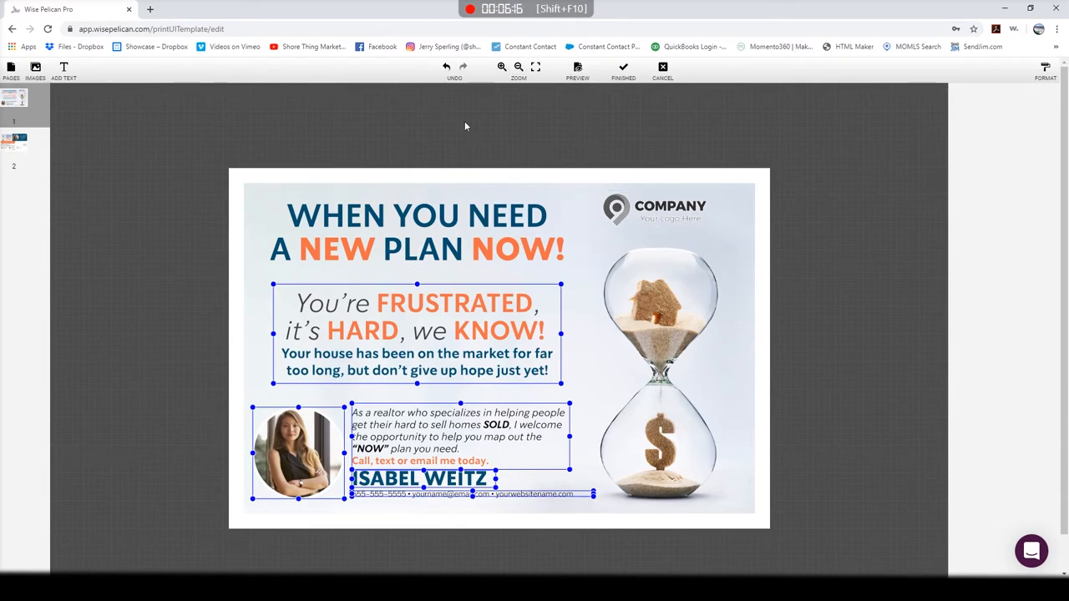
{"action": "left_click", "coordinate": [63, 71]}
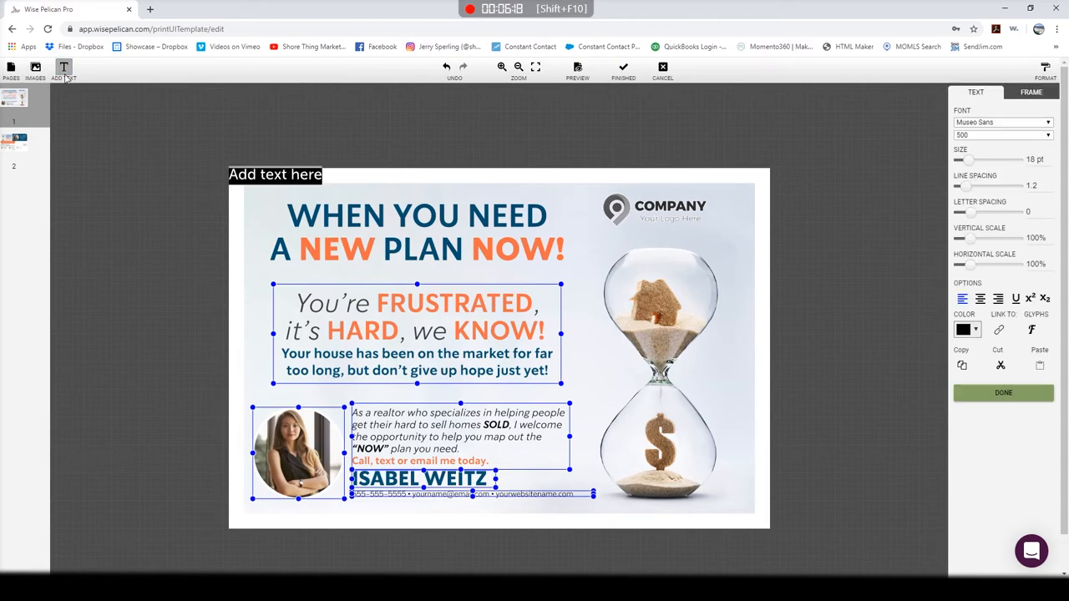
{"action": "mouse_move", "coordinate": [1010, 167]}
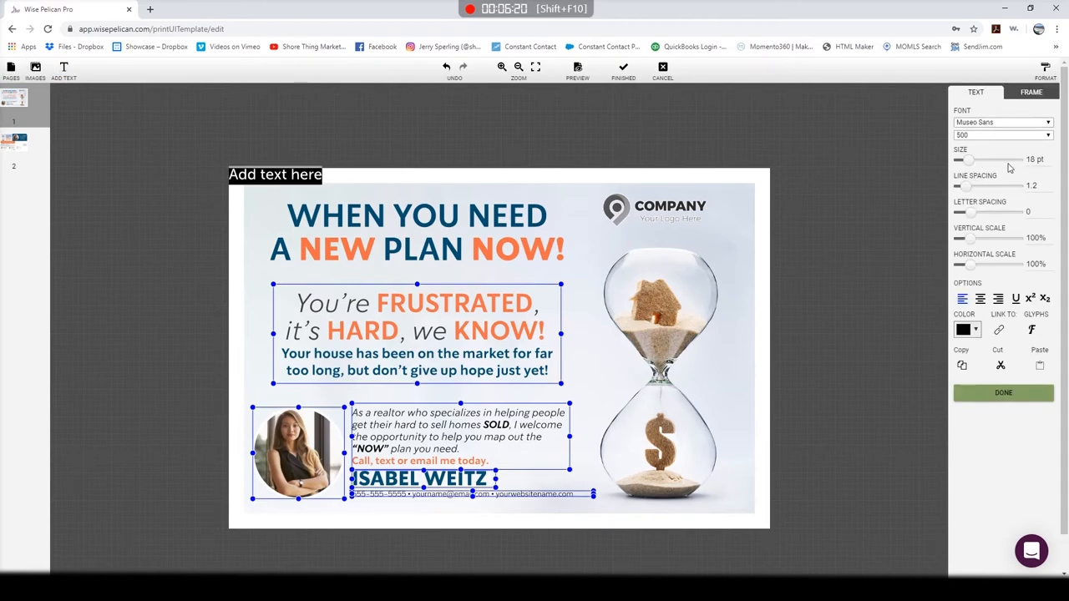
{"action": "mouse_move", "coordinate": [1003, 213]}
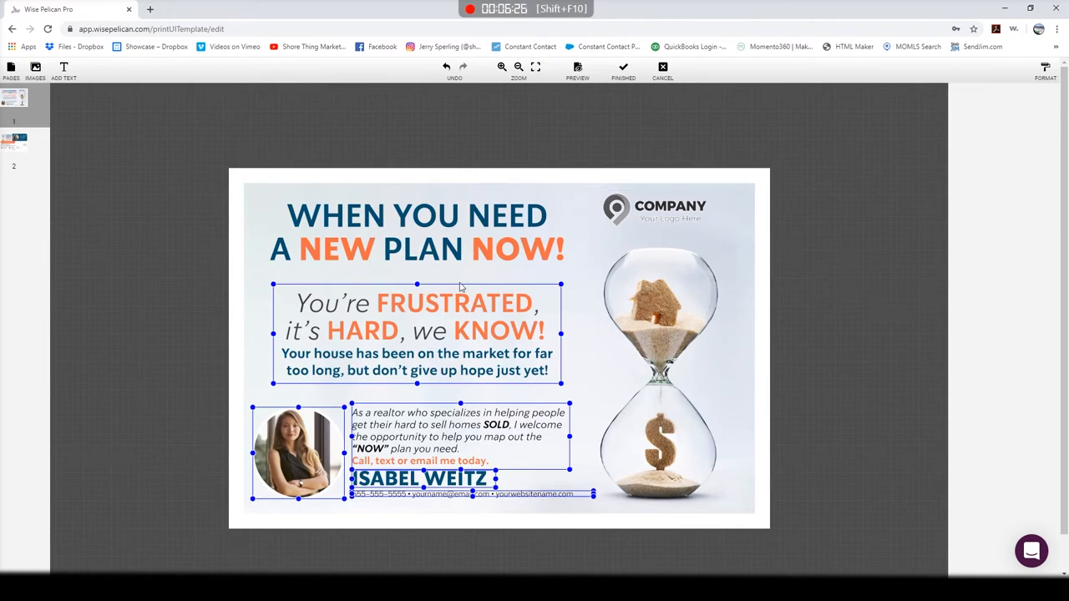
- Replace the 'You're FRUSTRATED' text block with 'Testing 123' and mark the design finished
{"action": "double_click", "coordinate": [417, 337]}
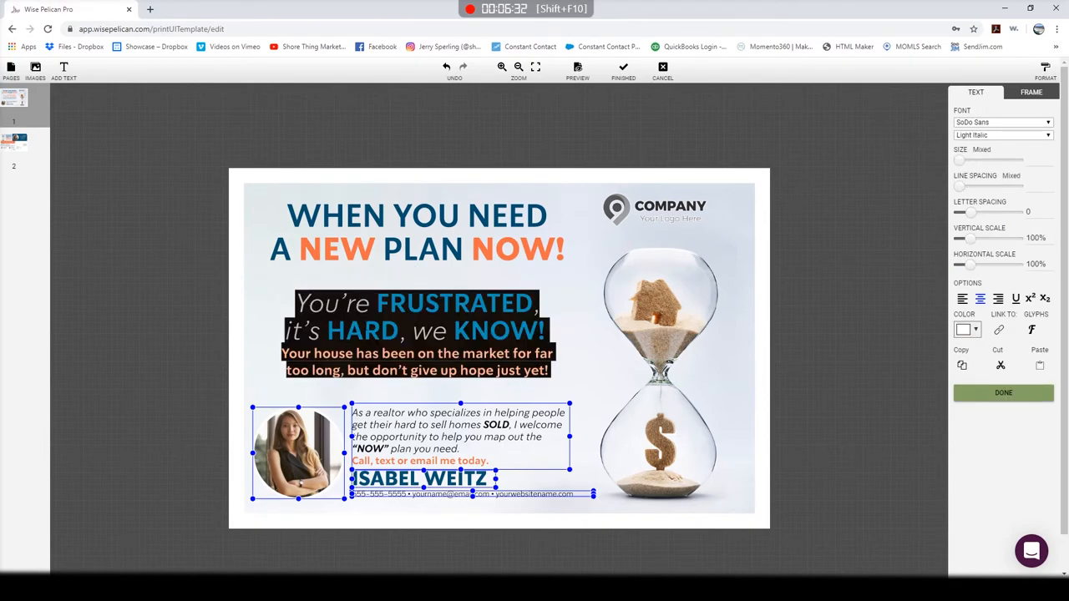
{"action": "type", "text": "Testi"}
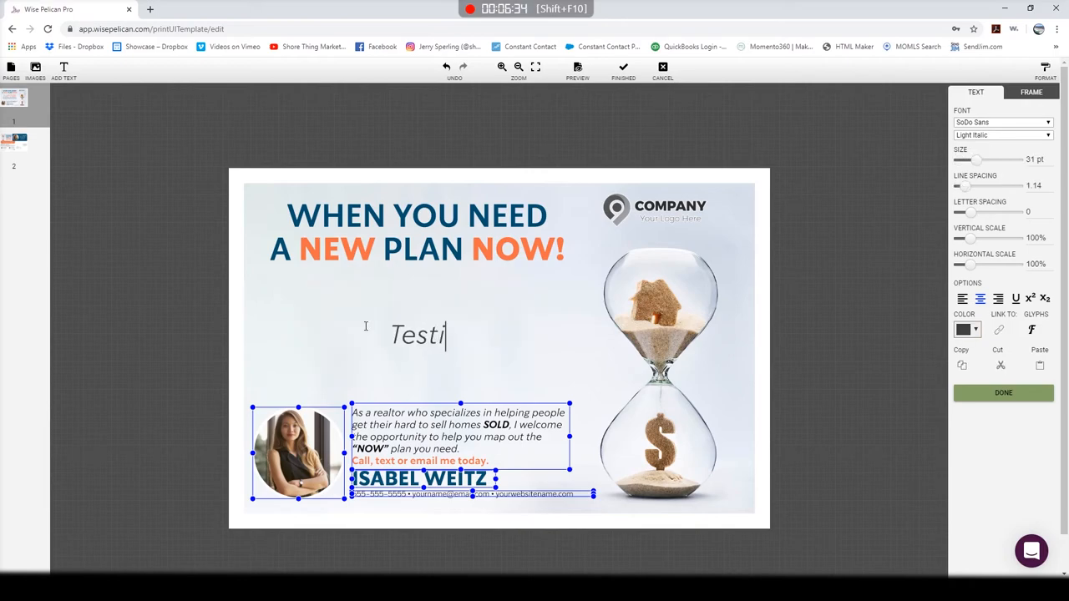
{"action": "type", "text": "ng 123"}
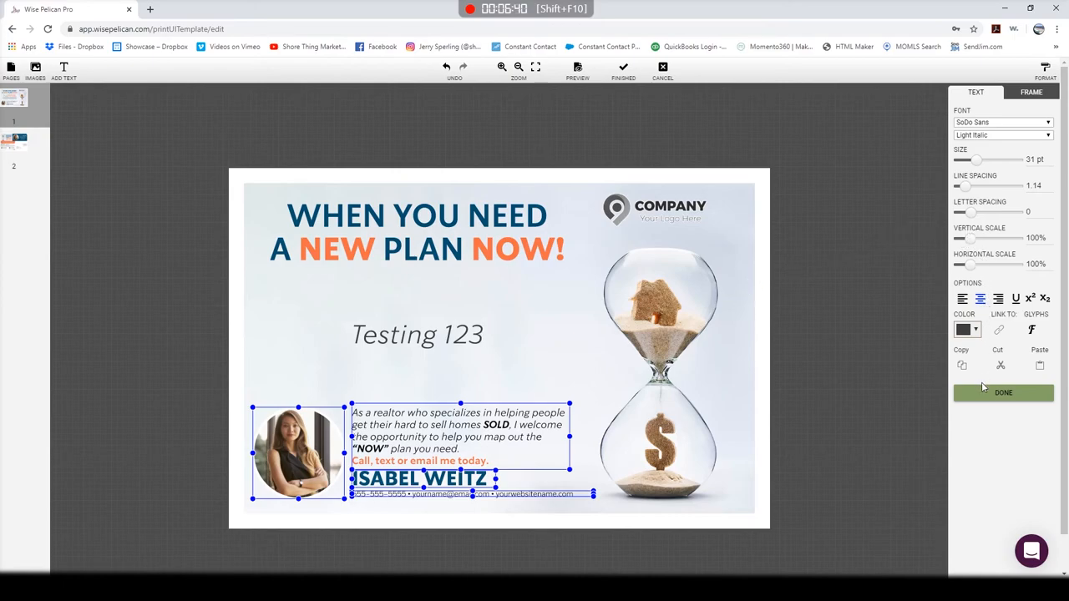
{"action": "mouse_move", "coordinate": [995, 410]}
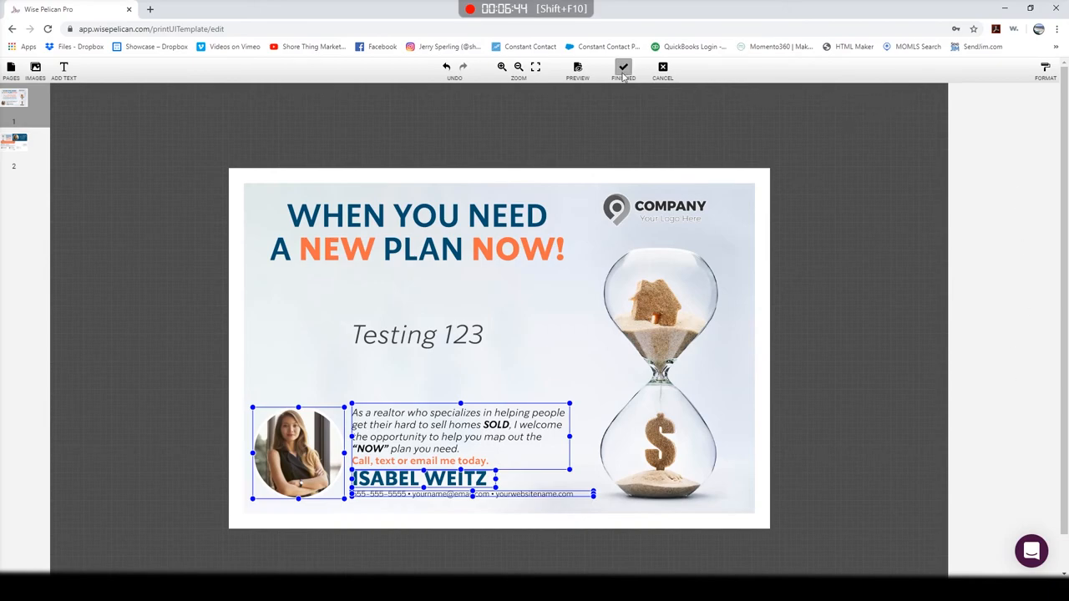
{"action": "left_click", "coordinate": [623, 69]}
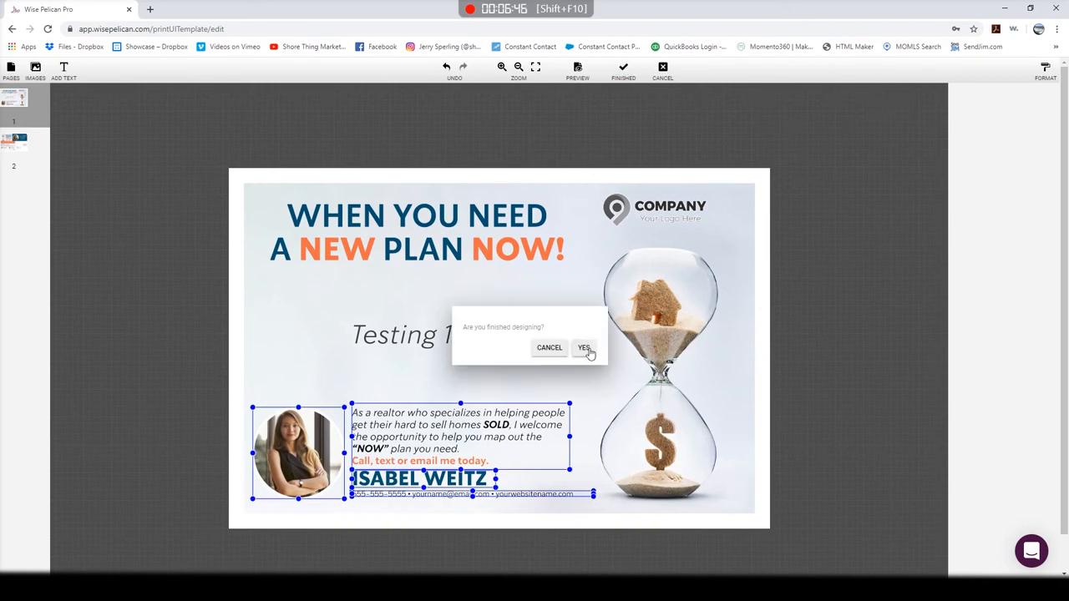
{"action": "left_click", "coordinate": [584, 347]}
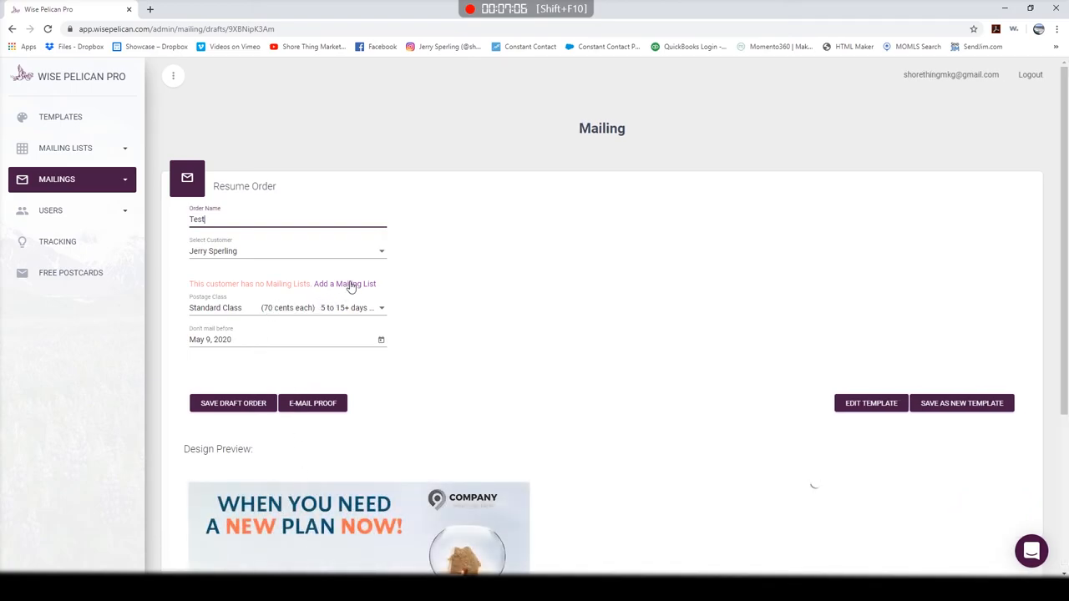
{"action": "left_click", "coordinate": [345, 283]}
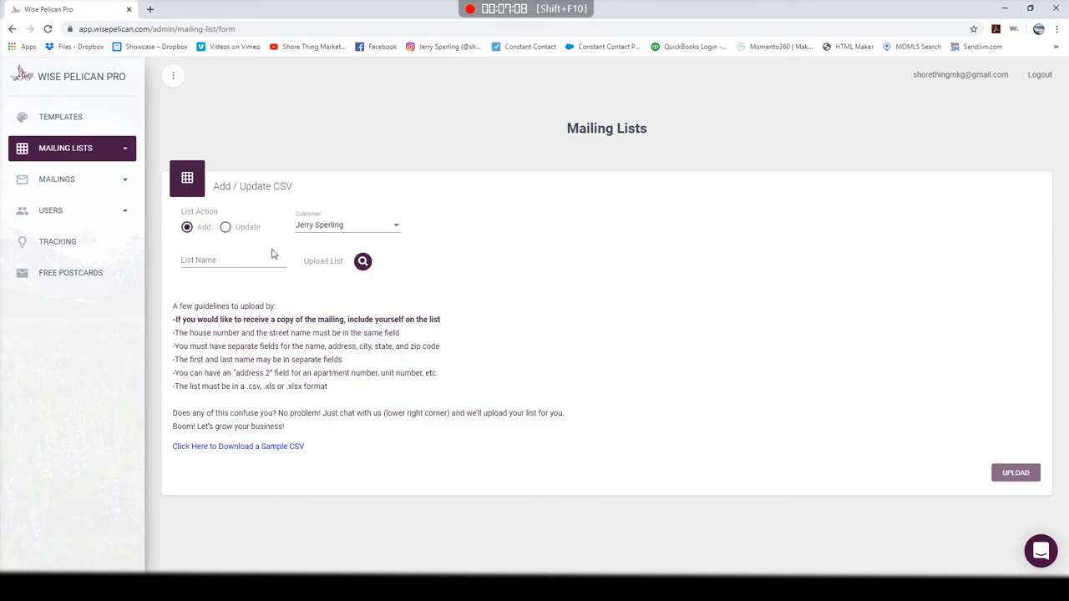
{"action": "mouse_move", "coordinate": [1004, 325]}
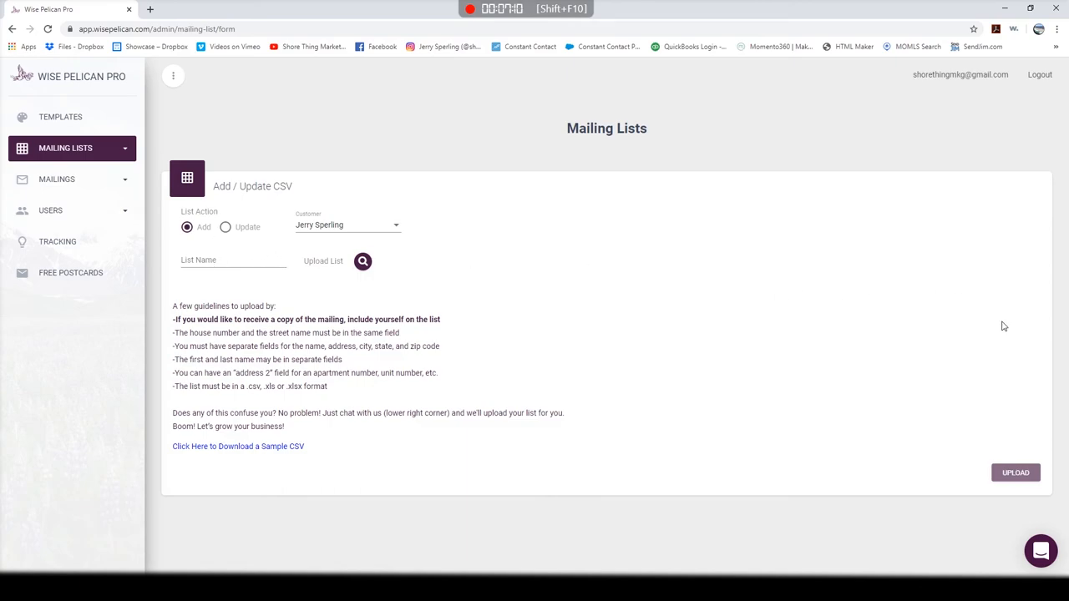
{"action": "mouse_move", "coordinate": [965, 80]}
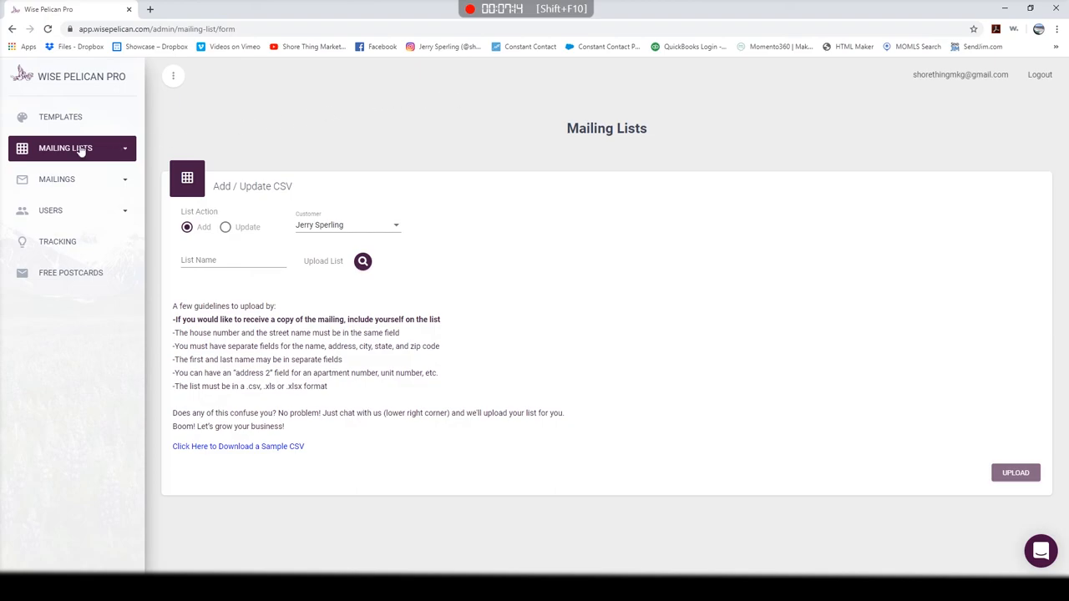
{"action": "mouse_move", "coordinate": [104, 76]}
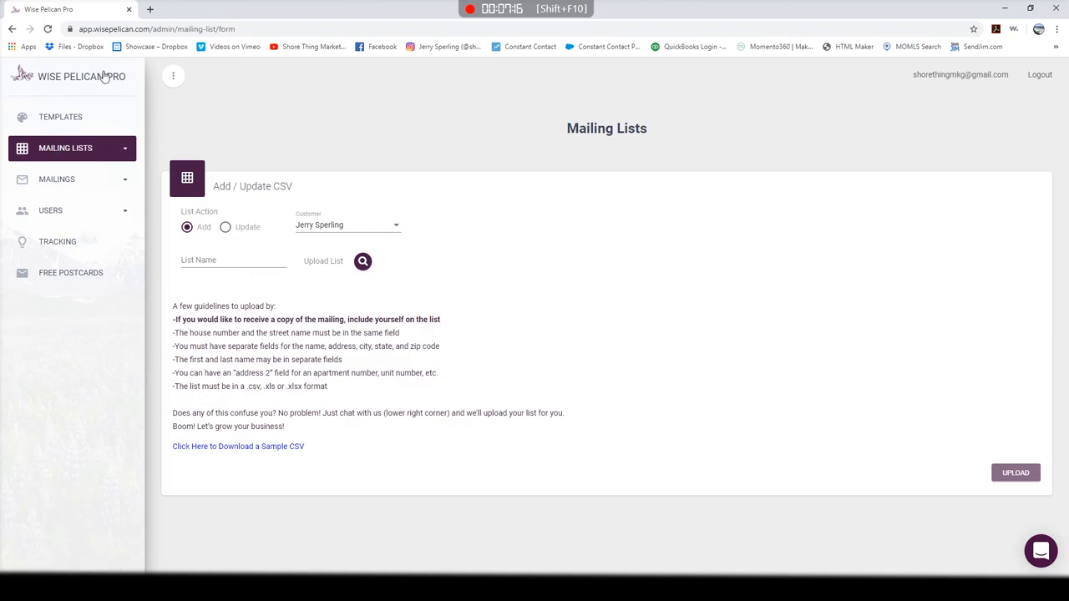